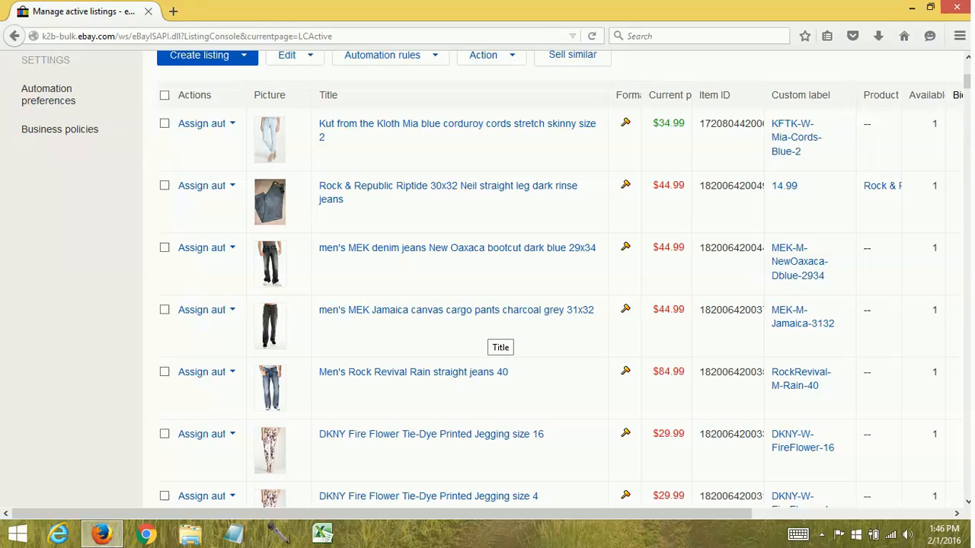
{"action": "mouse_move", "coordinate": [491, 329]}
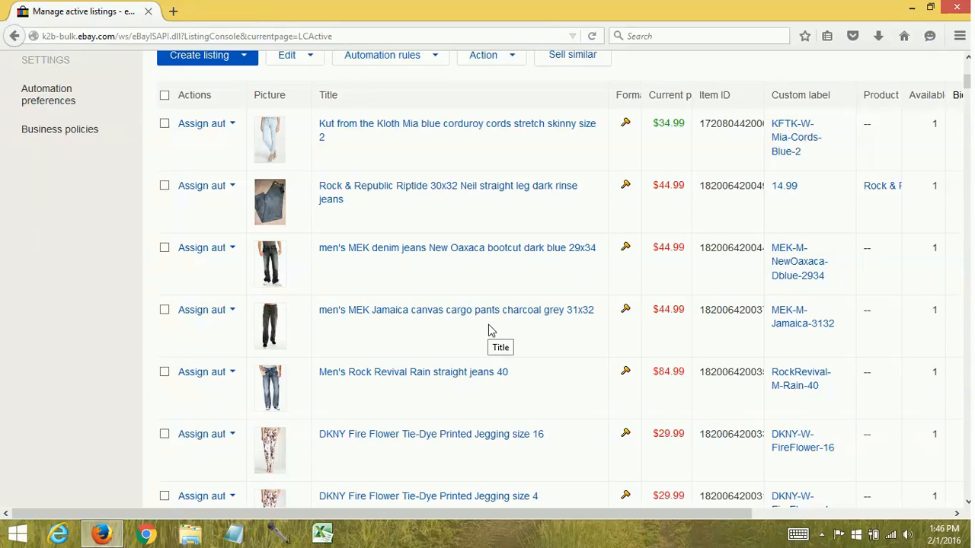
{"action": "mouse_move", "coordinate": [74, 253]}
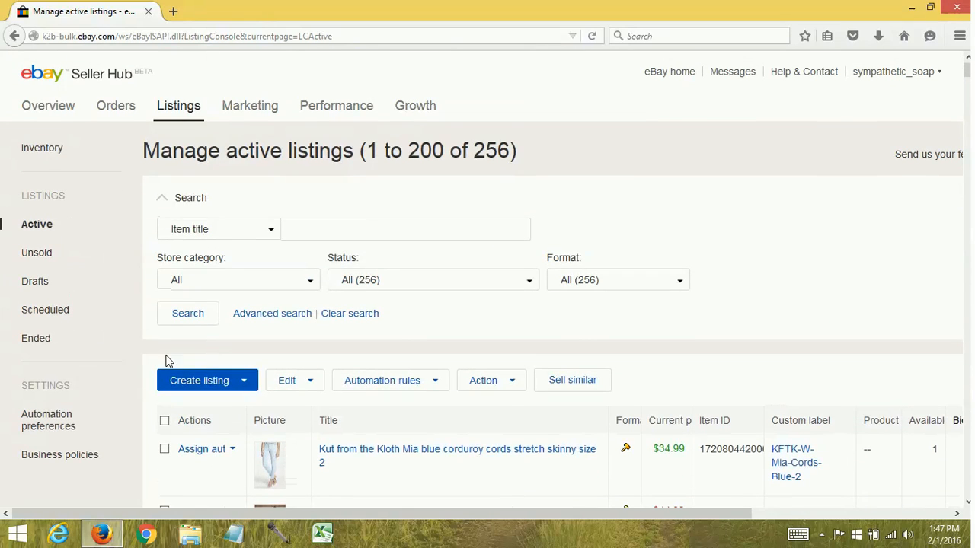
{"action": "mouse_move", "coordinate": [144, 186]}
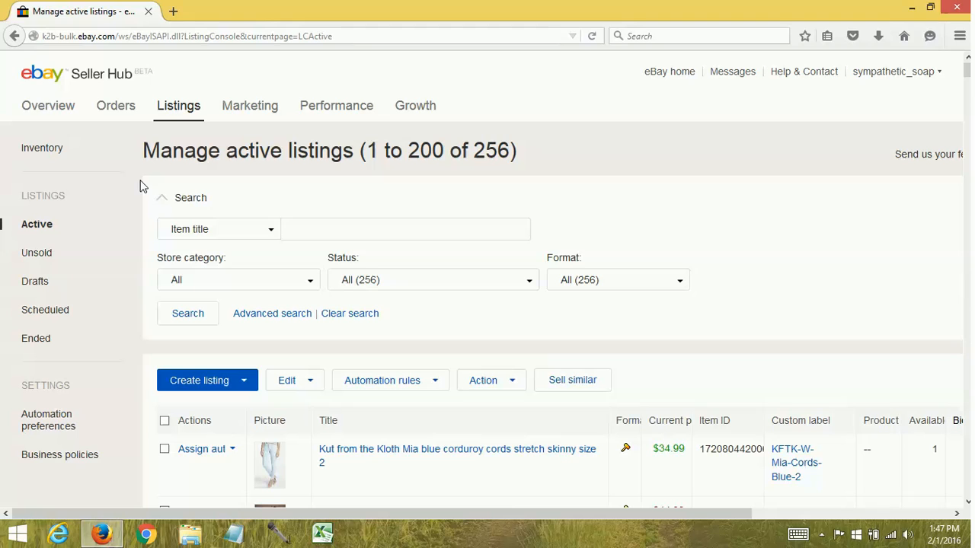
{"action": "mouse_move", "coordinate": [569, 107]}
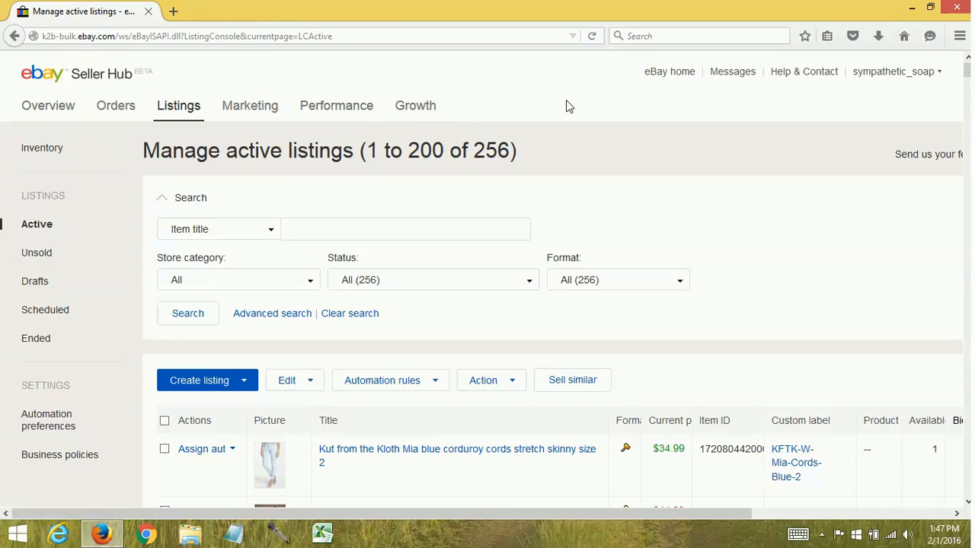
{"action": "mouse_move", "coordinate": [574, 105]}
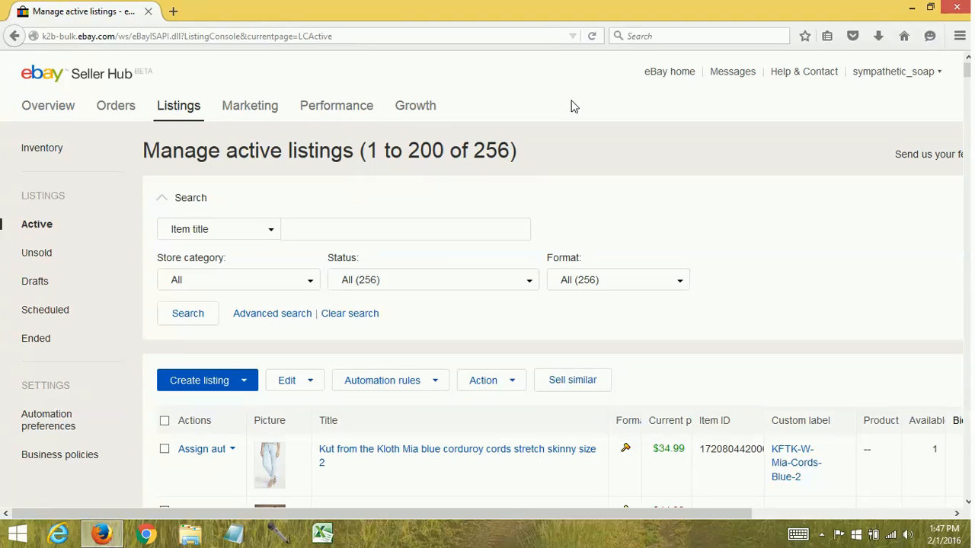
- From the Edit dropdown, choose 'Edit all 256 listings' to open the bulk editor
{"action": "scroll", "scroll_direction": "down", "scroll_amount": 3}
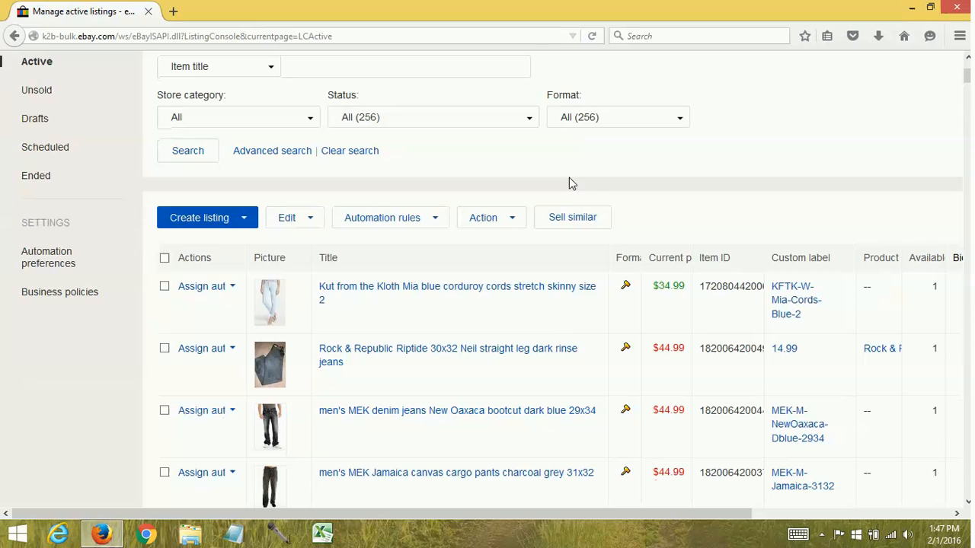
{"action": "left_click", "coordinate": [287, 217]}
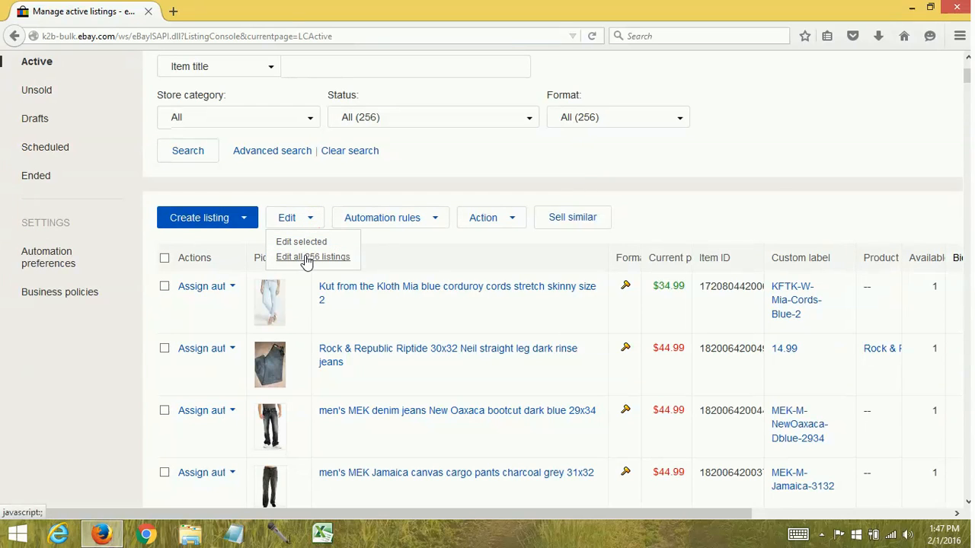
{"action": "left_click", "coordinate": [313, 257]}
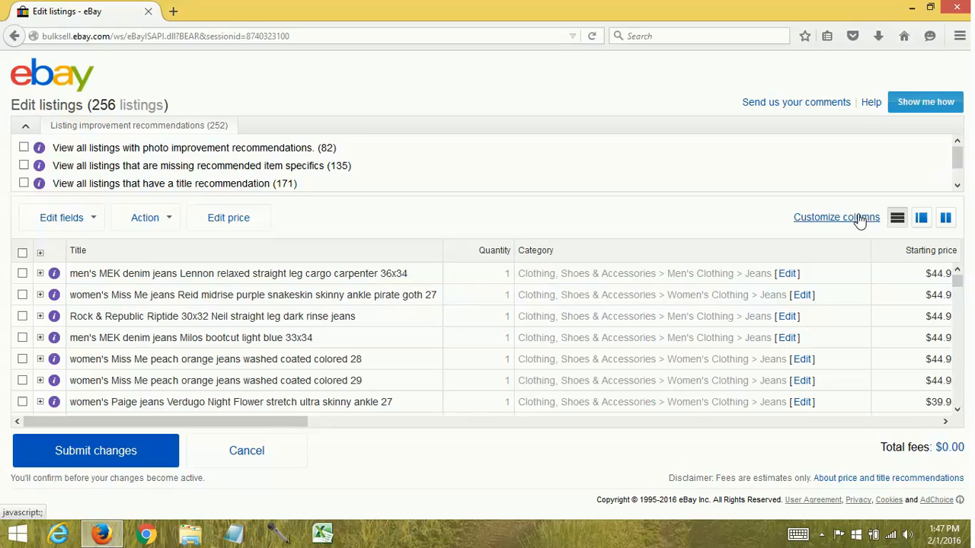
{"action": "mouse_move", "coordinate": [358, 262]}
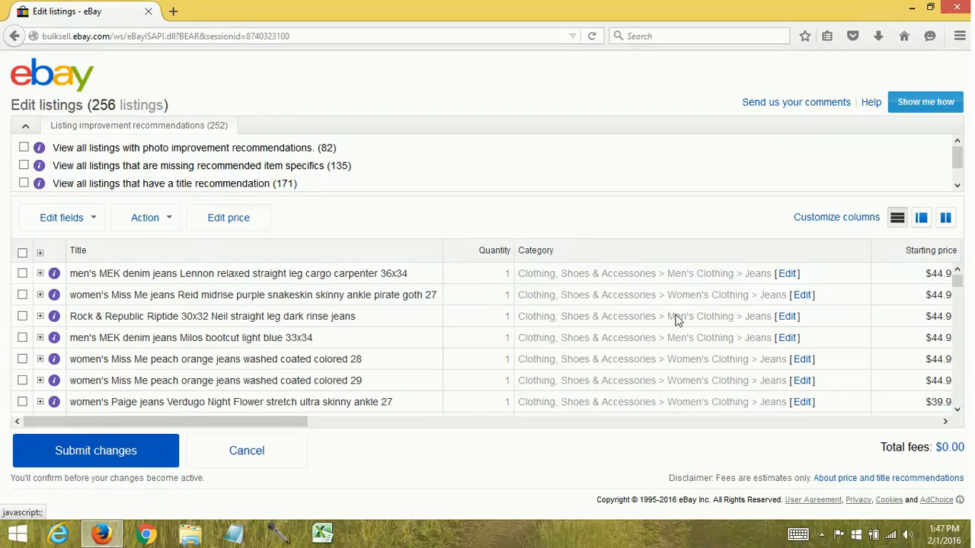
{"action": "mouse_move", "coordinate": [933, 280]}
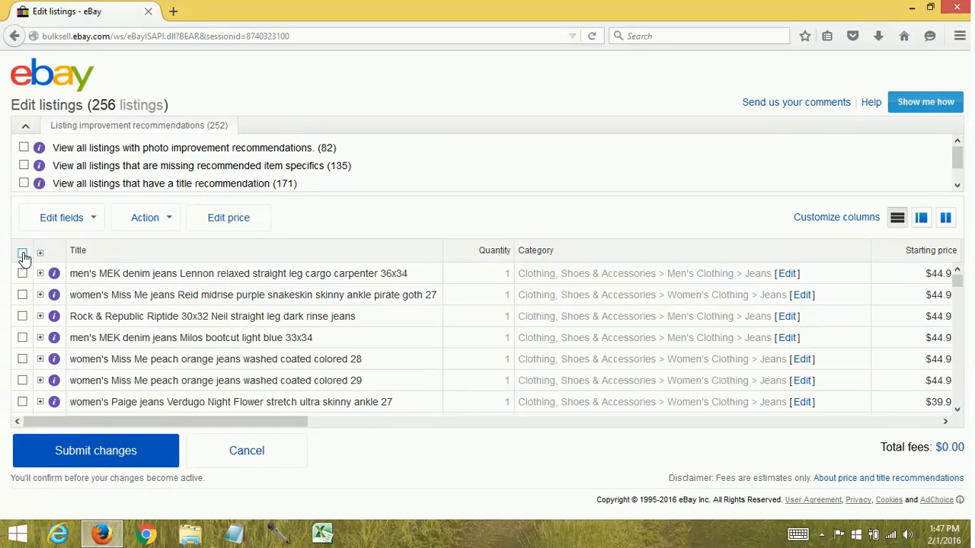
- Tick the select-all checkbox for every listing and show the Edit fields choices
{"action": "left_click", "coordinate": [23, 255]}
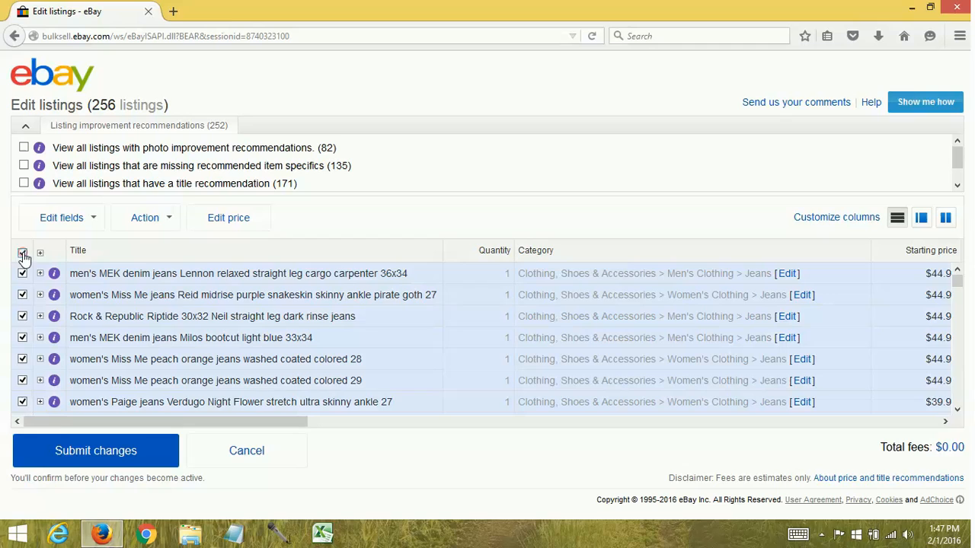
{"action": "left_click", "coordinate": [23, 252]}
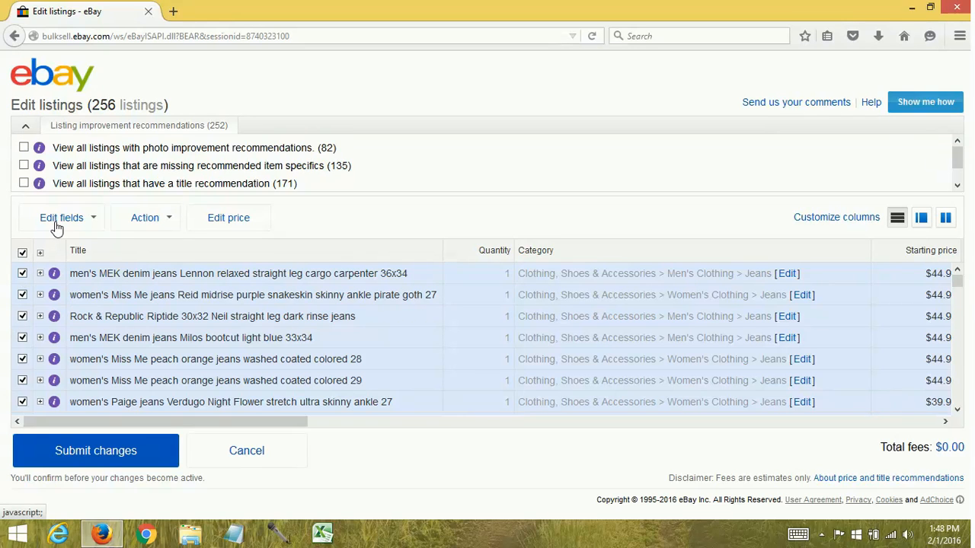
{"action": "left_click", "coordinate": [62, 217]}
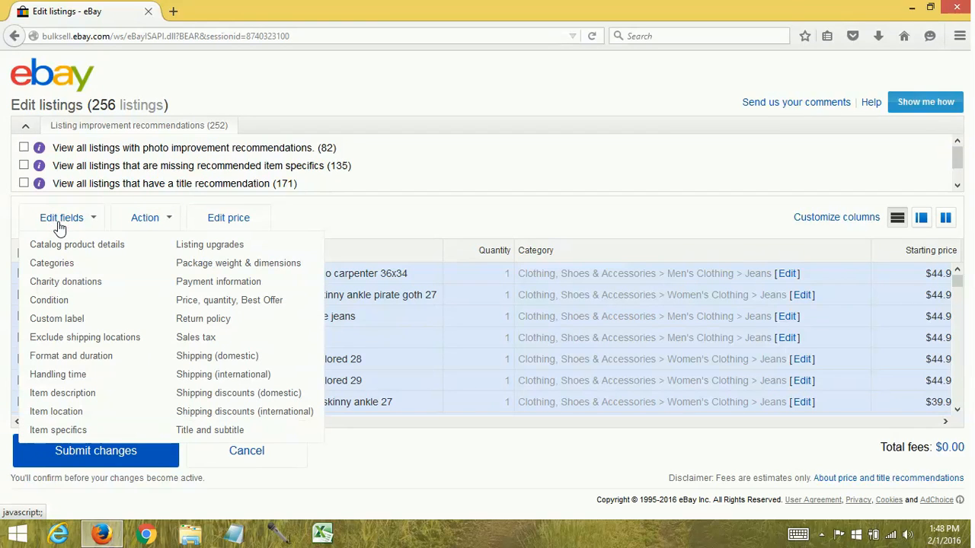
{"action": "mouse_move", "coordinate": [59, 430]}
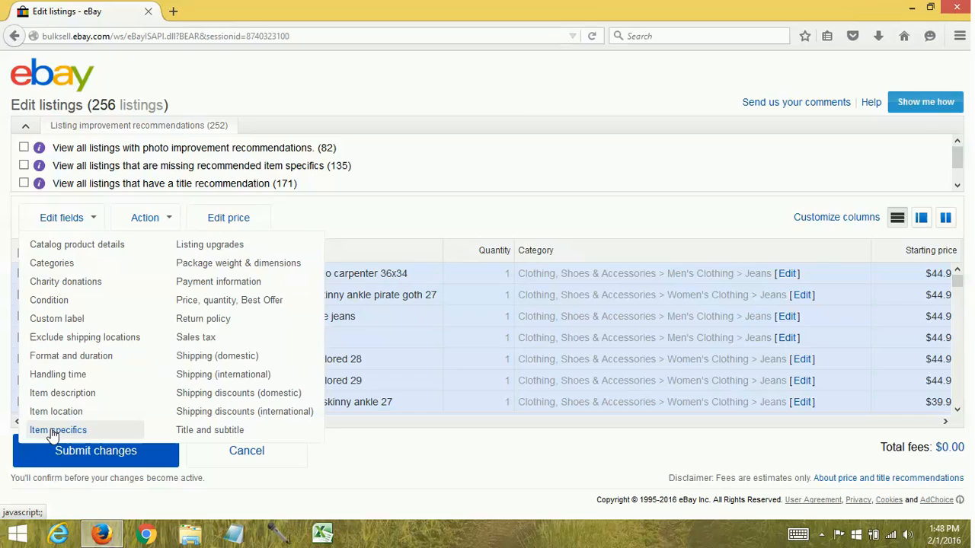
- Choose Item specifics from Edit fields to open the item specifics editor
{"action": "left_click", "coordinate": [58, 430]}
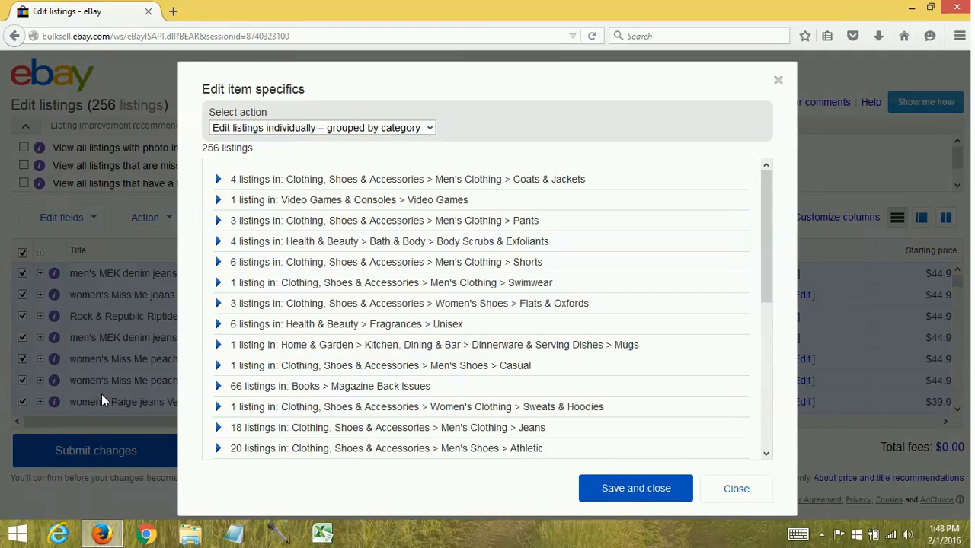
{"action": "mouse_move", "coordinate": [228, 162]}
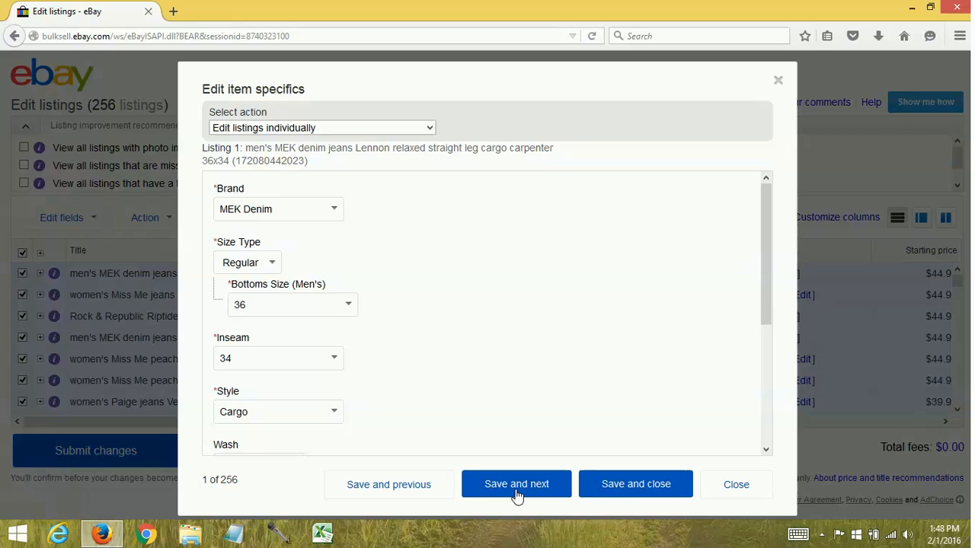
{"action": "mouse_move", "coordinate": [685, 486]}
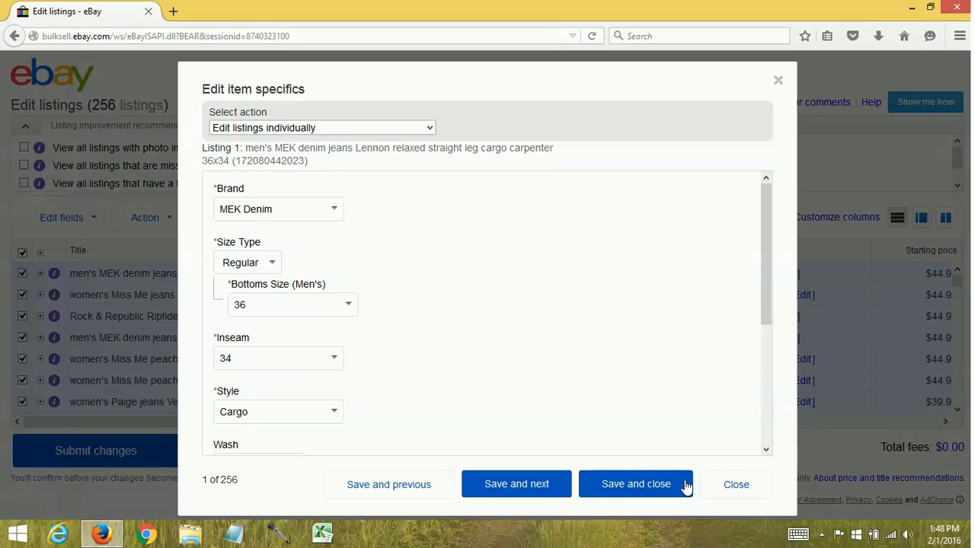
- Switch to 'Edit listings in bulk' and expand the Coats & Jackets group's Brand options
{"action": "left_click", "coordinate": [321, 127]}
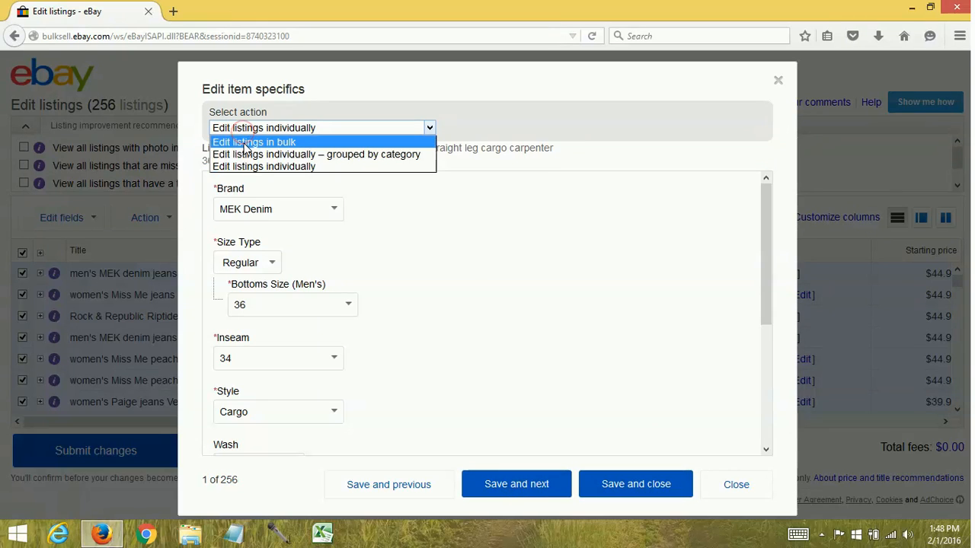
{"action": "left_click", "coordinate": [254, 142]}
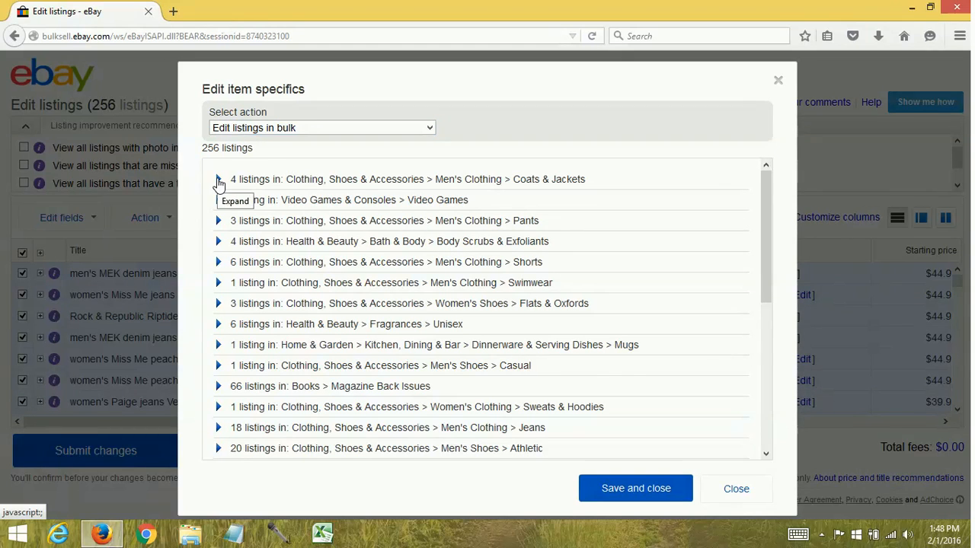
{"action": "left_click", "coordinate": [218, 179]}
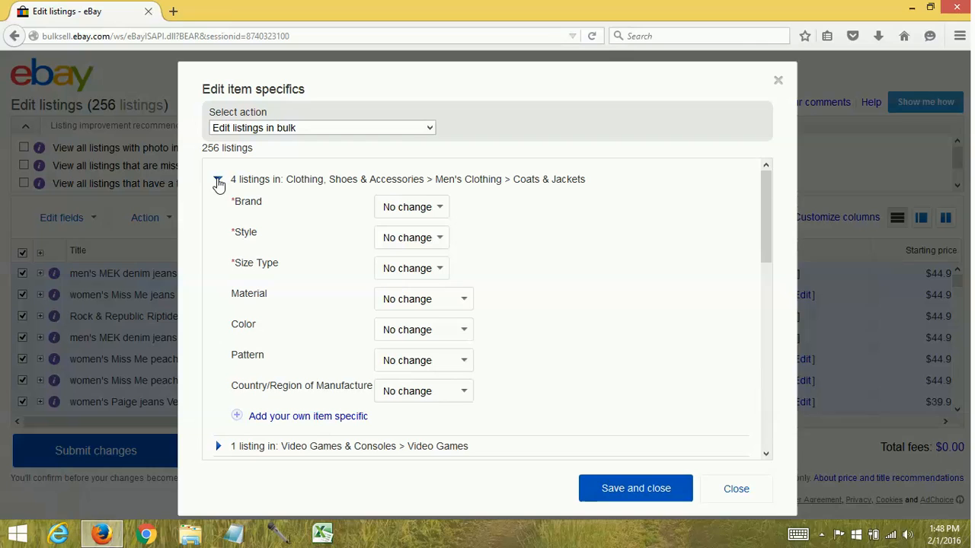
{"action": "left_click", "coordinate": [219, 179]}
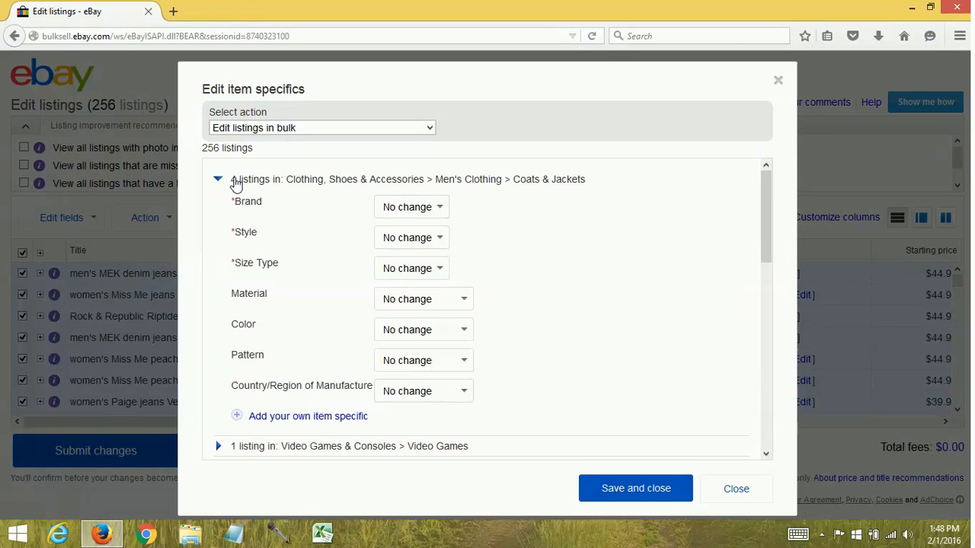
{"action": "left_click", "coordinate": [412, 206]}
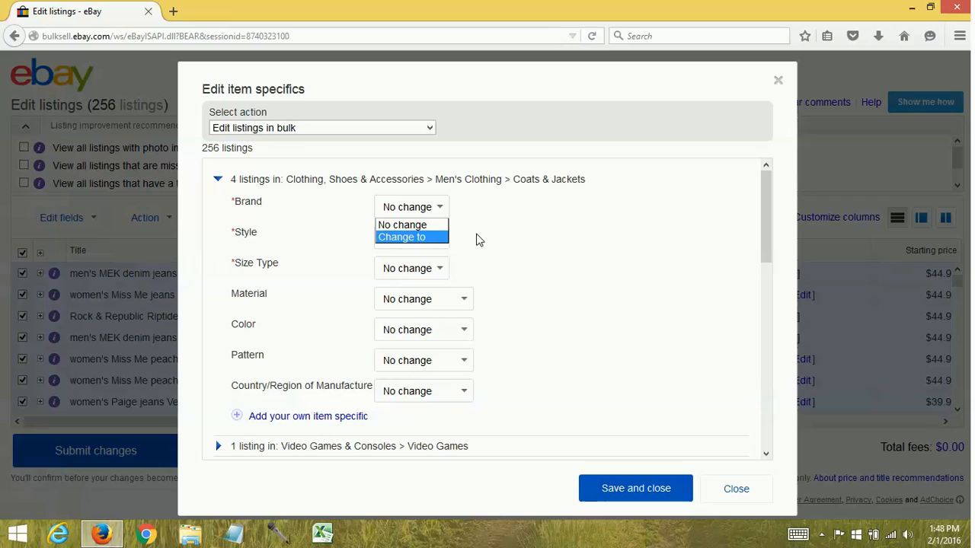
{"action": "left_click", "coordinate": [321, 127]}
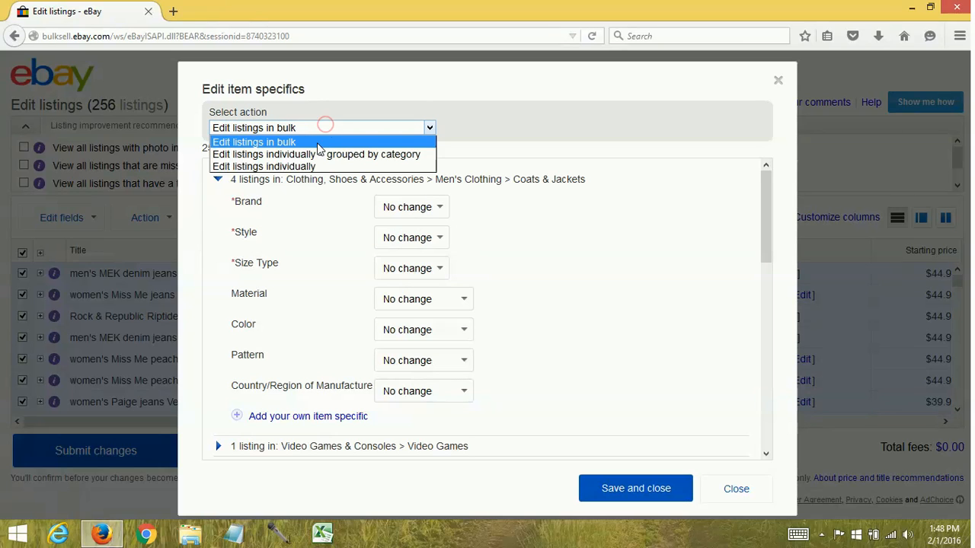
{"action": "mouse_move", "coordinate": [316, 154]}
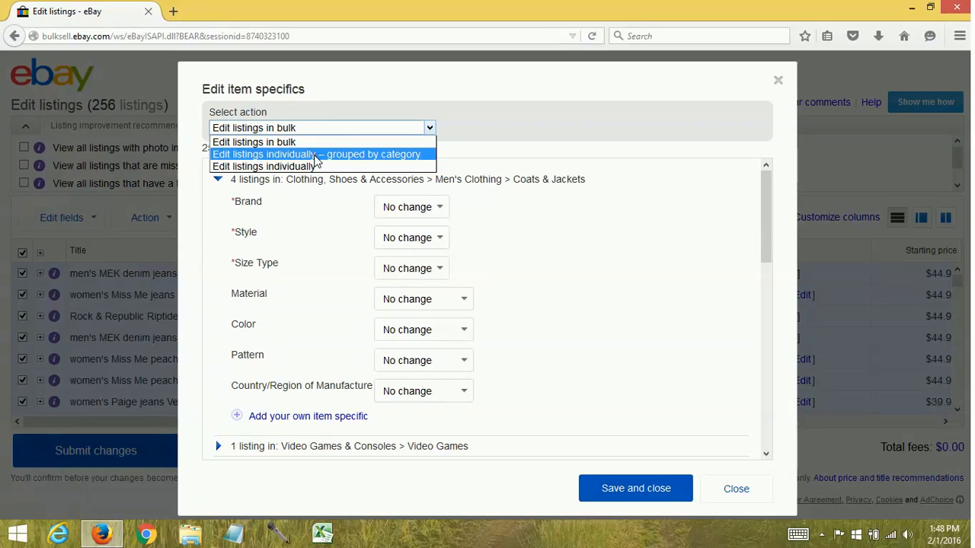
{"action": "left_click", "coordinate": [316, 154]}
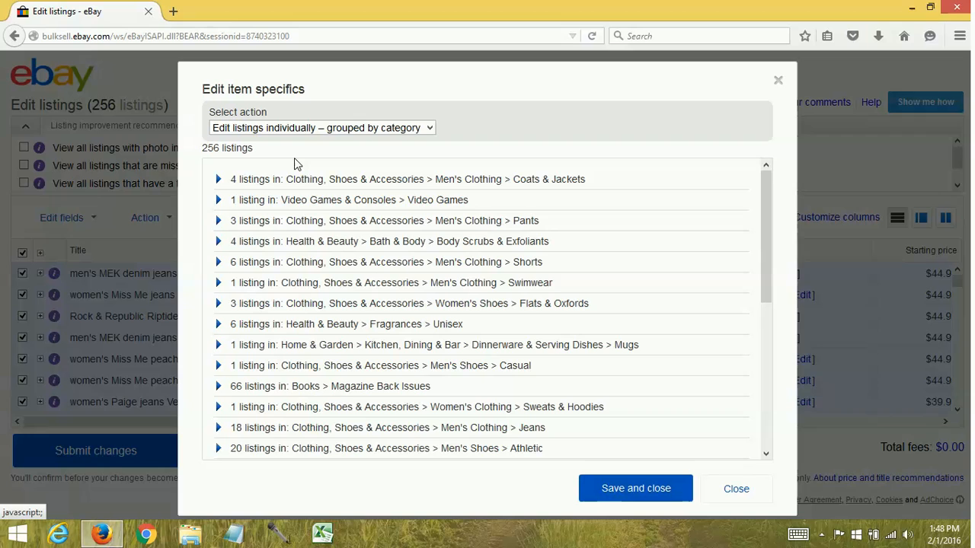
{"action": "left_click", "coordinate": [217, 179]}
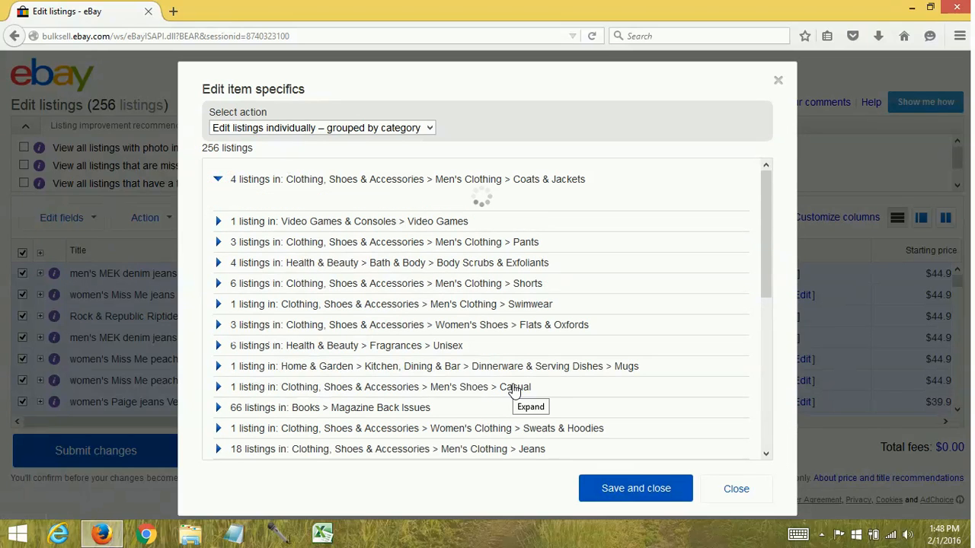
{"action": "left_click", "coordinate": [218, 179]}
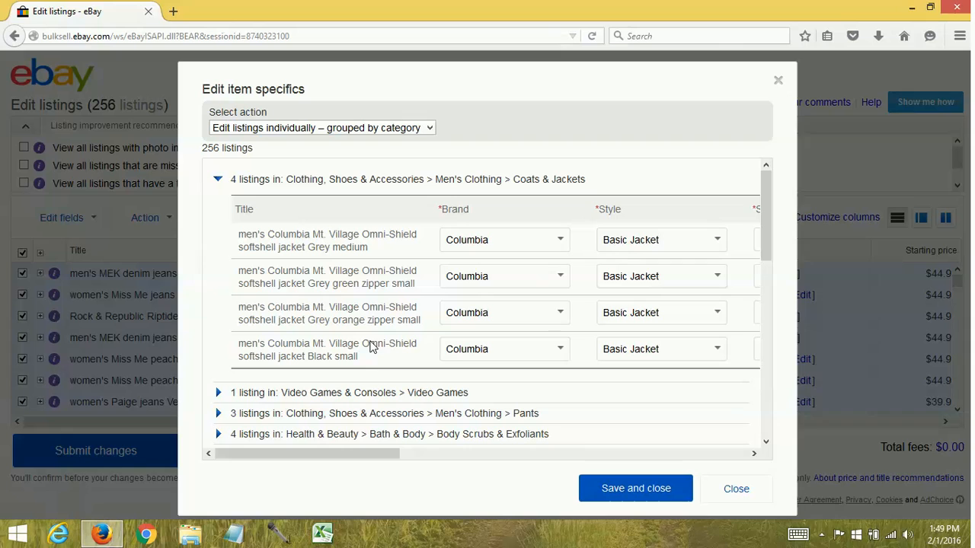
{"action": "mouse_move", "coordinate": [519, 239]}
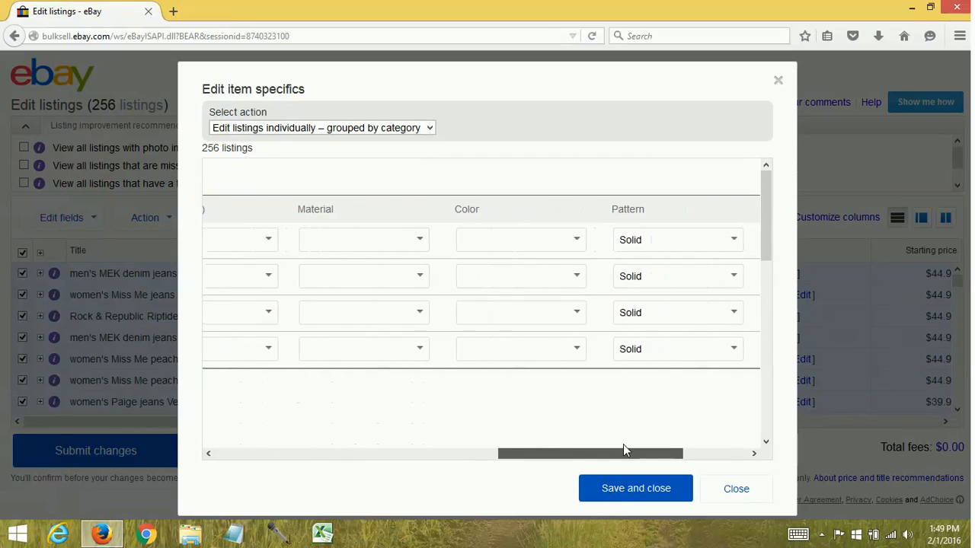
{"action": "scroll", "scroll_direction": "right", "scroll_amount": 3}
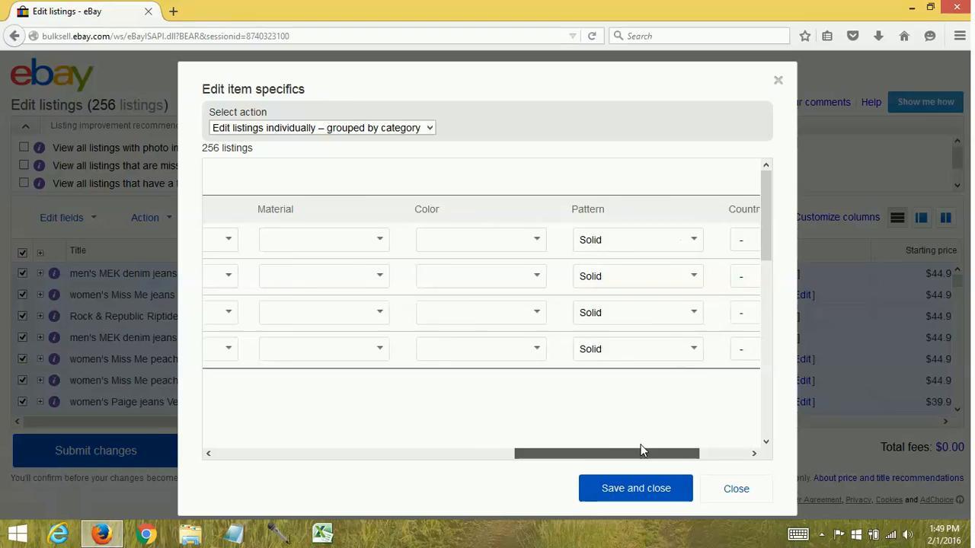
{"action": "right_click", "coordinate": [362, 442]}
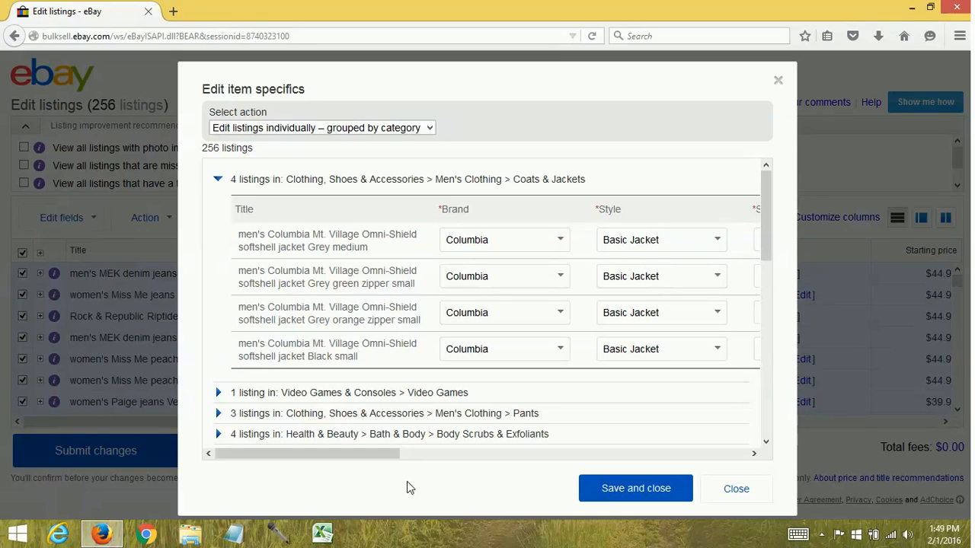
{"action": "mouse_move", "coordinate": [407, 537]}
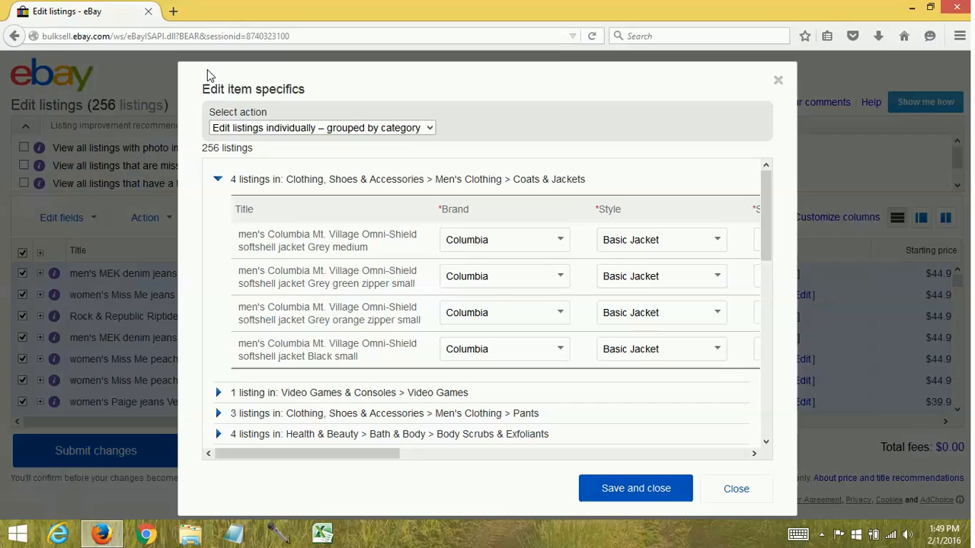
{"action": "mouse_move", "coordinate": [218, 179]}
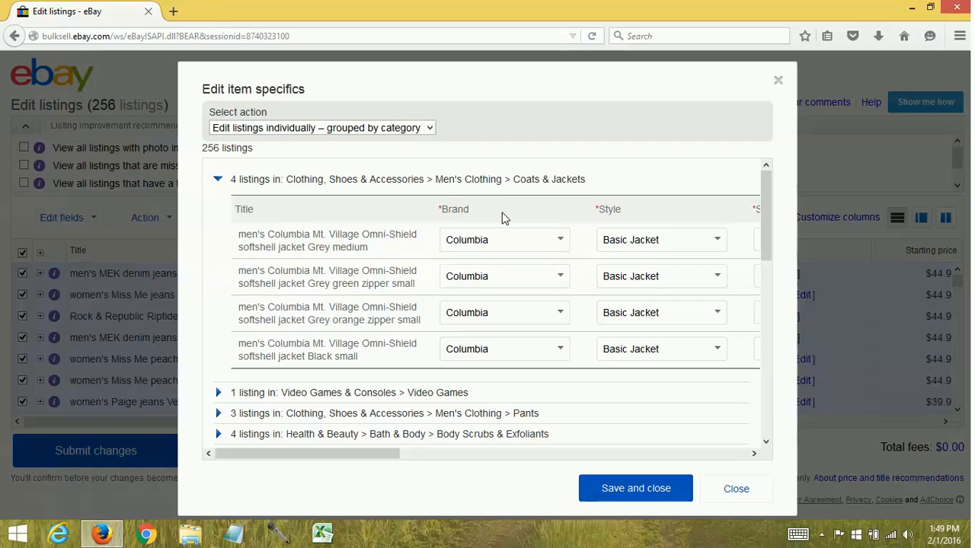
- Expand and review the Video Games and Pants groups, then collapse every group
{"action": "left_click", "coordinate": [218, 179]}
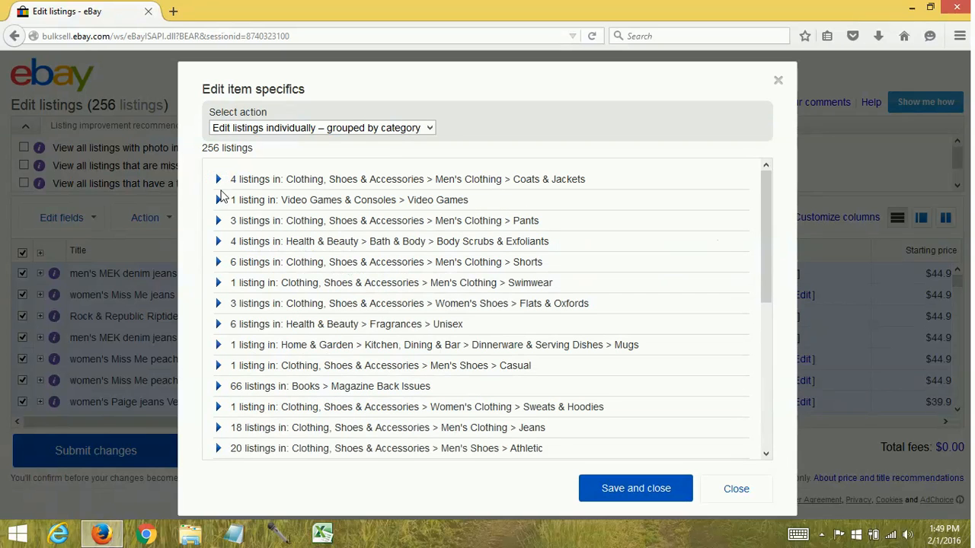
{"action": "left_click", "coordinate": [219, 199]}
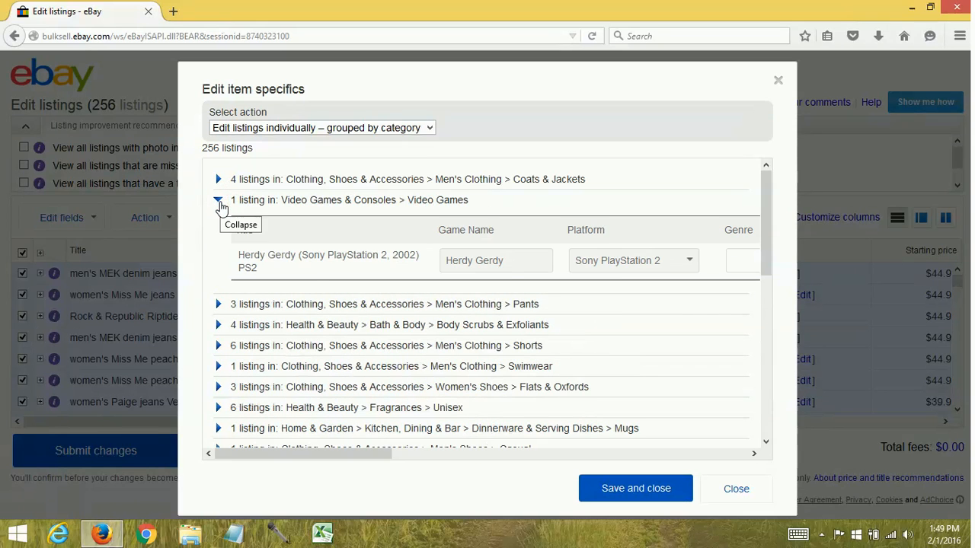
{"action": "left_click", "coordinate": [219, 199]}
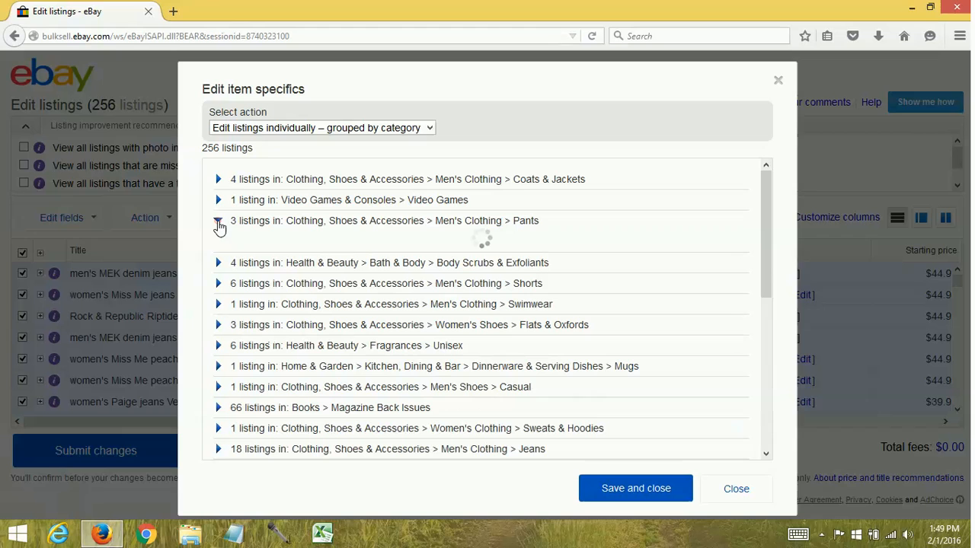
{"action": "left_click", "coordinate": [219, 225]}
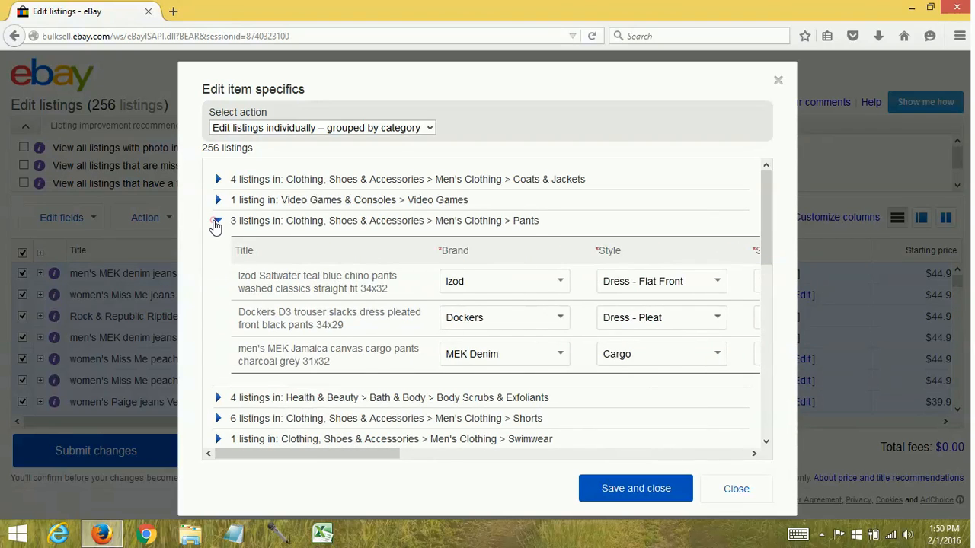
{"action": "left_click", "coordinate": [218, 221]}
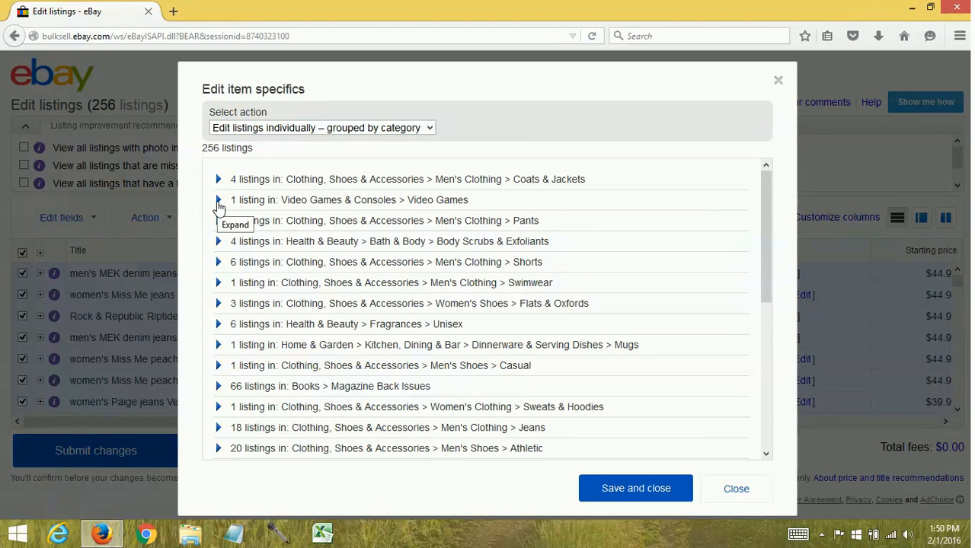
{"action": "left_click", "coordinate": [219, 199]}
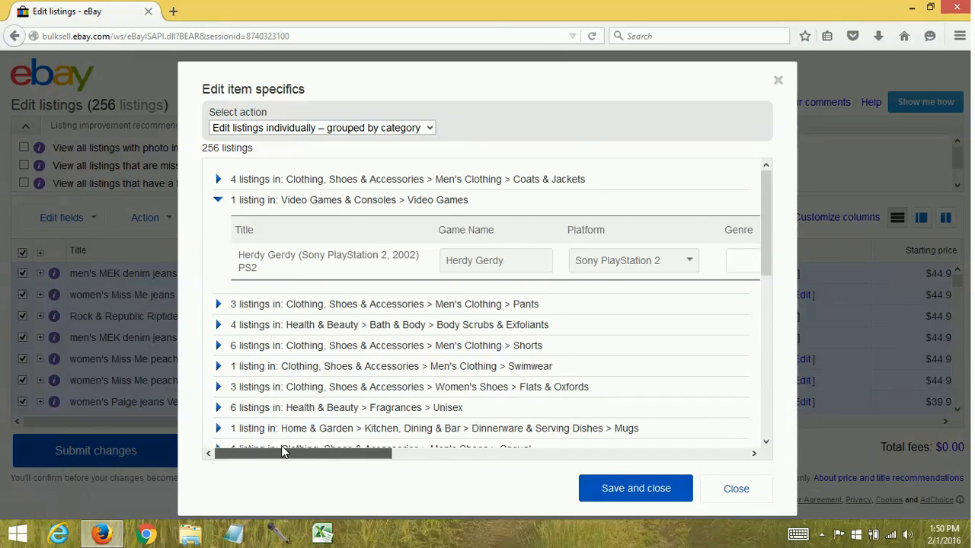
{"action": "left_click", "coordinate": [218, 199]}
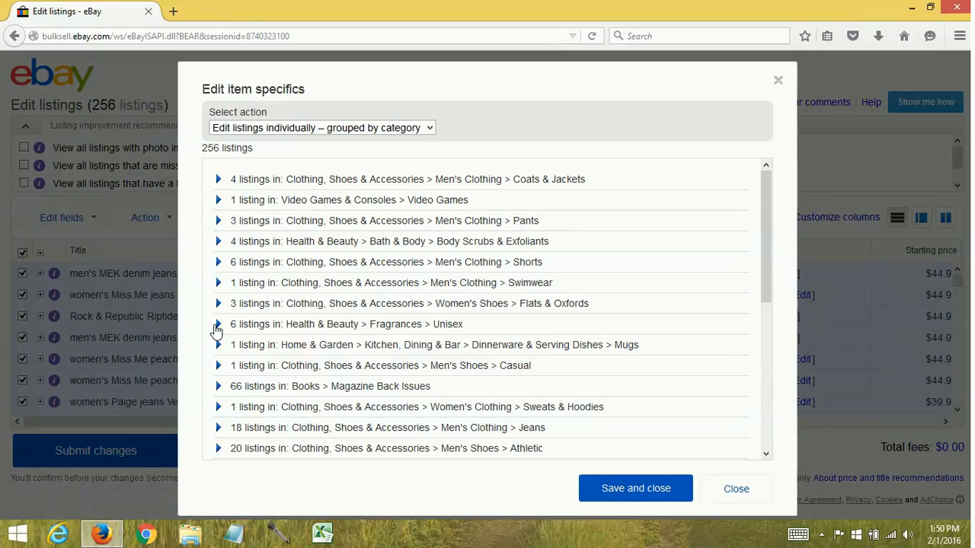
- Expand the Unisex Fragrances group and scroll right to its Size and MPN specifics
{"action": "left_click", "coordinate": [218, 324]}
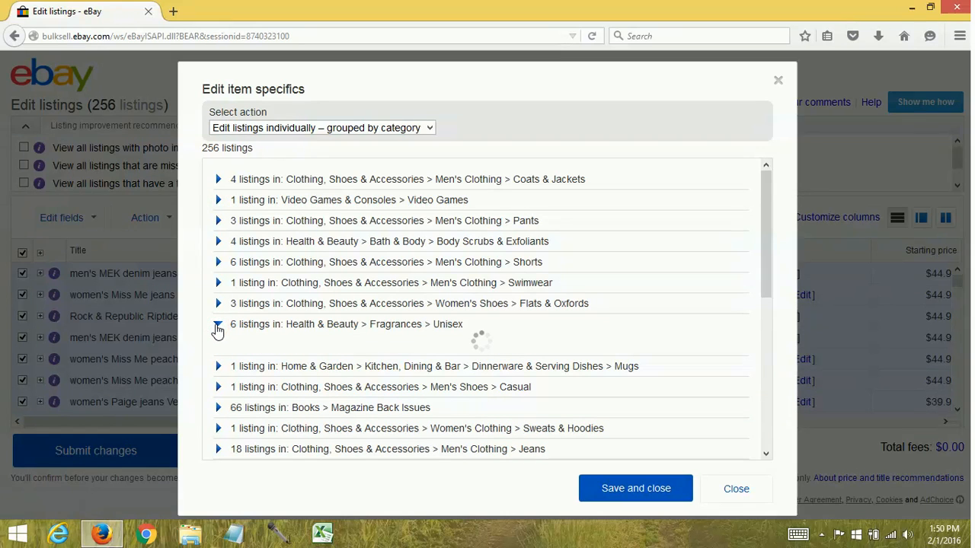
{"action": "left_click", "coordinate": [217, 323]}
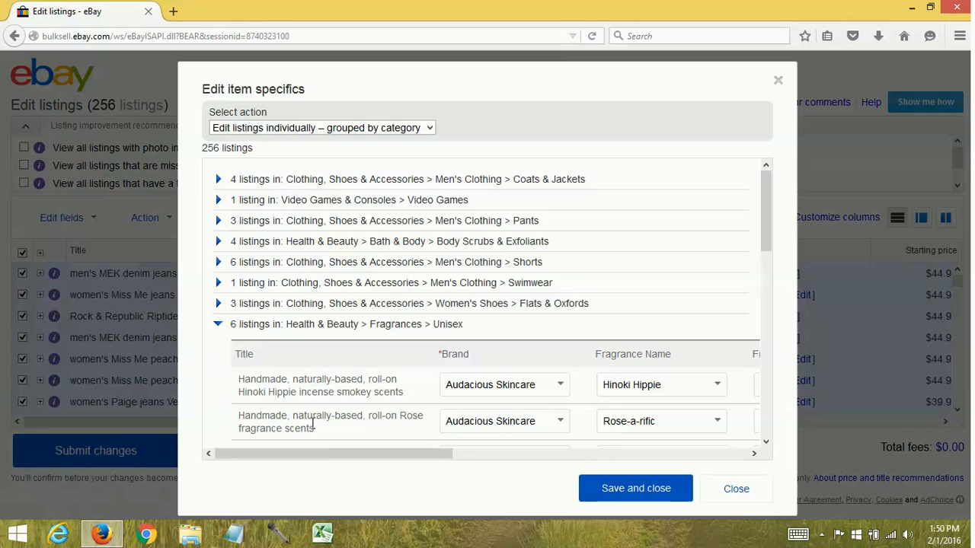
{"action": "left_click_drag", "start_coordinate": [332, 453], "coordinate": [575, 453]}
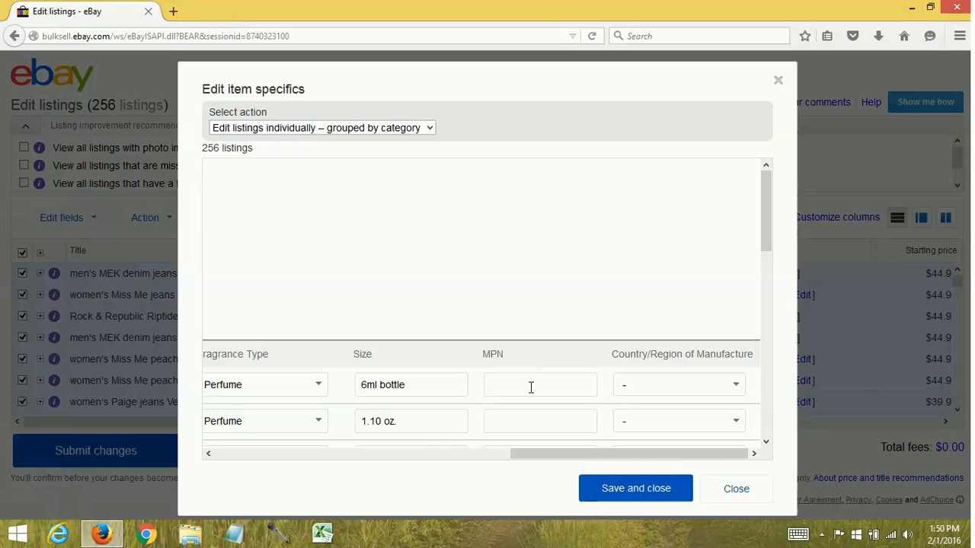
{"action": "left_click", "coordinate": [321, 127]}
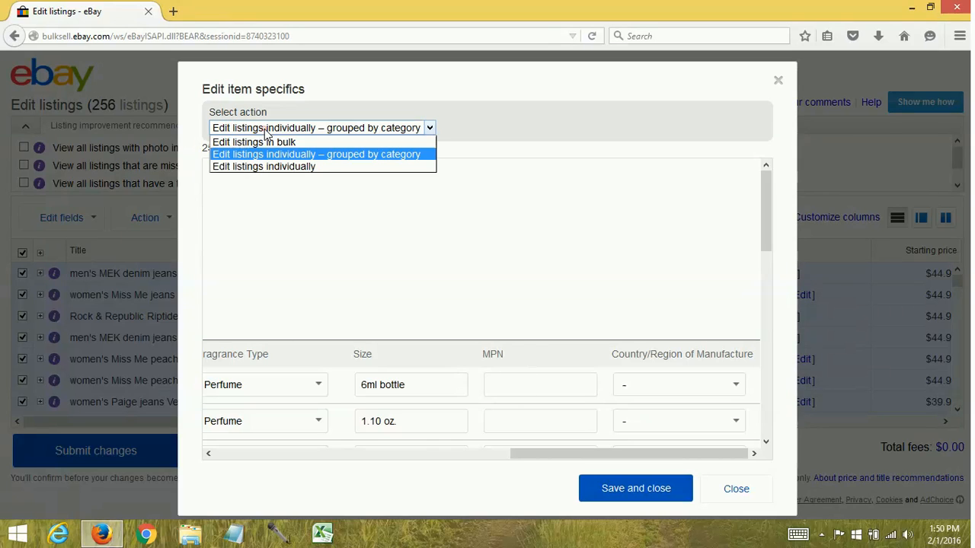
{"action": "left_click", "coordinate": [316, 154]}
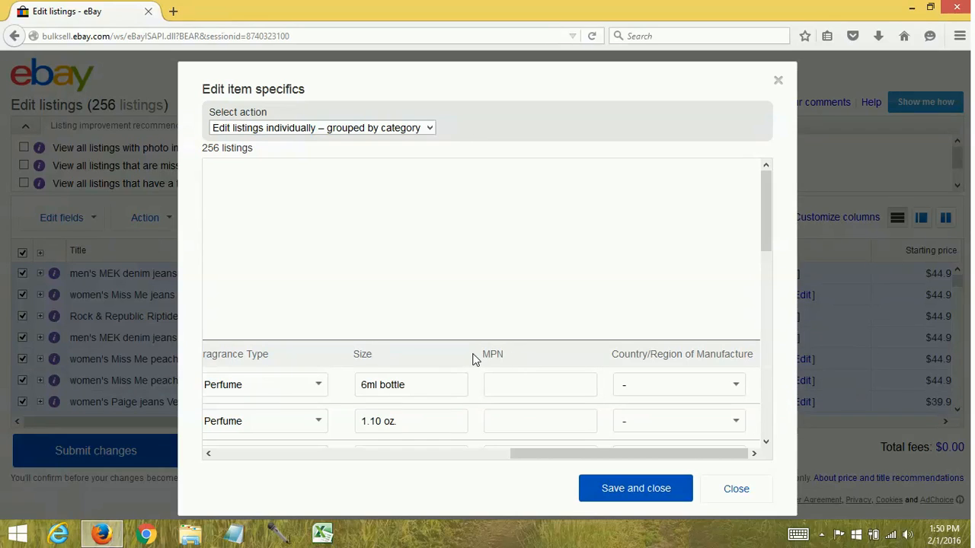
{"action": "mouse_move", "coordinate": [579, 372]}
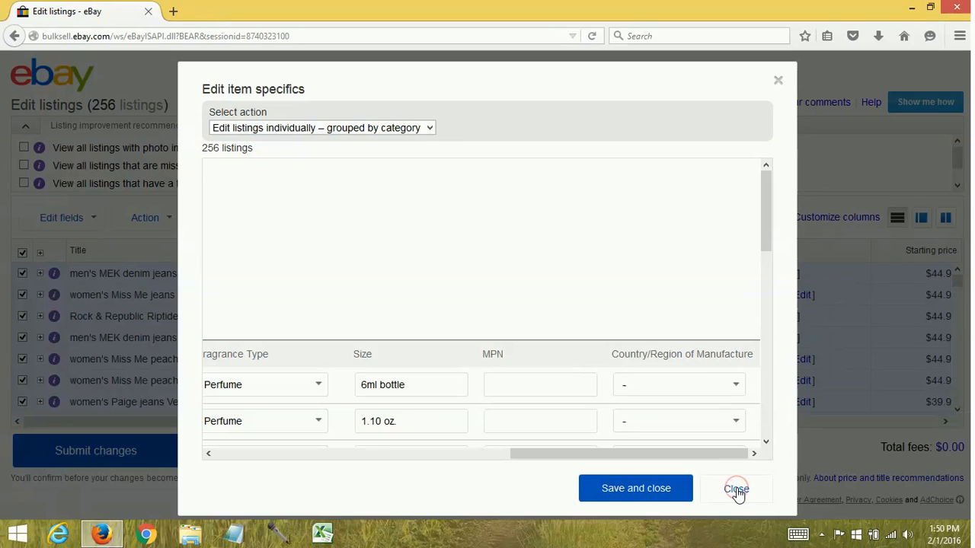
- Close the Edit item specifics dialog to return to the Edit listings table
{"action": "left_click", "coordinate": [736, 488]}
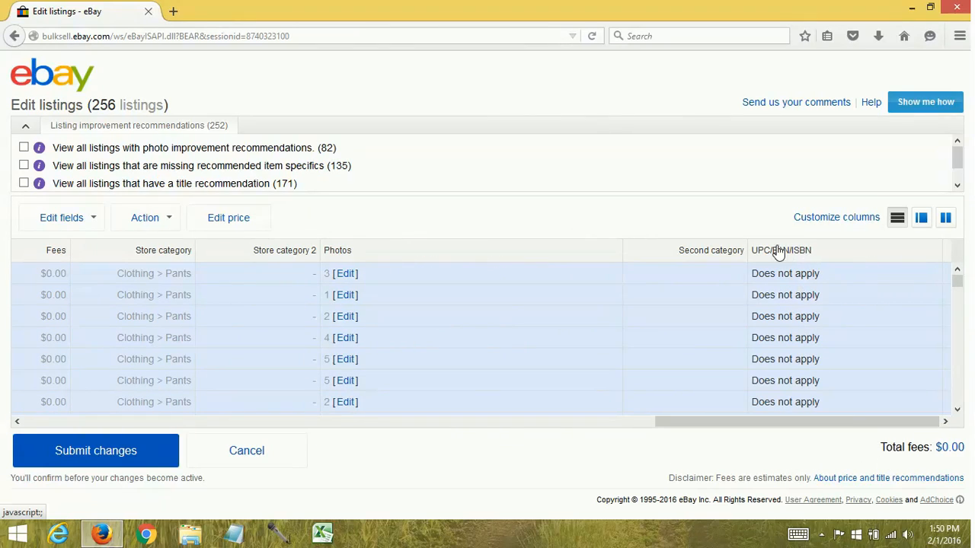
{"action": "mouse_move", "coordinate": [836, 297]}
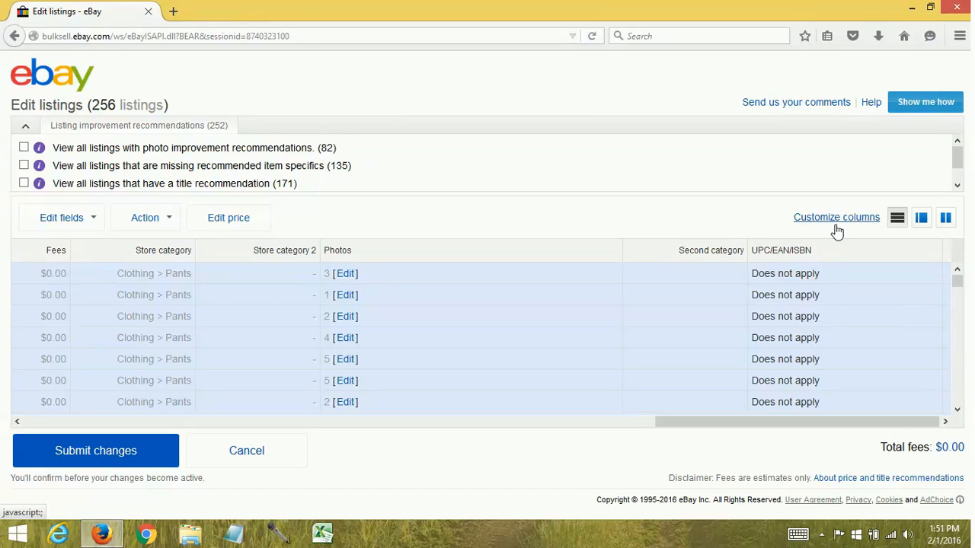
- Add MPN as a displayed column via Customize columns and apply the changes
{"action": "left_click", "coordinate": [836, 217]}
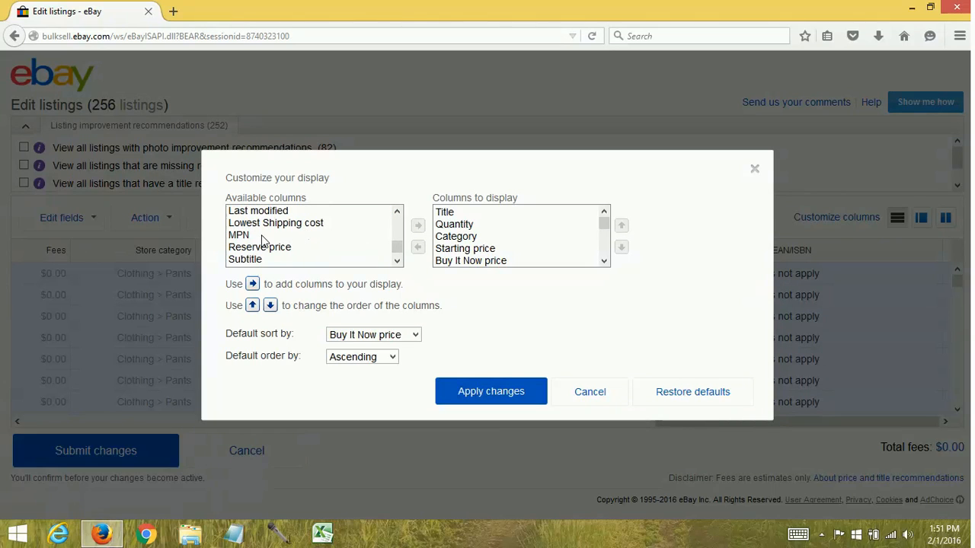
{"action": "left_click", "coordinate": [238, 235]}
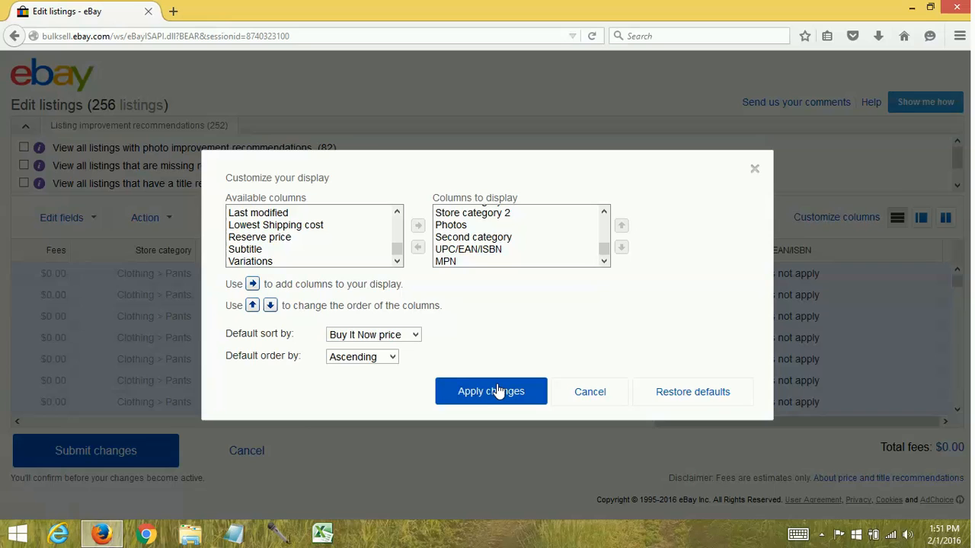
{"action": "left_click", "coordinate": [491, 391]}
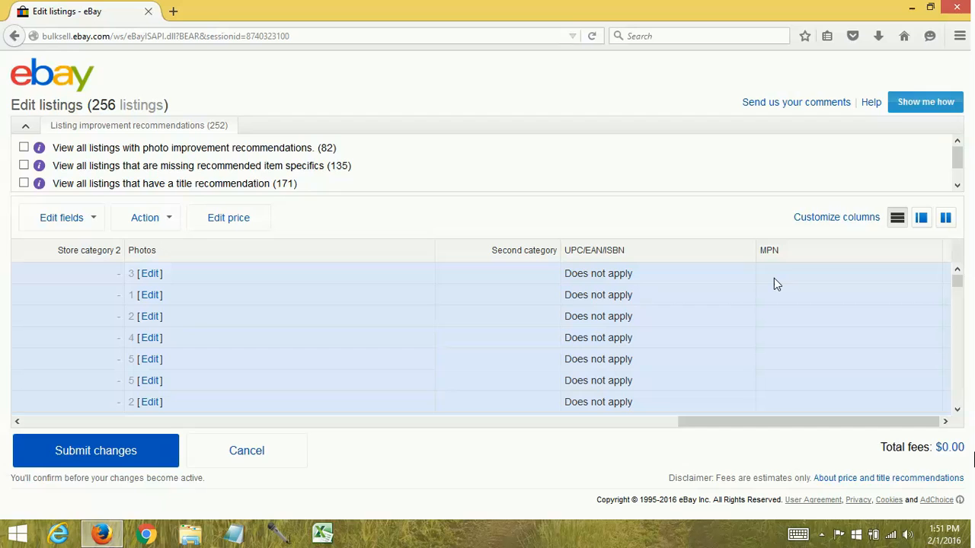
{"action": "mouse_move", "coordinate": [636, 283]}
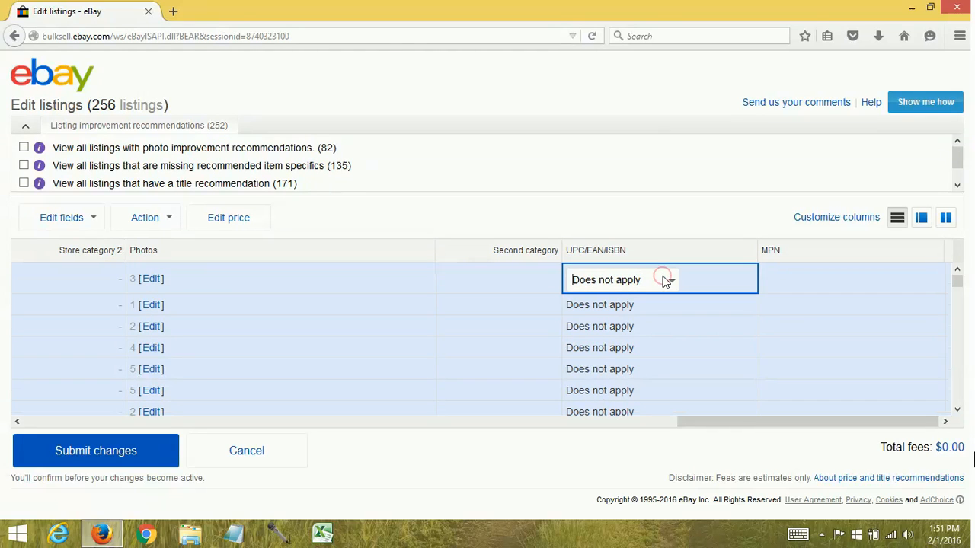
- Open the inline UPC/EAN/ISBN editors on two listings, each reading 'Does not apply'
{"action": "left_click", "coordinate": [632, 280]}
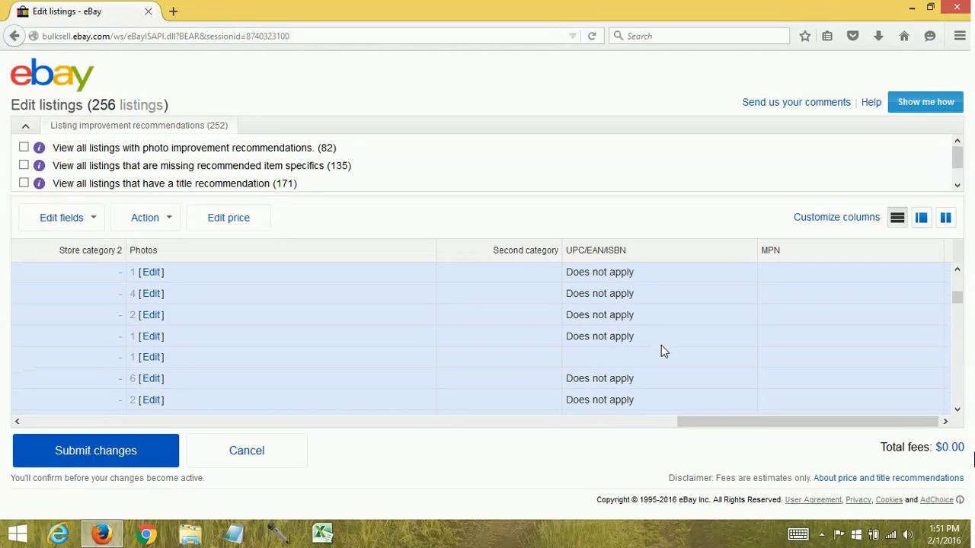
{"action": "left_click", "coordinate": [614, 356]}
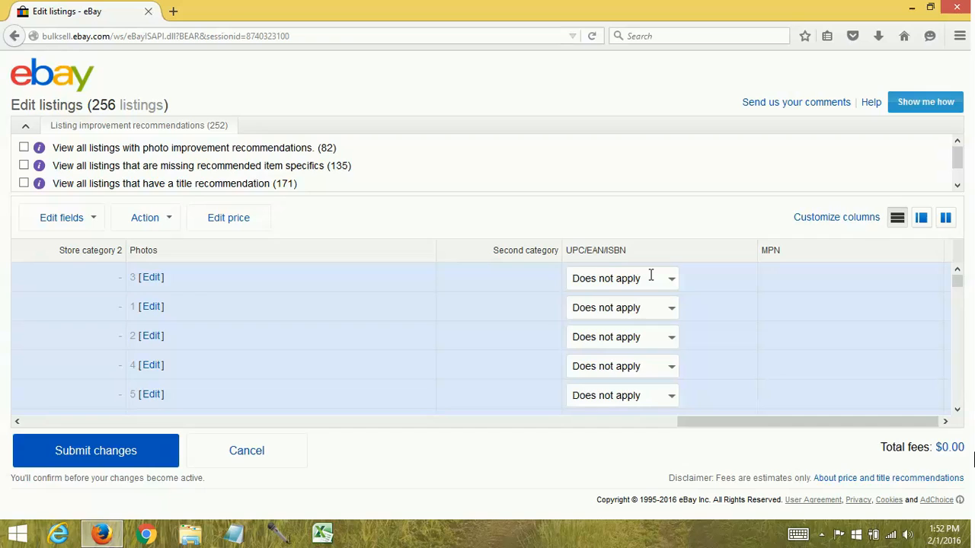
{"action": "mouse_move", "coordinate": [649, 275]}
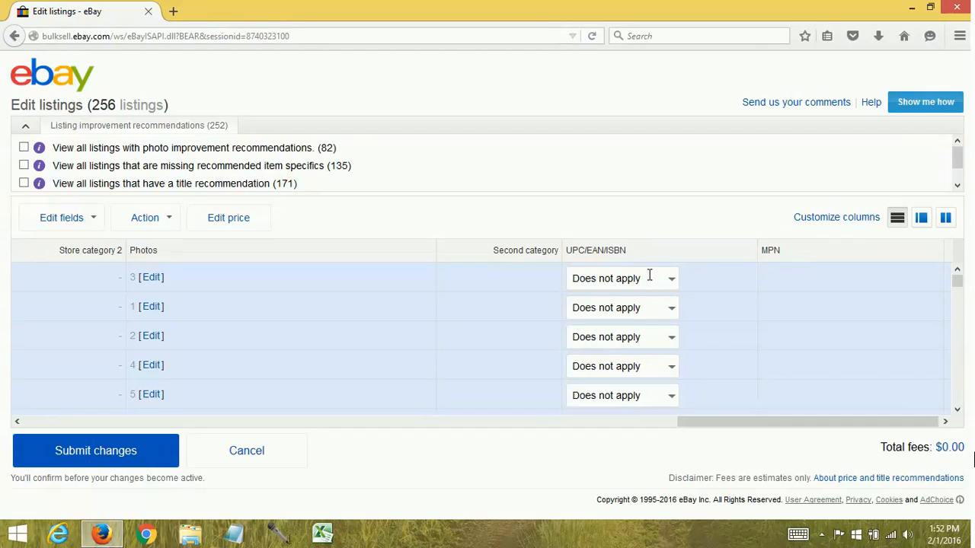
{"action": "mouse_move", "coordinate": [585, 341]}
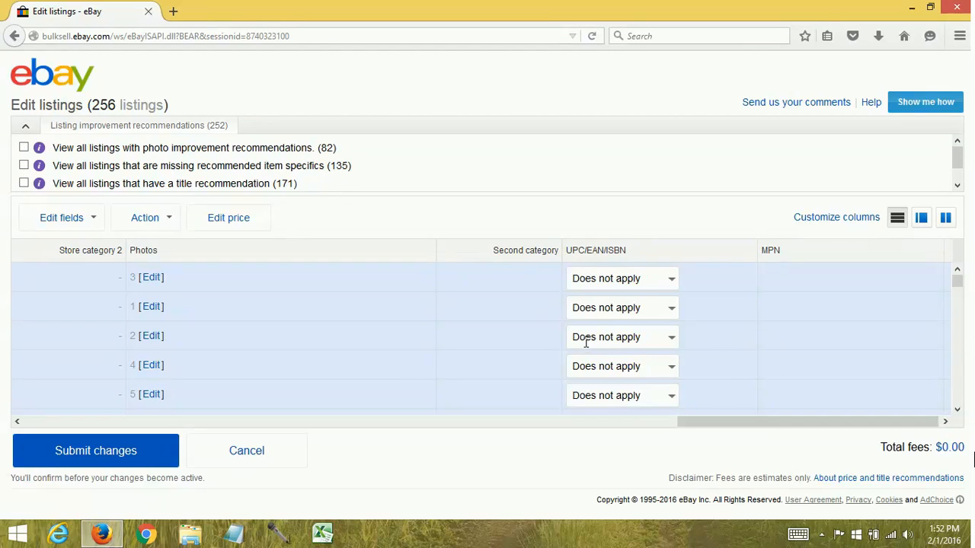
{"action": "mouse_move", "coordinate": [599, 274]}
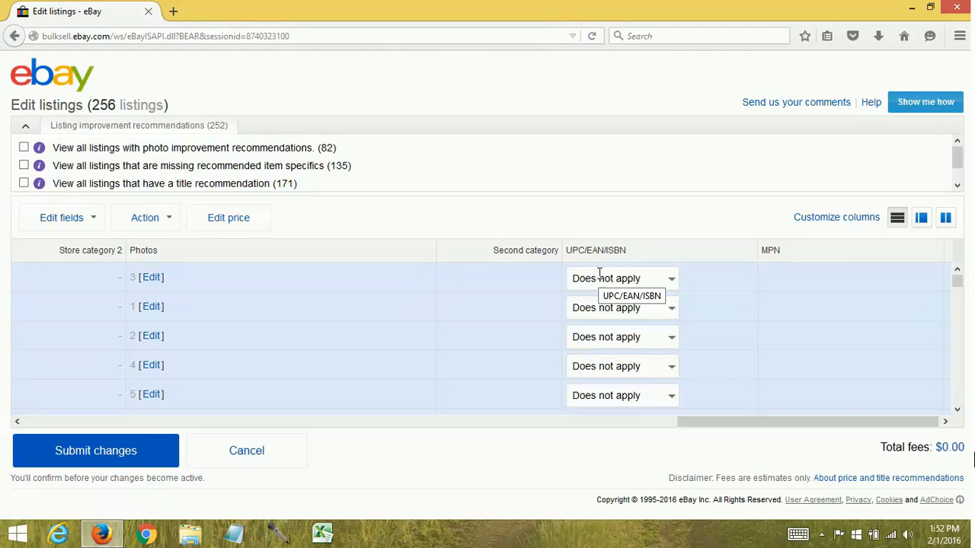
- Leave the Edit listings page unsubmitted and return to the Seller Hub Overview
{"action": "scroll", "scroll_direction": "down", "scroll_amount": 3}
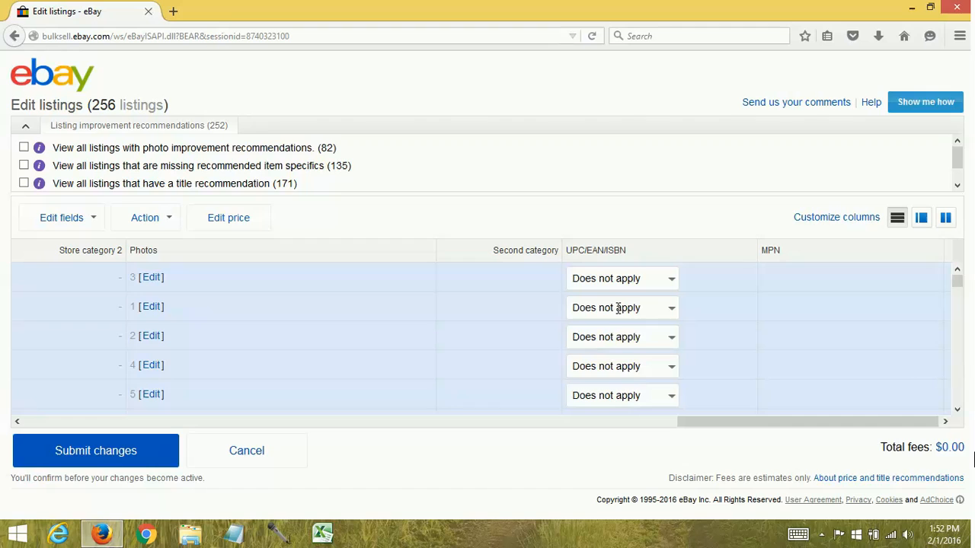
{"action": "mouse_move", "coordinate": [620, 308]}
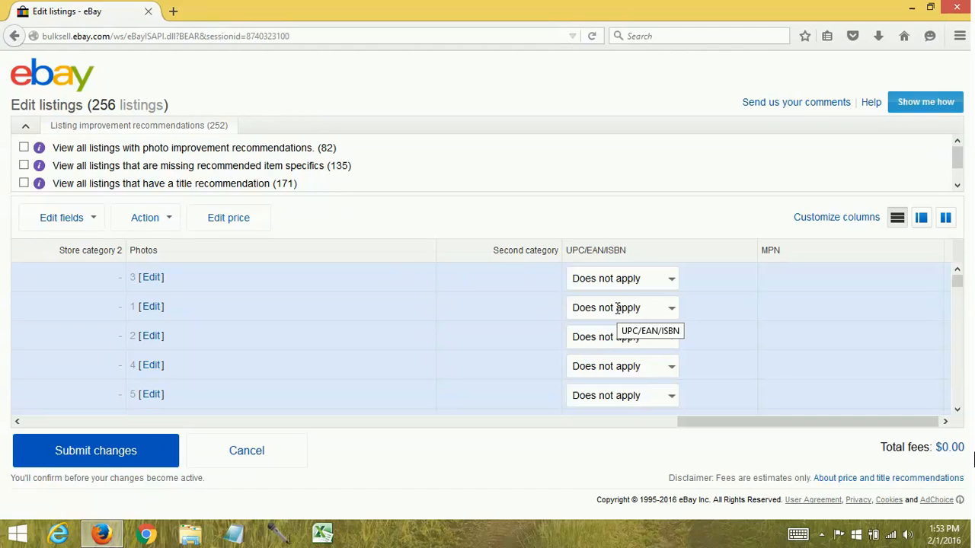
{"action": "mouse_move", "coordinate": [617, 307]}
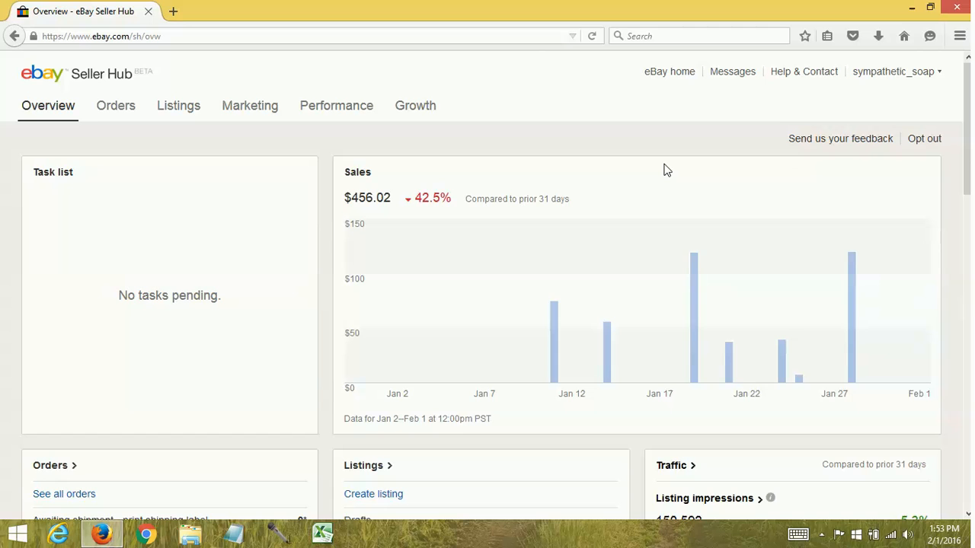
- Scroll the Seller Hub Overview and open File Exchange under Seller tools
{"action": "scroll", "scroll_direction": "down", "scroll_amount": 3}
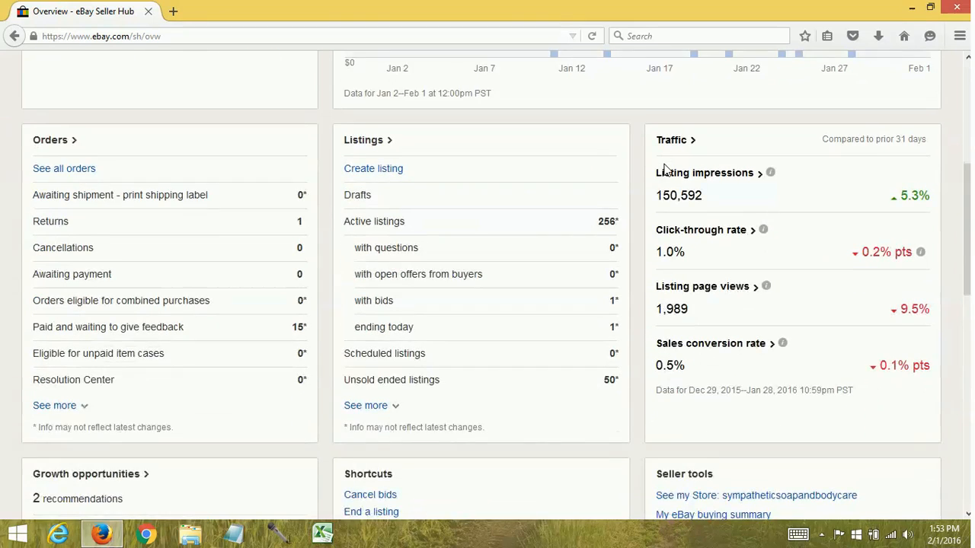
{"action": "scroll", "scroll_direction": "down", "scroll_amount": 3}
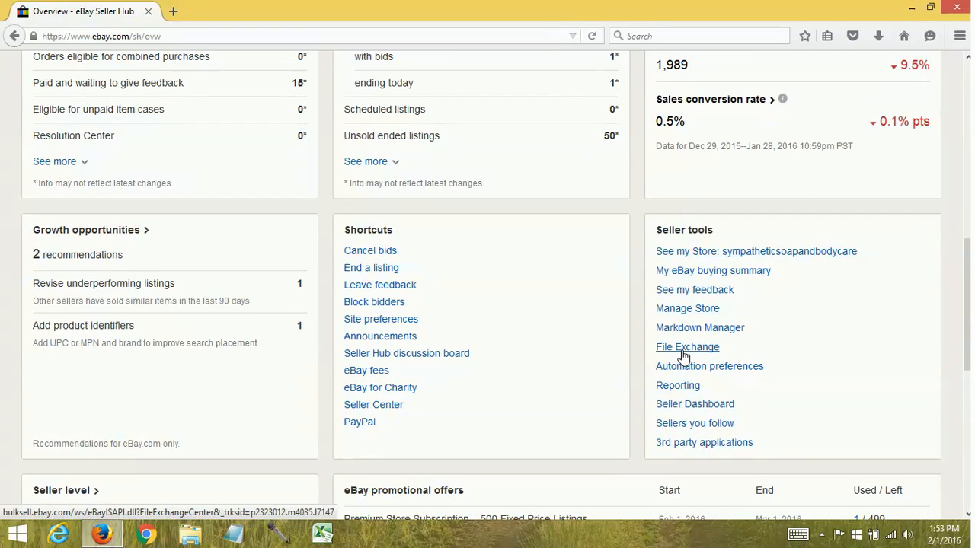
{"action": "mouse_move", "coordinate": [687, 347]}
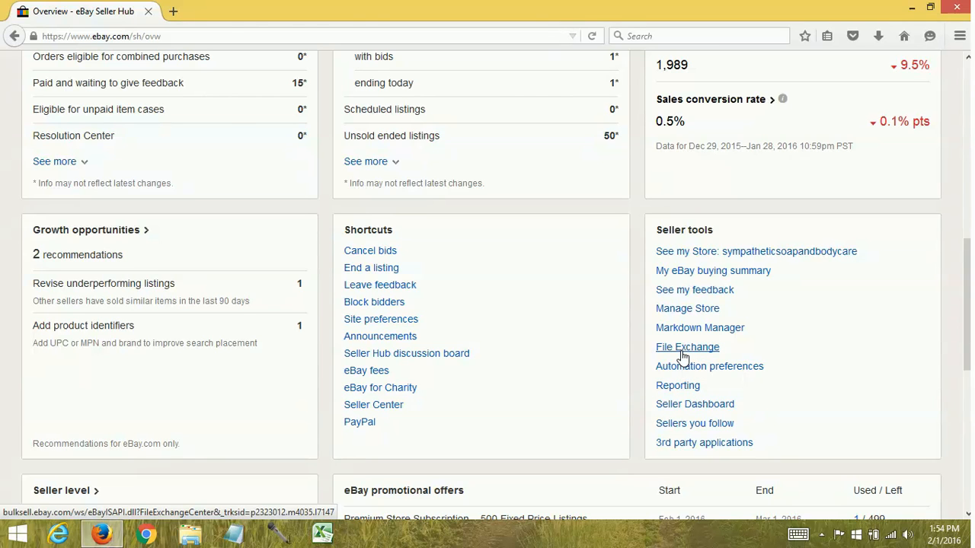
{"action": "left_click", "coordinate": [687, 346]}
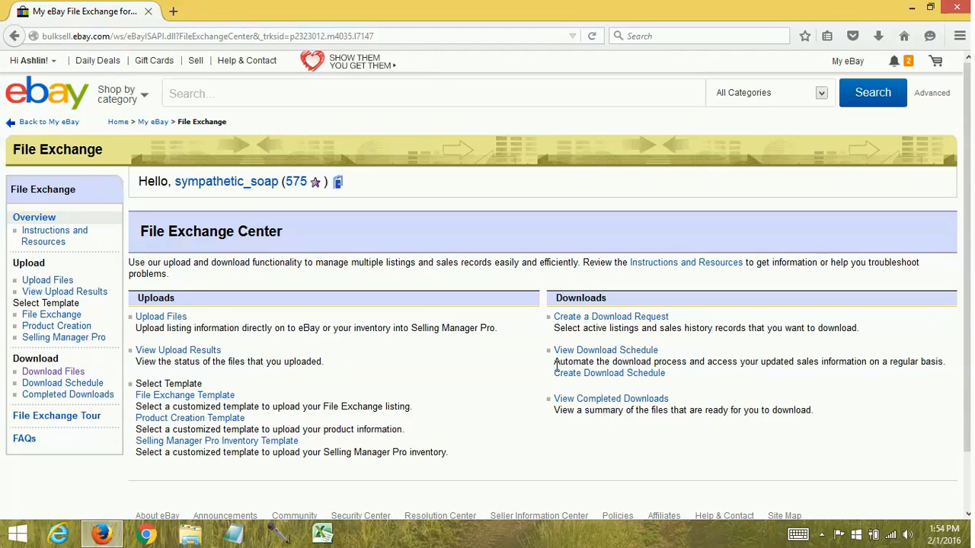
- Create a download request for Active listings in File Exchange format
{"action": "left_click", "coordinate": [52, 370]}
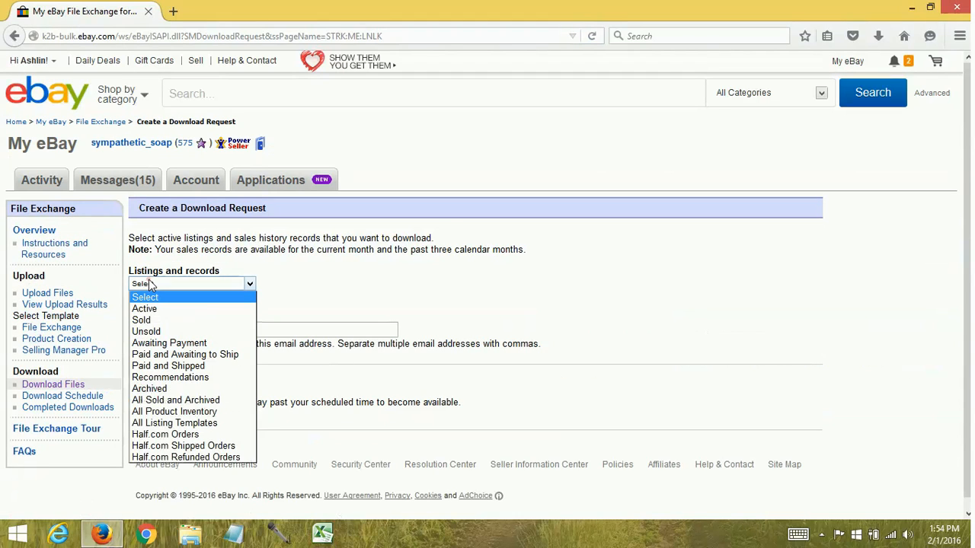
{"action": "left_click", "coordinate": [143, 309]}
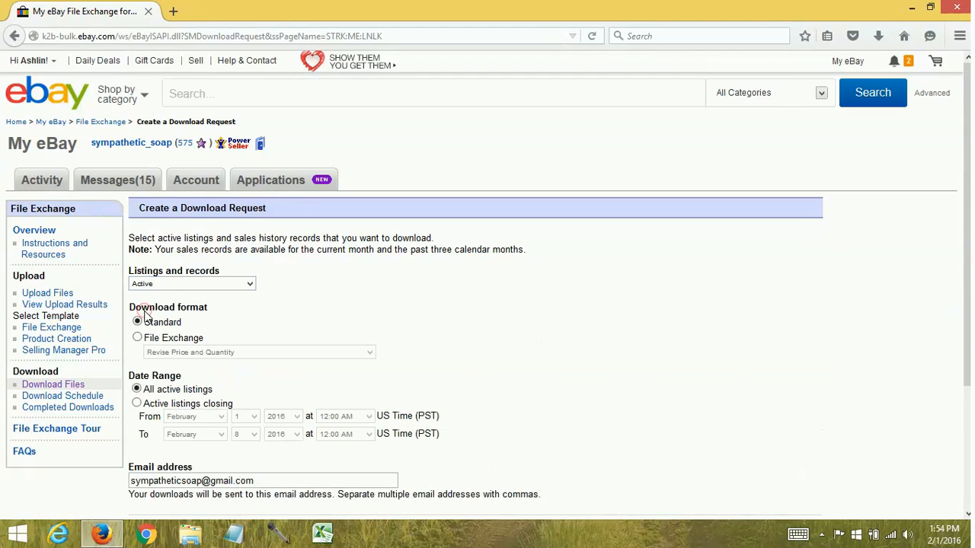
{"action": "left_click", "coordinate": [137, 337]}
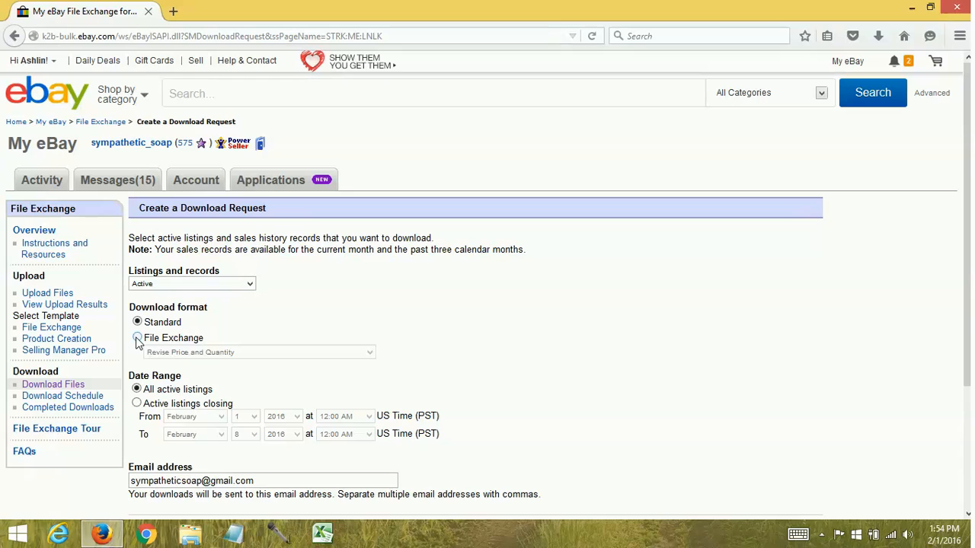
{"action": "left_click", "coordinate": [138, 337]}
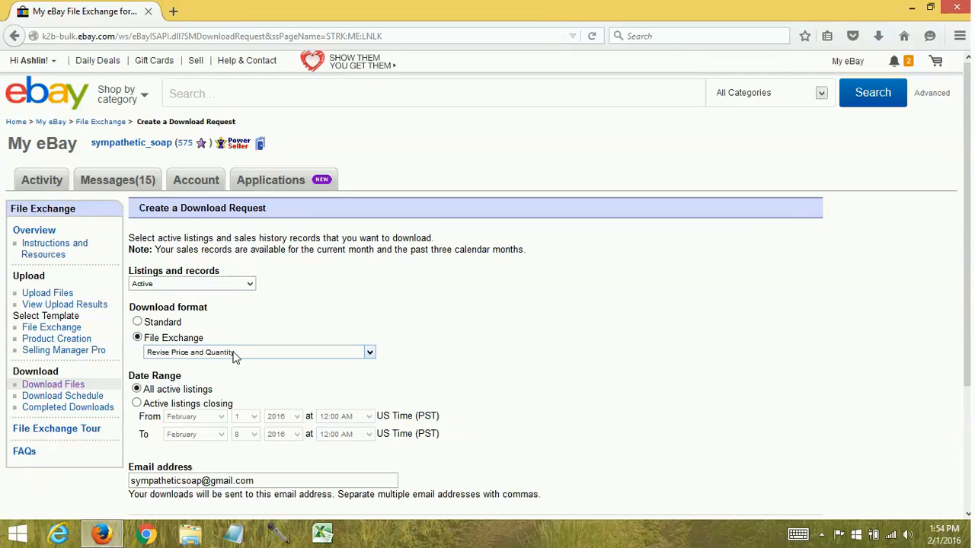
{"action": "mouse_move", "coordinate": [242, 358]}
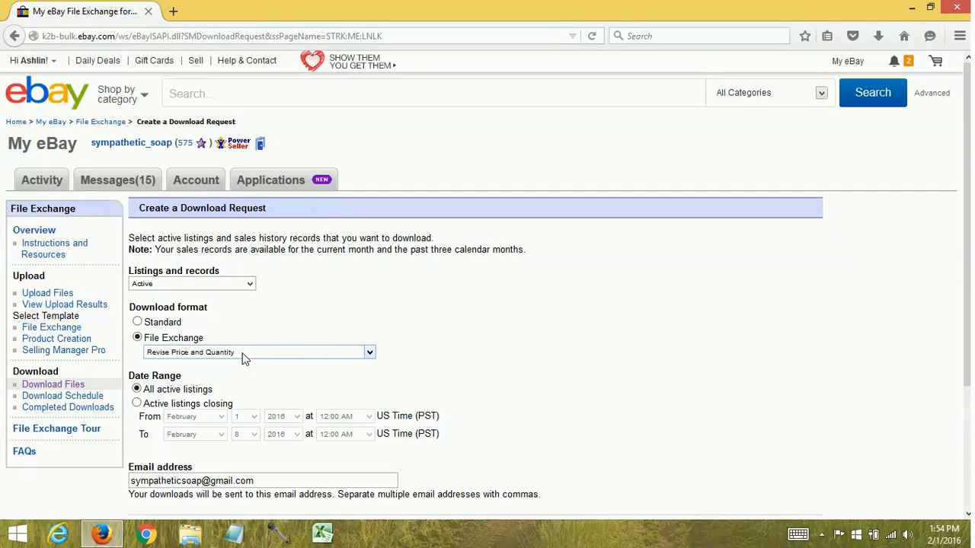
- Download the completed 256-listing Revise Price and Quantity file and open it in Excel
{"action": "scroll", "scroll_direction": "down", "scroll_amount": 3}
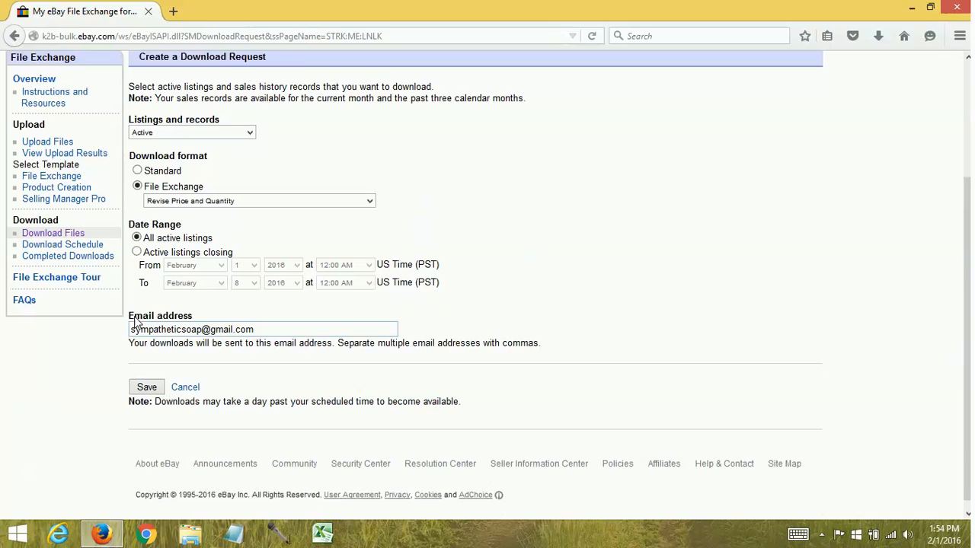
{"action": "scroll", "scroll_direction": "down", "scroll_amount": 3}
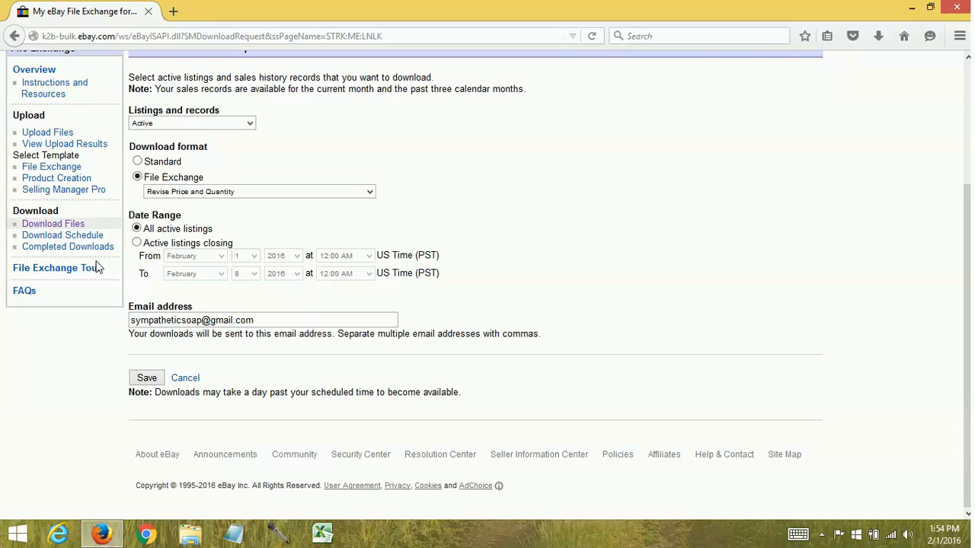
{"action": "left_click", "coordinate": [67, 246]}
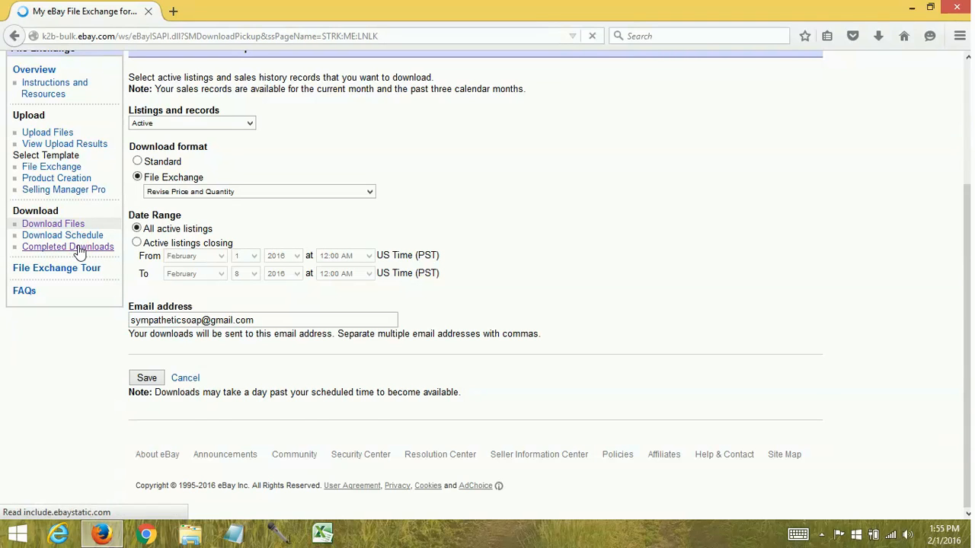
{"action": "left_click", "coordinate": [67, 247]}
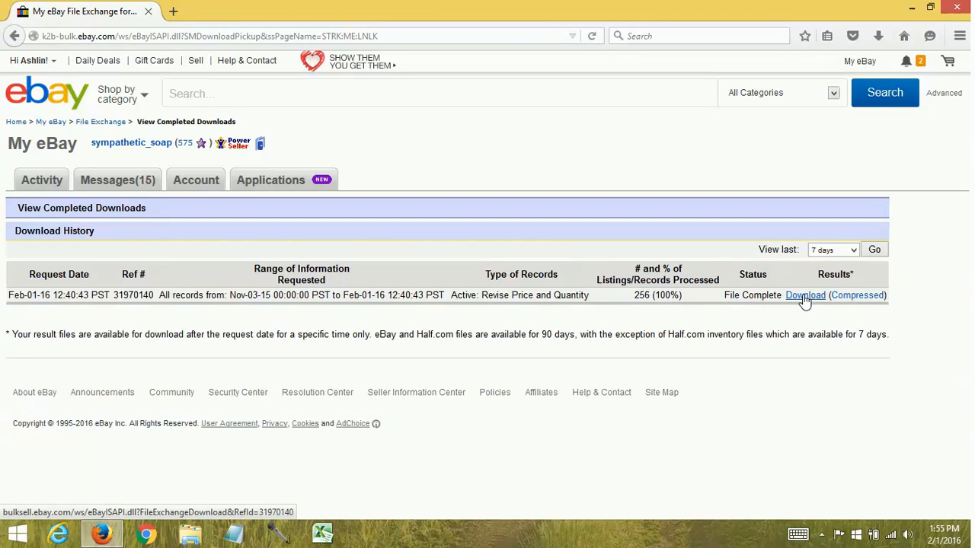
{"action": "left_click", "coordinate": [805, 296]}
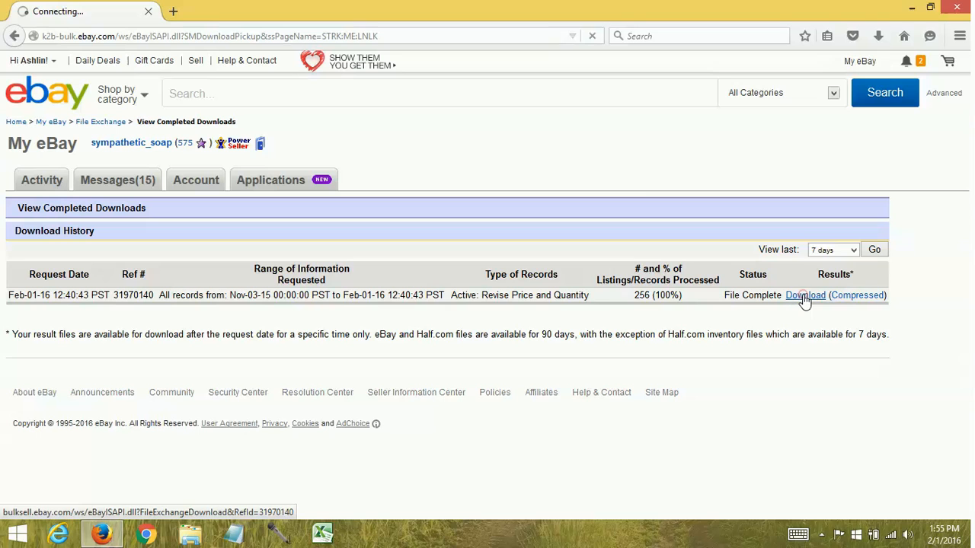
{"action": "left_click", "coordinate": [804, 296]}
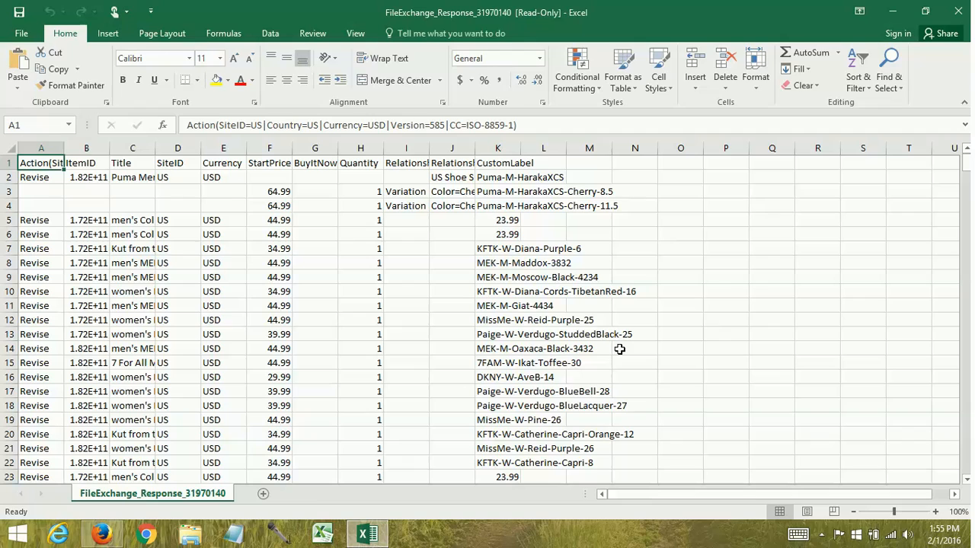
{"action": "mouse_move", "coordinate": [569, 349]}
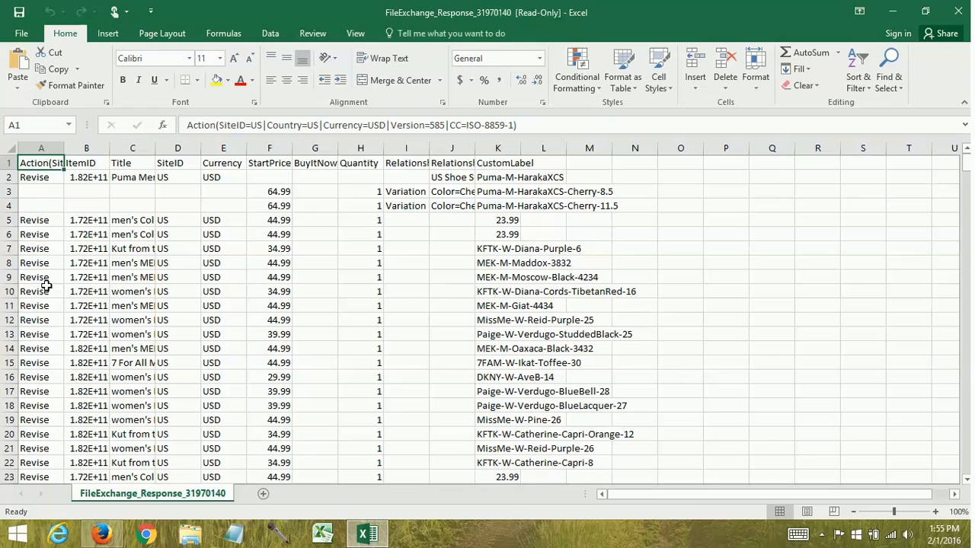
{"action": "mouse_move", "coordinate": [313, 176]}
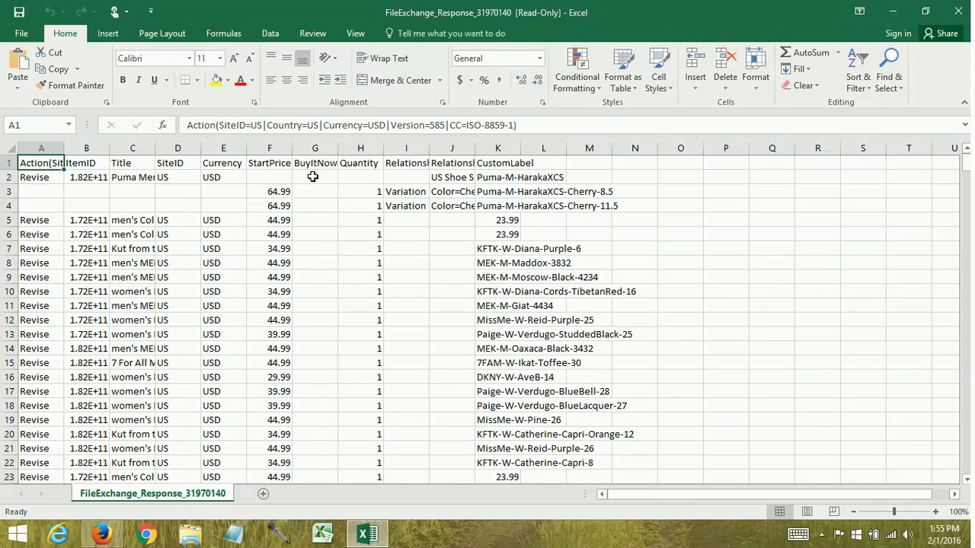
- Select the Puma HarakaXCS listing and its variation rows 2–4
{"action": "left_click", "coordinate": [10, 177]}
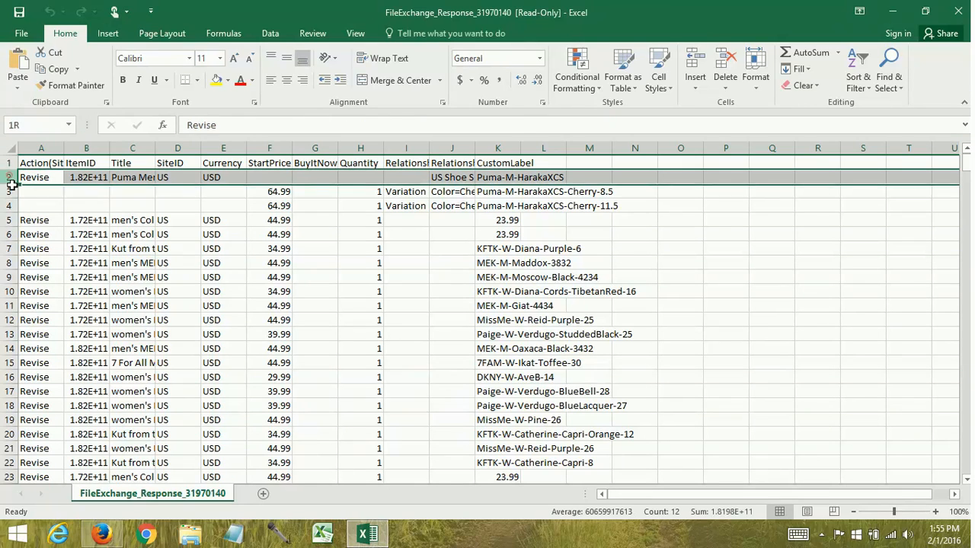
{"action": "left_click", "coordinate": [41, 176]}
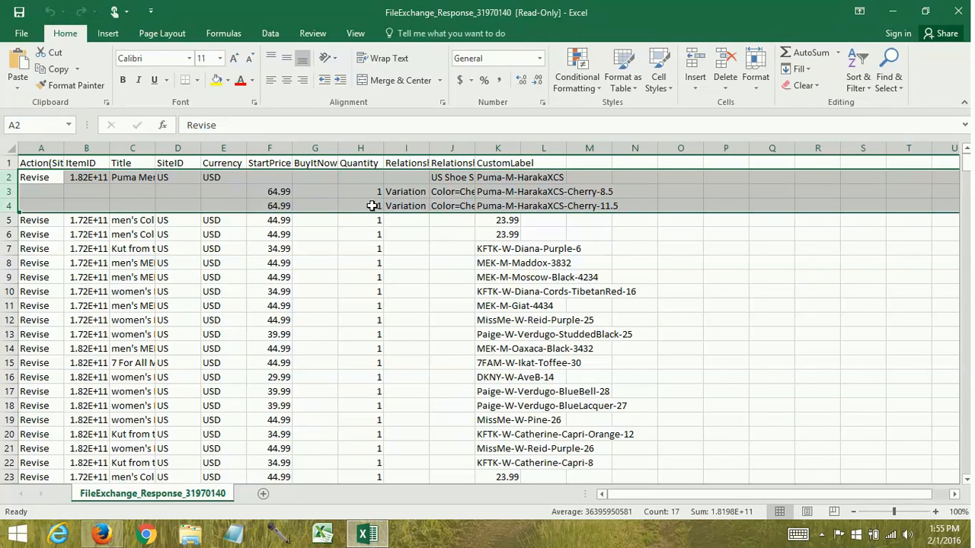
{"action": "mouse_move", "coordinate": [495, 186]}
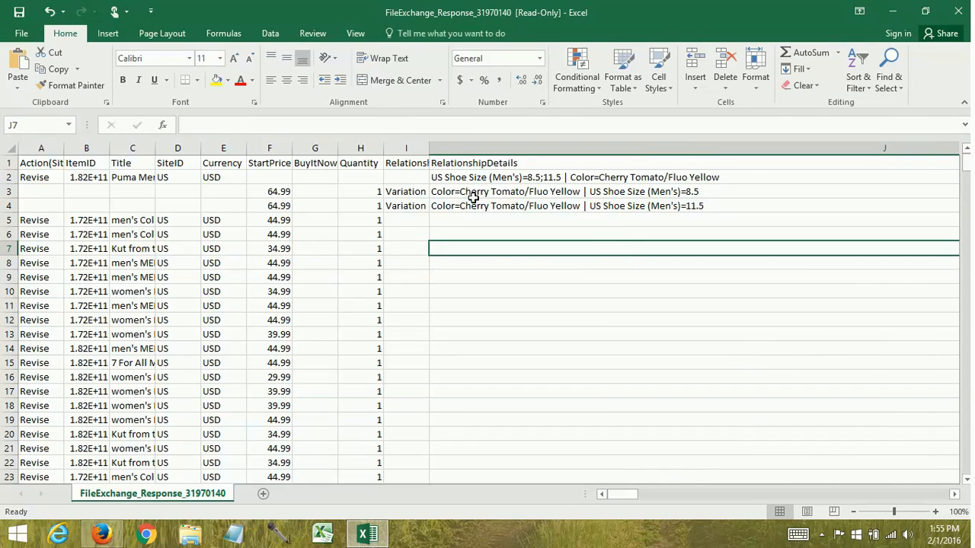
{"action": "left_click", "coordinate": [508, 176]}
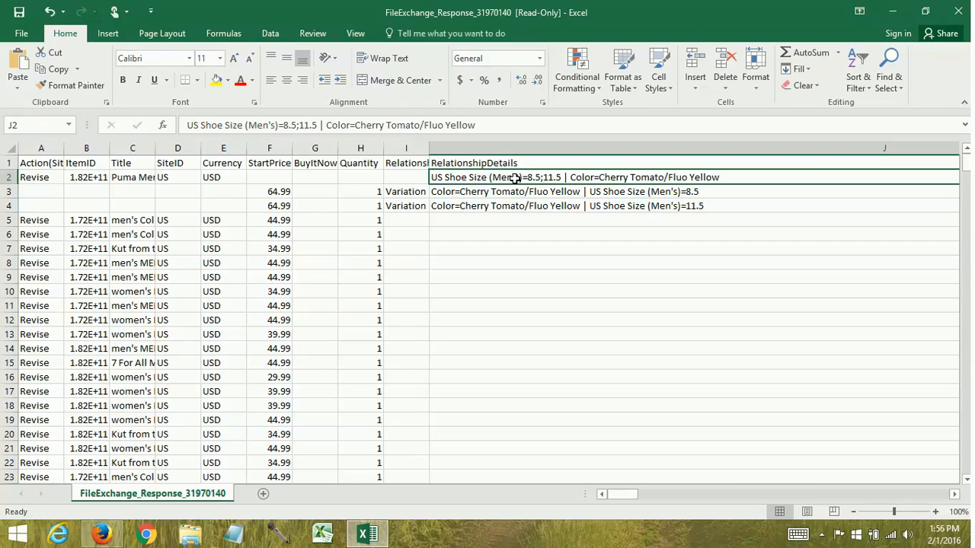
{"action": "left_click", "coordinate": [503, 191]}
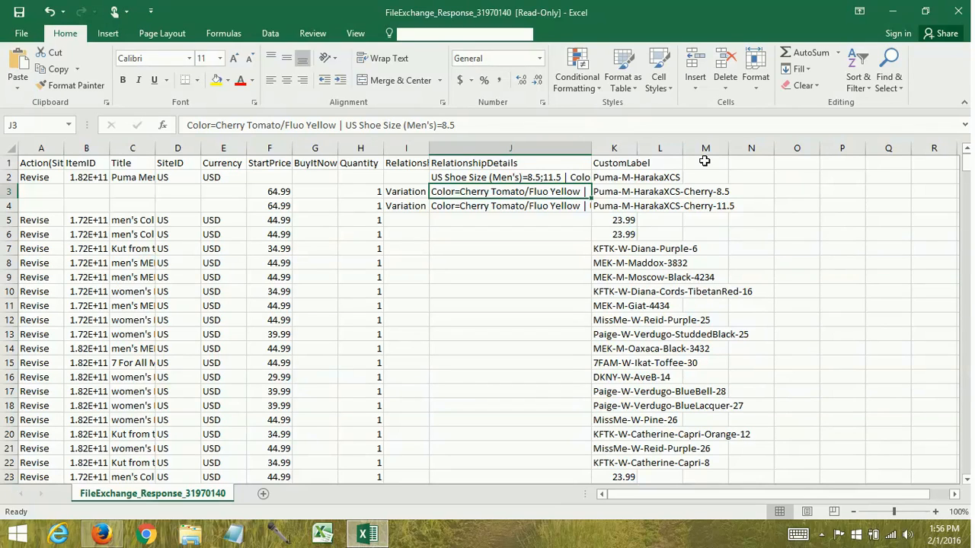
{"action": "left_click", "coordinate": [705, 162]}
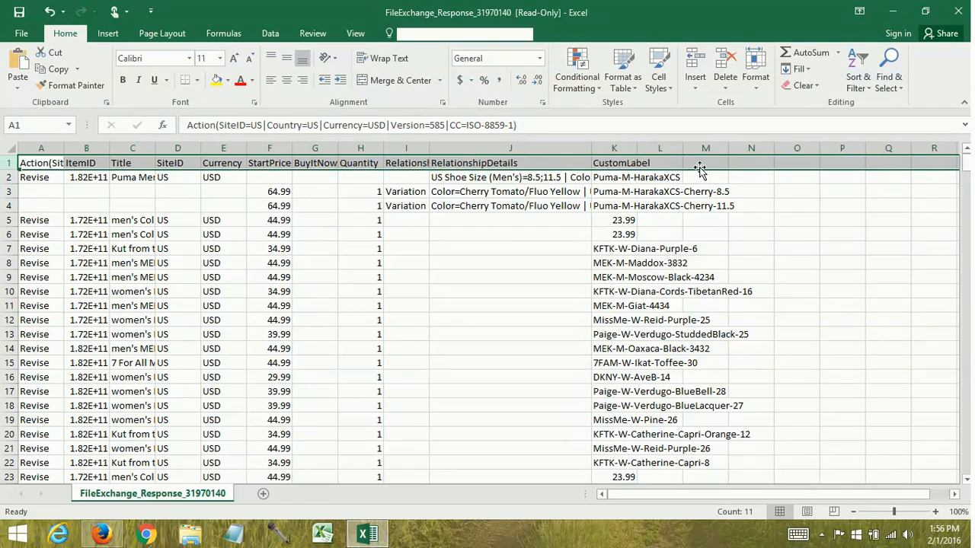
- Add a UPC header in L1 and enter 'Does not apply' for the variation rows
{"action": "left_click", "coordinate": [659, 162]}
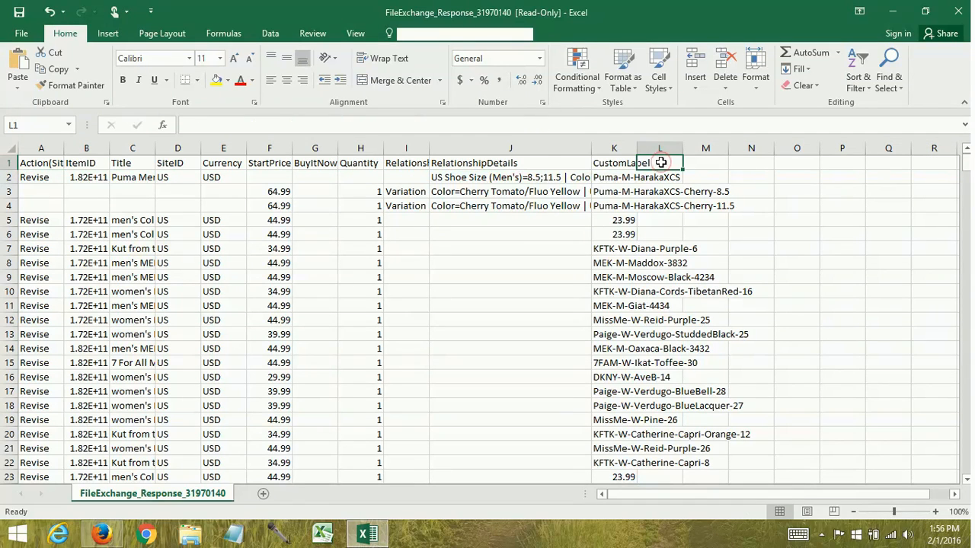
{"action": "type", "text": "UPC"}
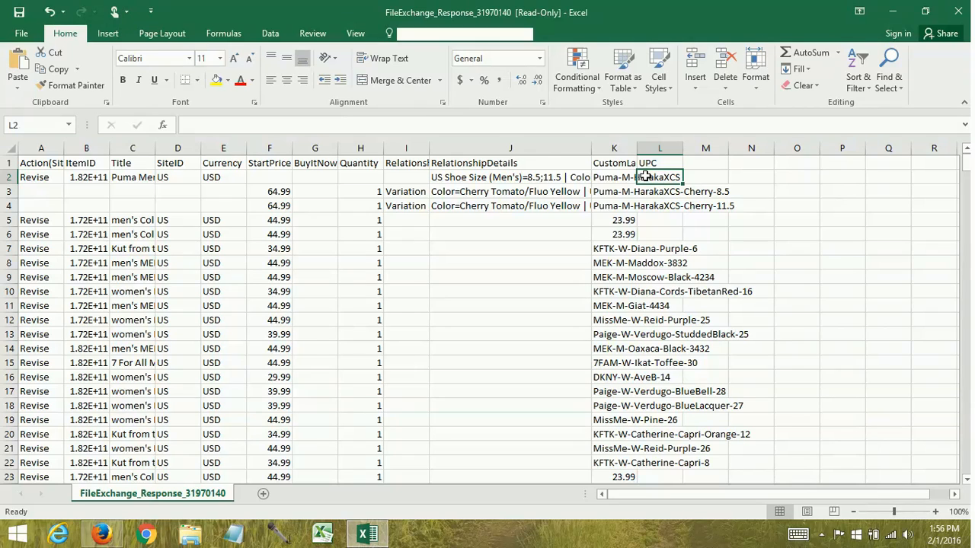
{"action": "left_click", "coordinate": [658, 206]}
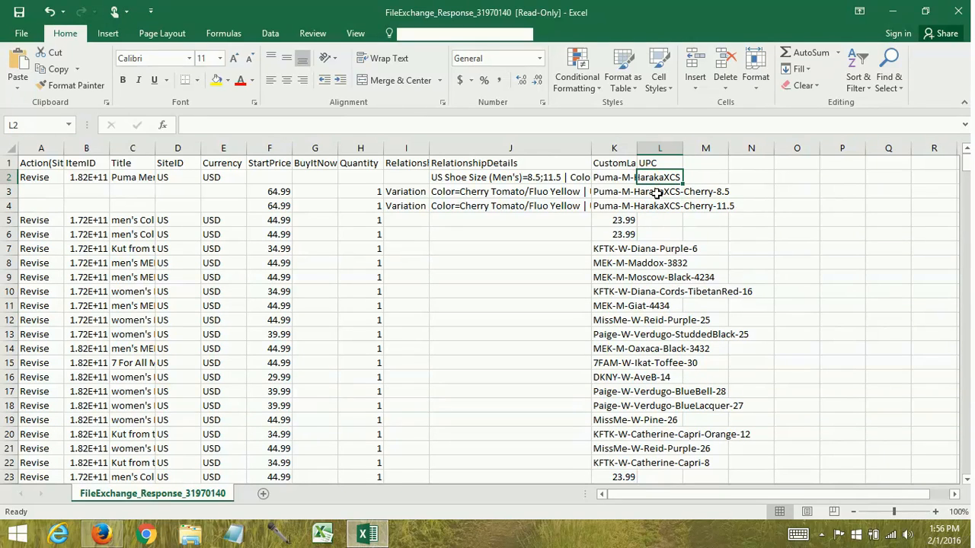
{"action": "type", "text": "Does"}
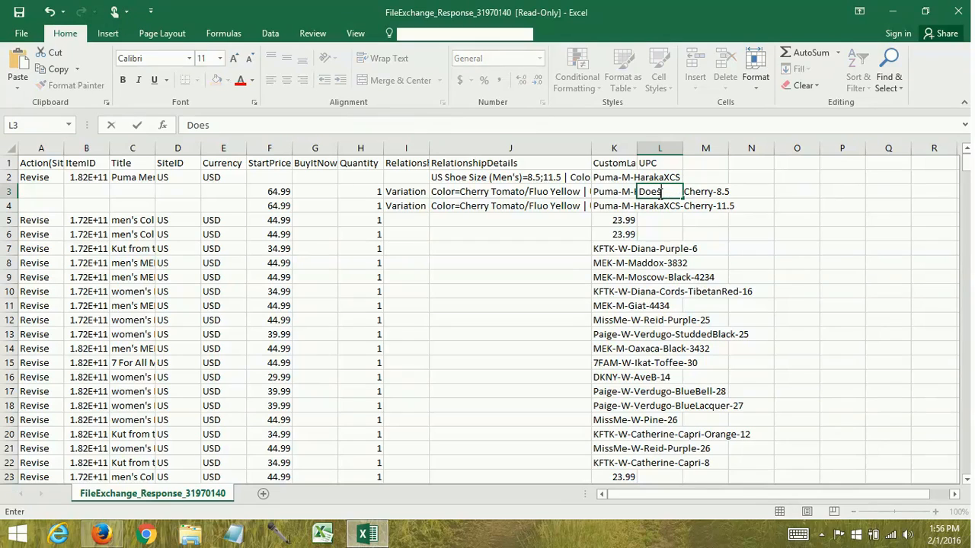
{"action": "type", "text": "not apply"}
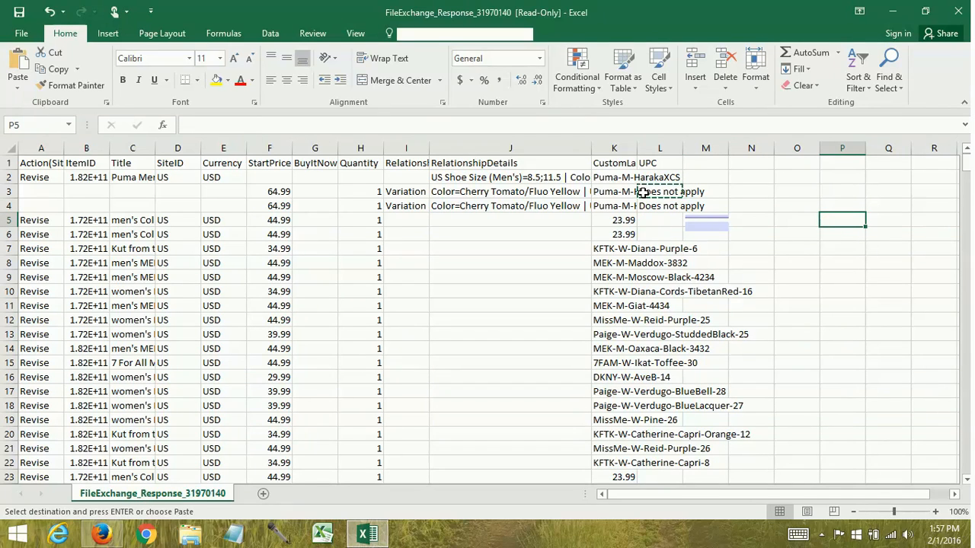
{"action": "mouse_move", "coordinate": [668, 195]}
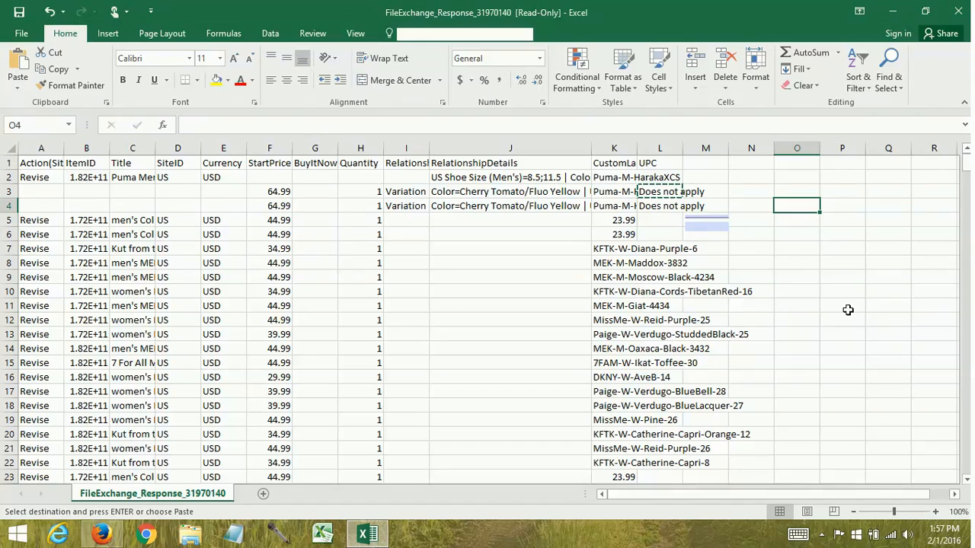
{"action": "mouse_move", "coordinate": [562, 218]}
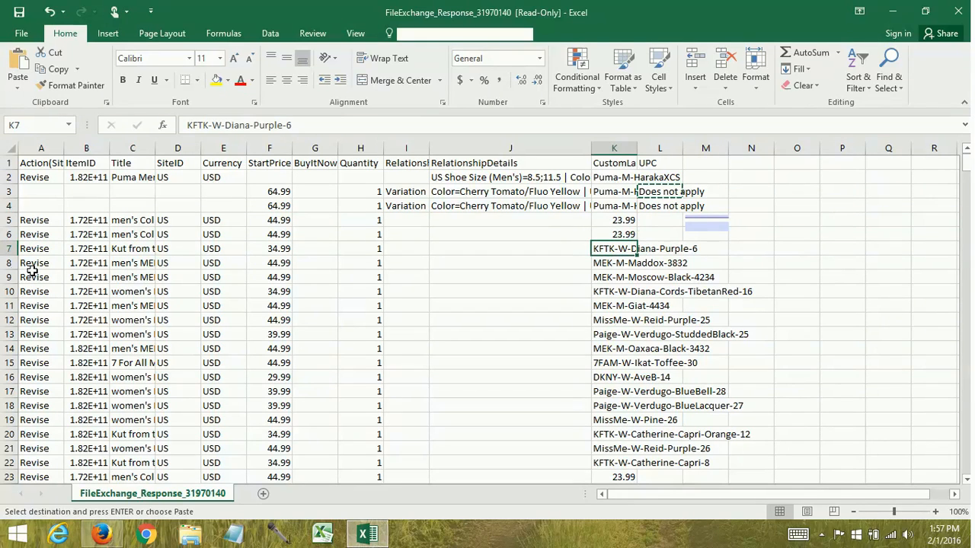
{"action": "left_click", "coordinate": [86, 248]}
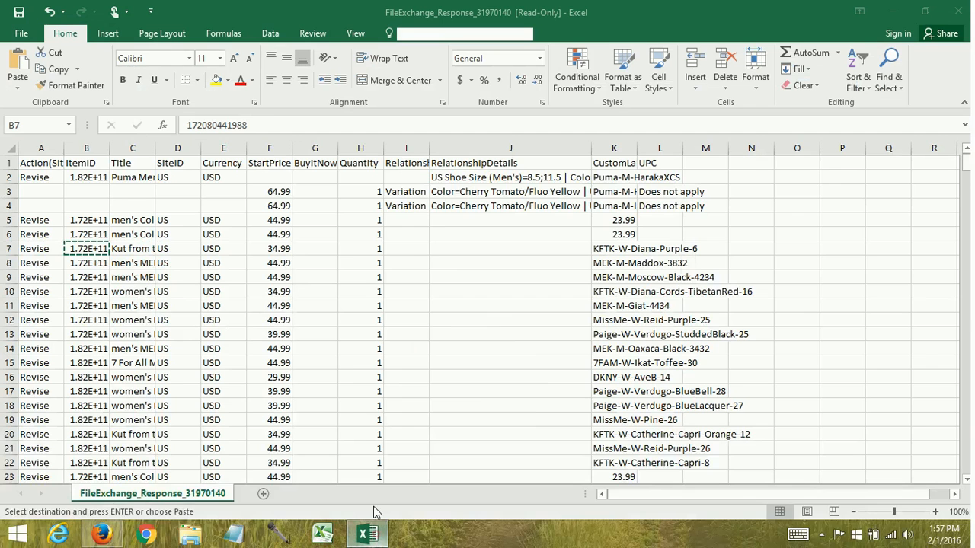
- Copy the Kut from the Kloth ItemID and check its eBay item specifics for UPC
{"action": "double_click", "coordinate": [86, 248]}
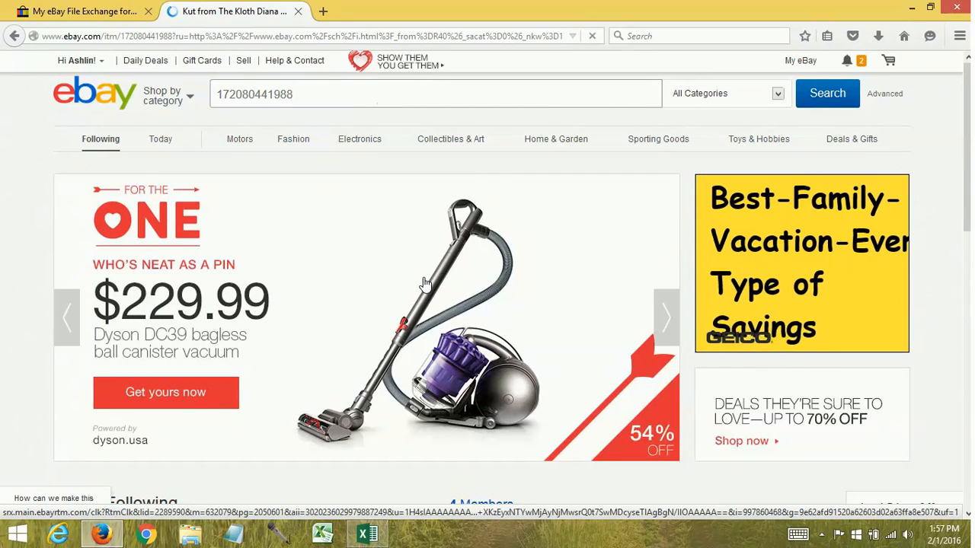
{"action": "scroll", "scroll_direction": "down", "scroll_amount": 3}
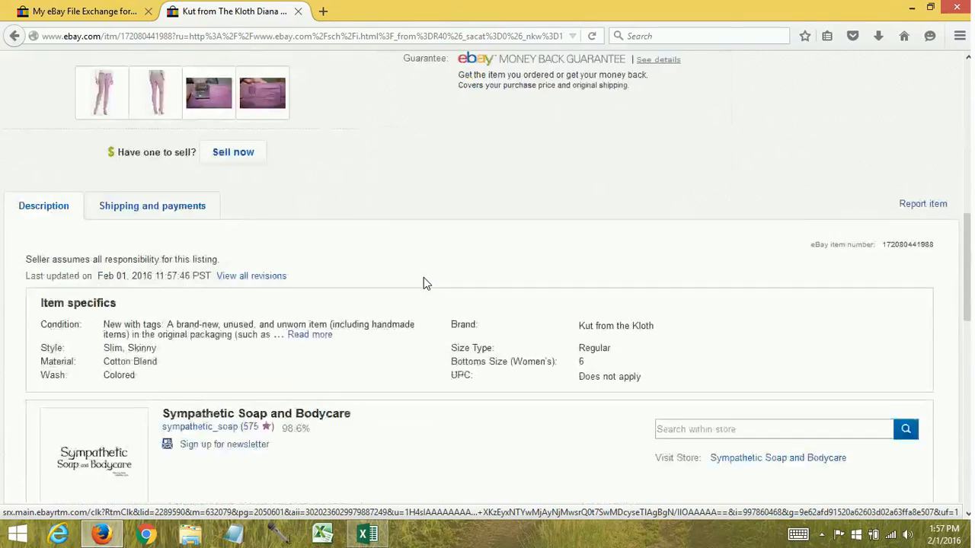
{"action": "scroll", "scroll_direction": "down", "scroll_amount": 3}
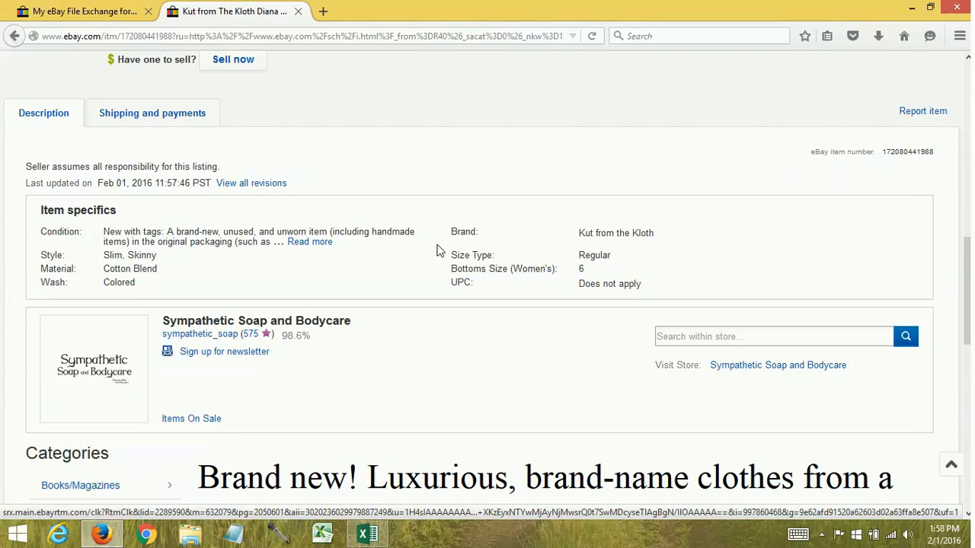
{"action": "mouse_move", "coordinate": [533, 298]}
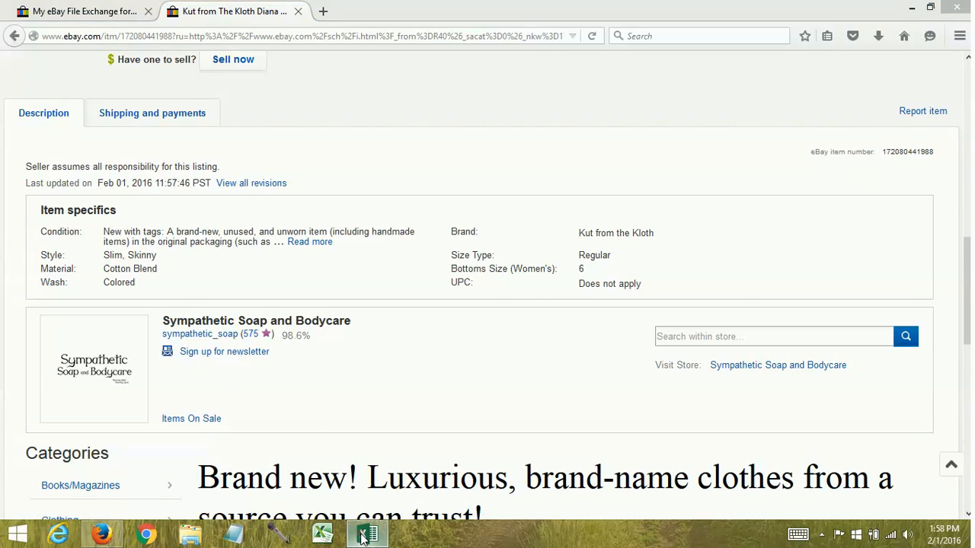
{"action": "left_click", "coordinate": [368, 533]}
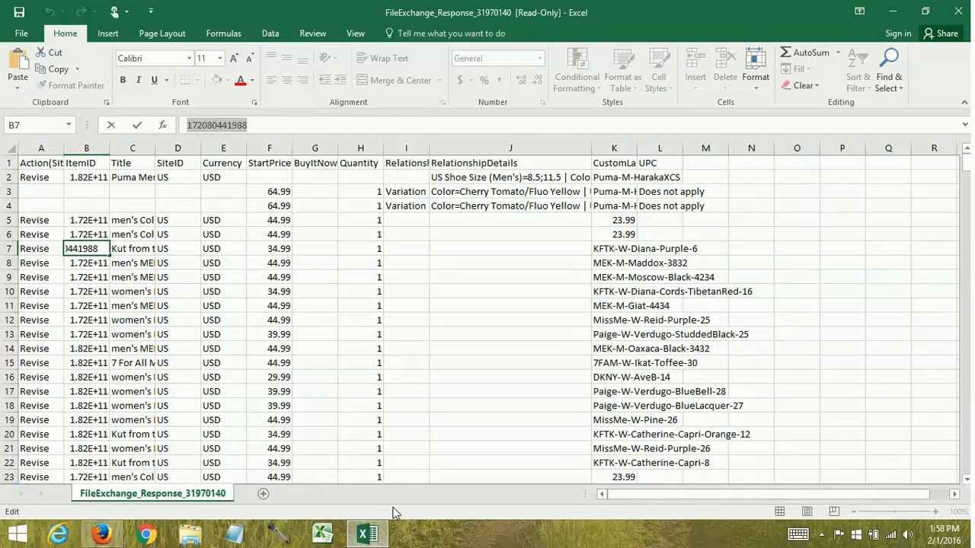
{"action": "mouse_move", "coordinate": [368, 533]}
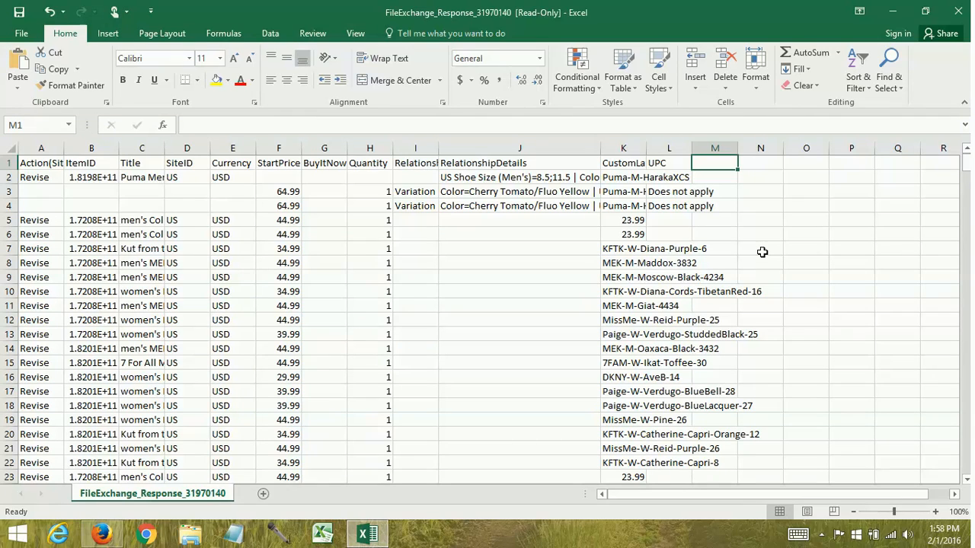
- Type the C:Brand and C:Size headers into M1 and N1
{"action": "type", "text": "C:Brand"}
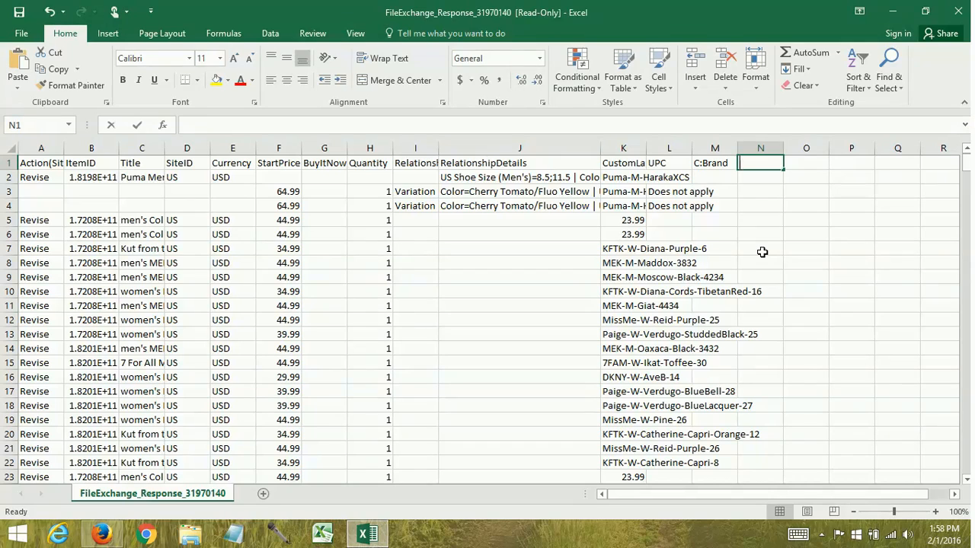
{"action": "type", "text": "C\"S"}
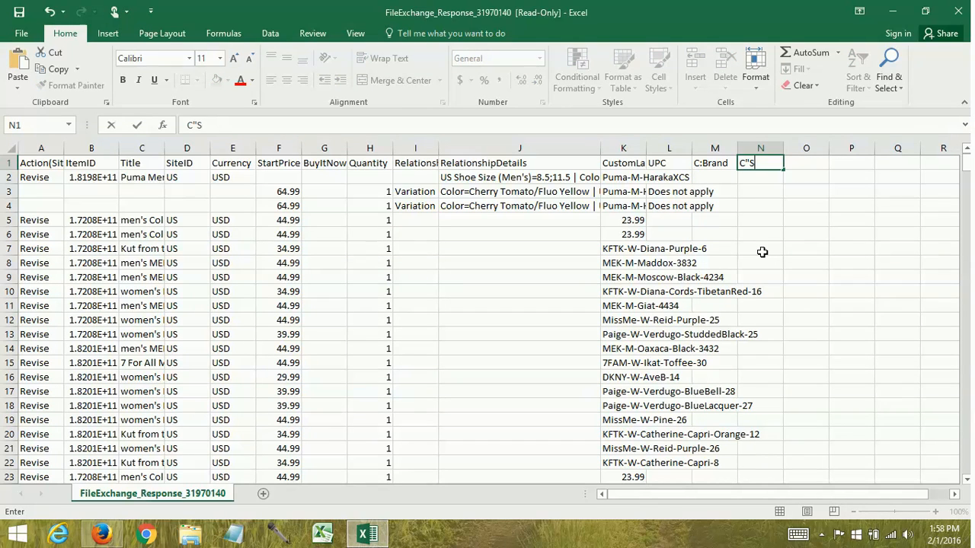
{"action": "type", "text": "C:Size"}
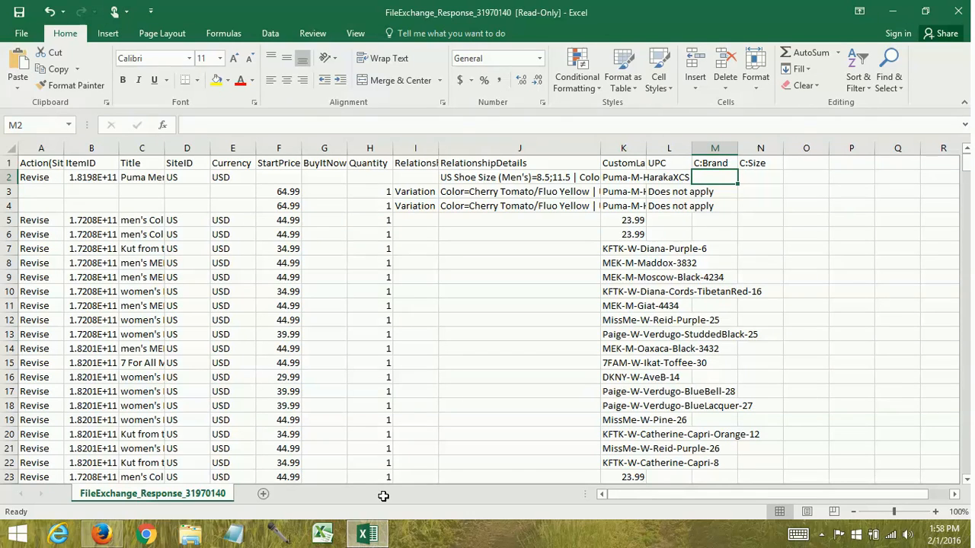
- Check the listing's Brand and Bottoms Size specifics, then return to Excel
{"action": "left_click", "coordinate": [101, 533]}
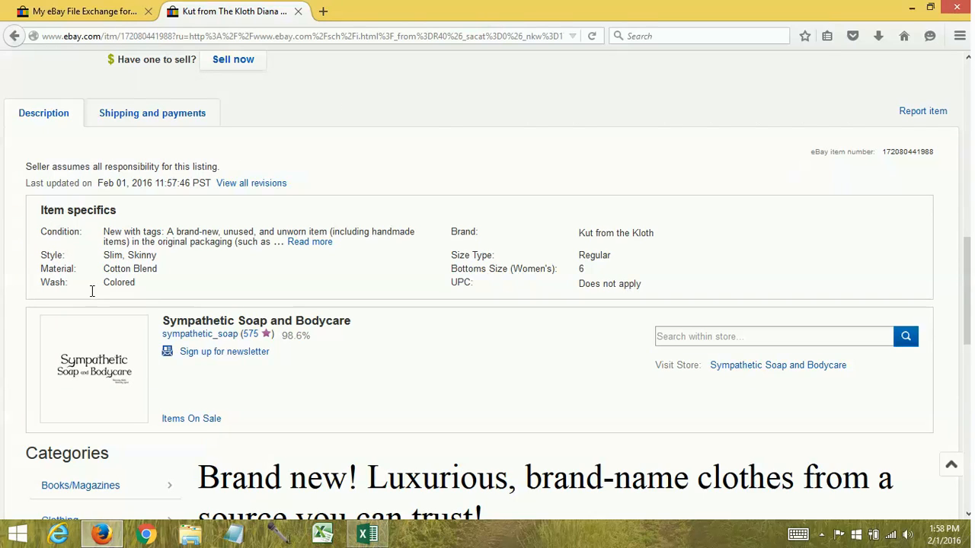
{"action": "mouse_move", "coordinate": [470, 231]}
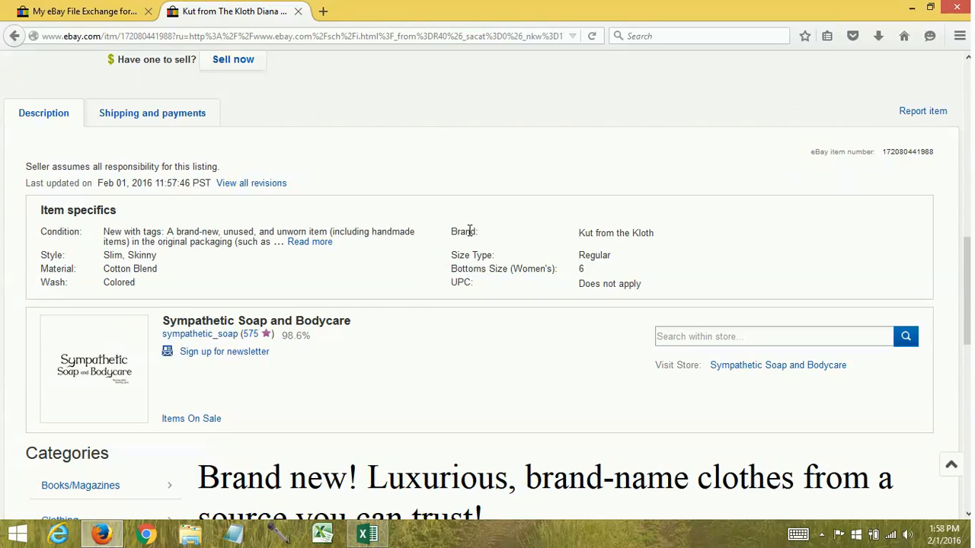
{"action": "mouse_move", "coordinate": [185, 373]}
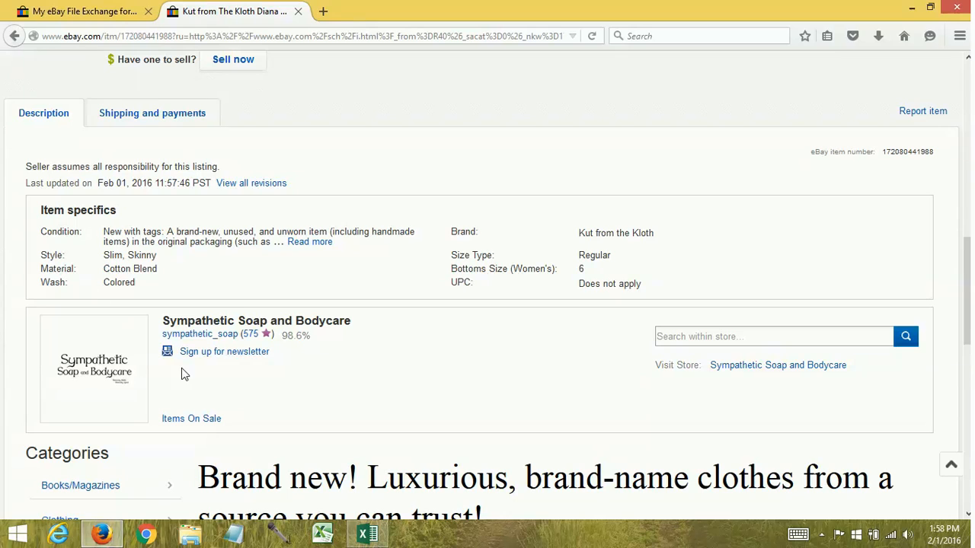
{"action": "left_click", "coordinate": [368, 533]}
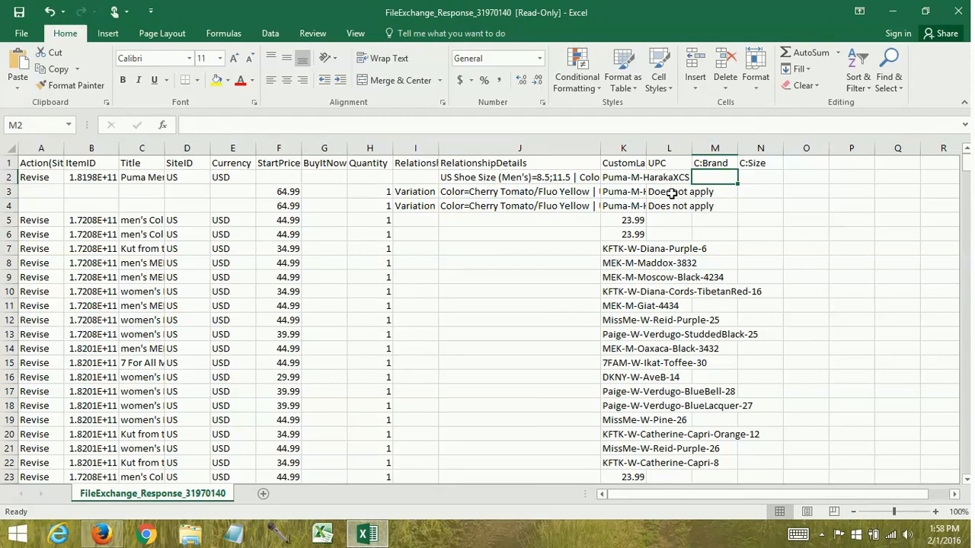
{"action": "mouse_move", "coordinate": [723, 176]}
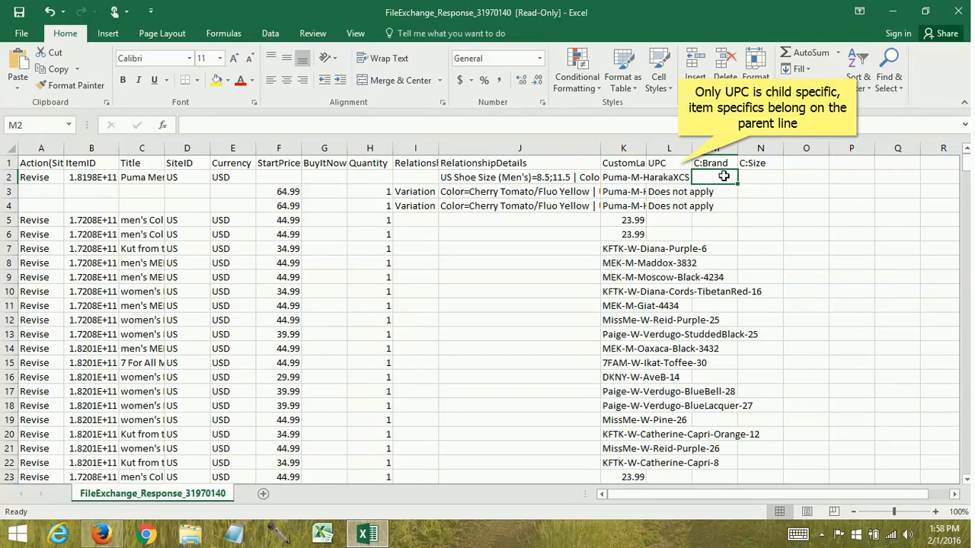
{"action": "mouse_move", "coordinate": [719, 175]}
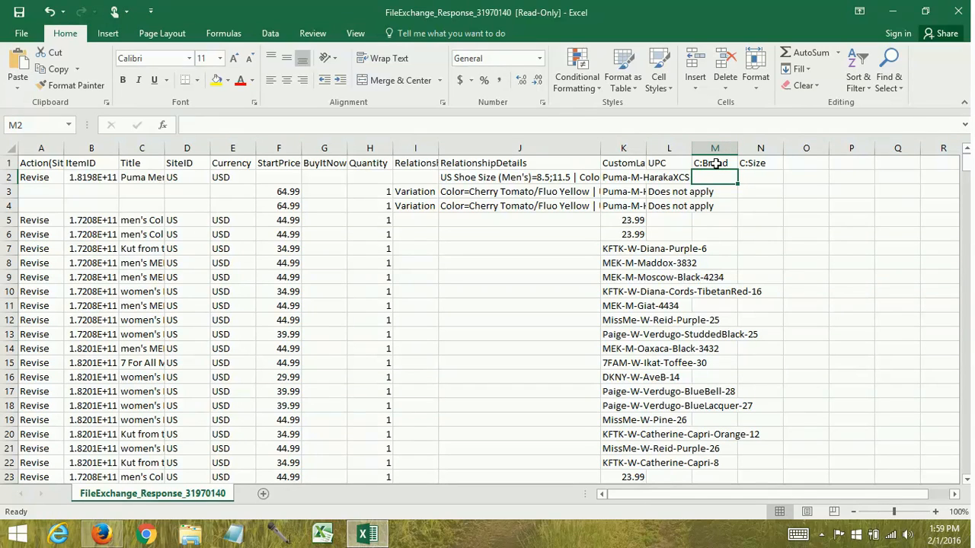
- Switch to the Firefox listing tab to view Brand, Bottoms Size and UPC
{"action": "left_click", "coordinate": [715, 148]}
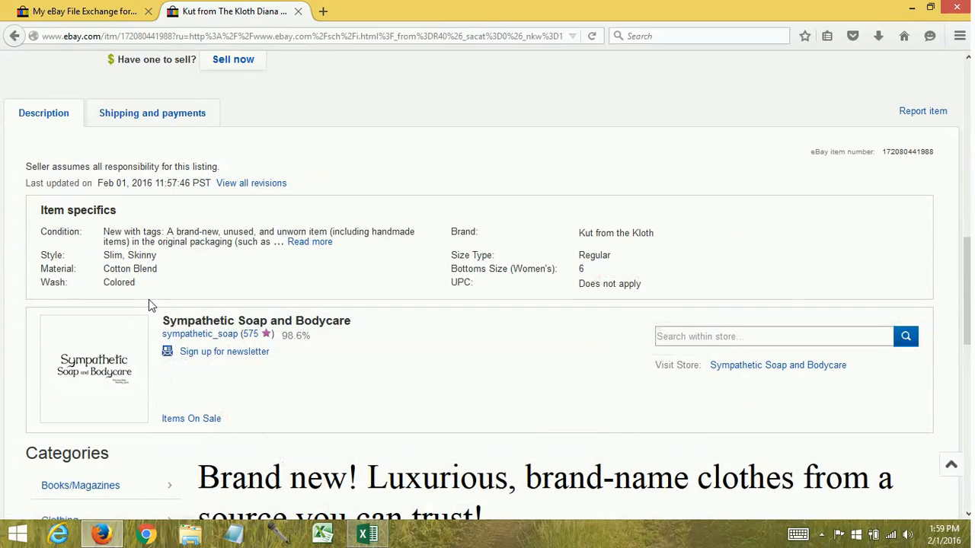
{"action": "mouse_move", "coordinate": [227, 310]}
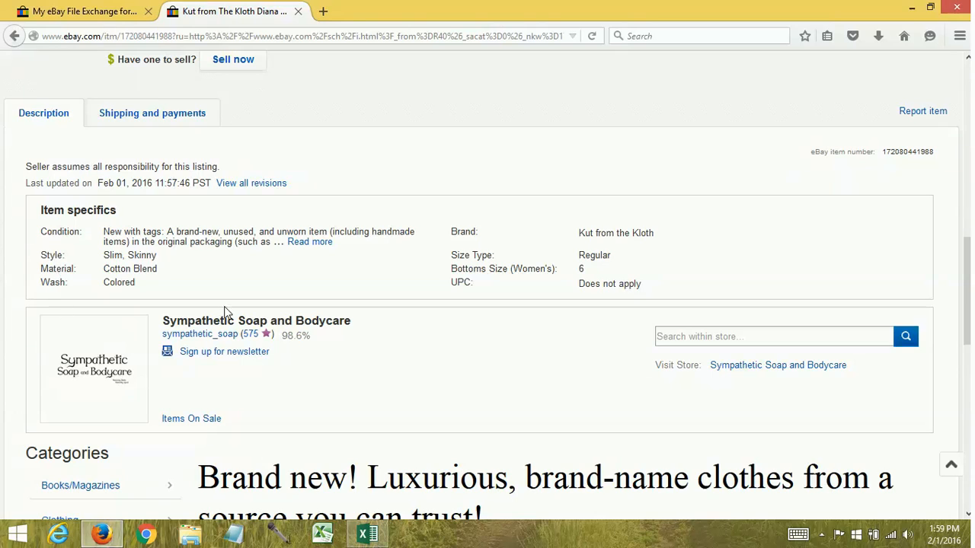
{"action": "mouse_move", "coordinate": [278, 263]}
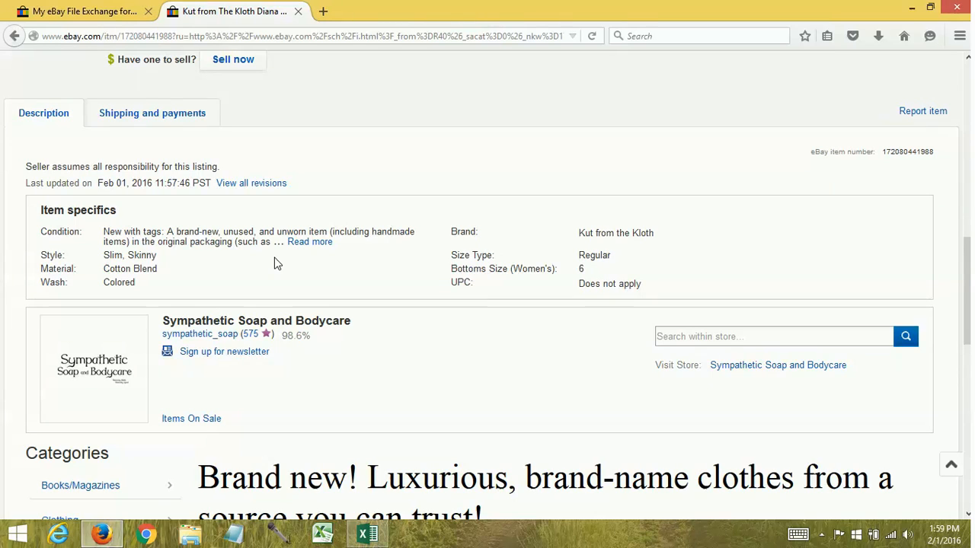
{"action": "mouse_move", "coordinate": [129, 230]}
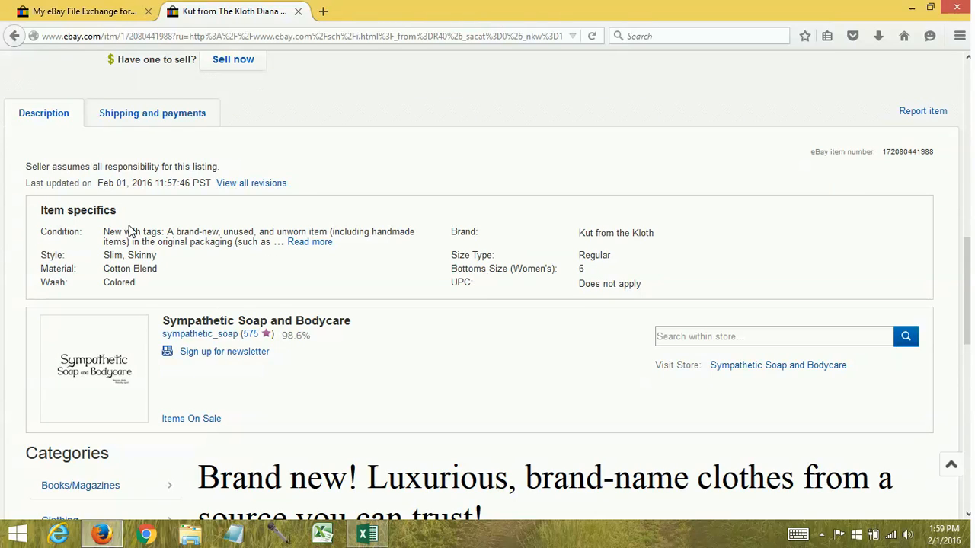
{"action": "mouse_move", "coordinate": [472, 236]}
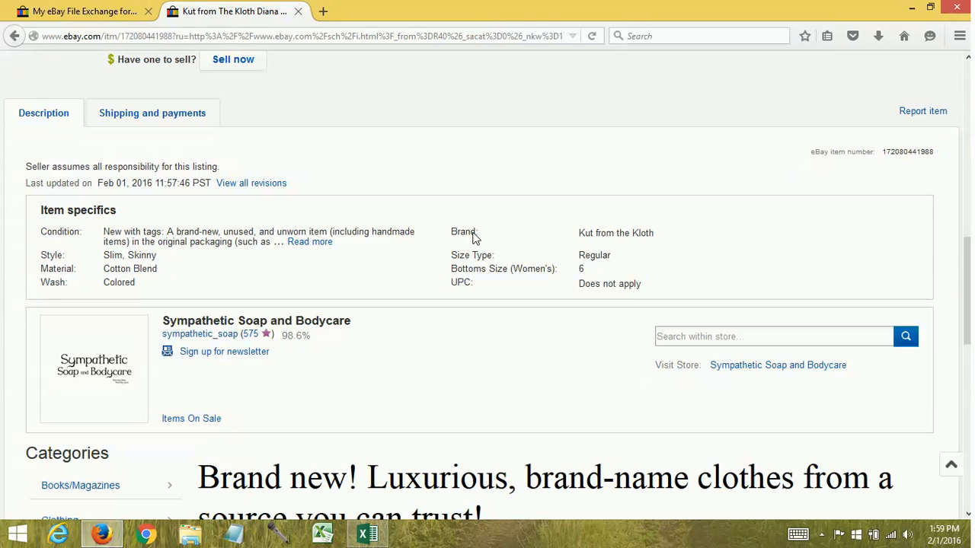
{"action": "mouse_move", "coordinate": [93, 267]}
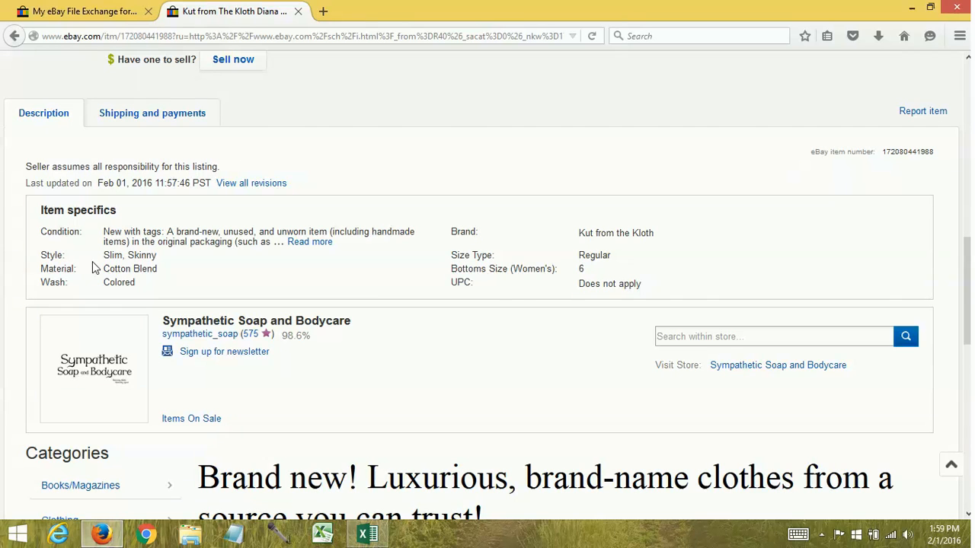
- Switch back to the Excel sheet with the UPC, C:Brand and C:Size headers
{"action": "left_click", "coordinate": [368, 533]}
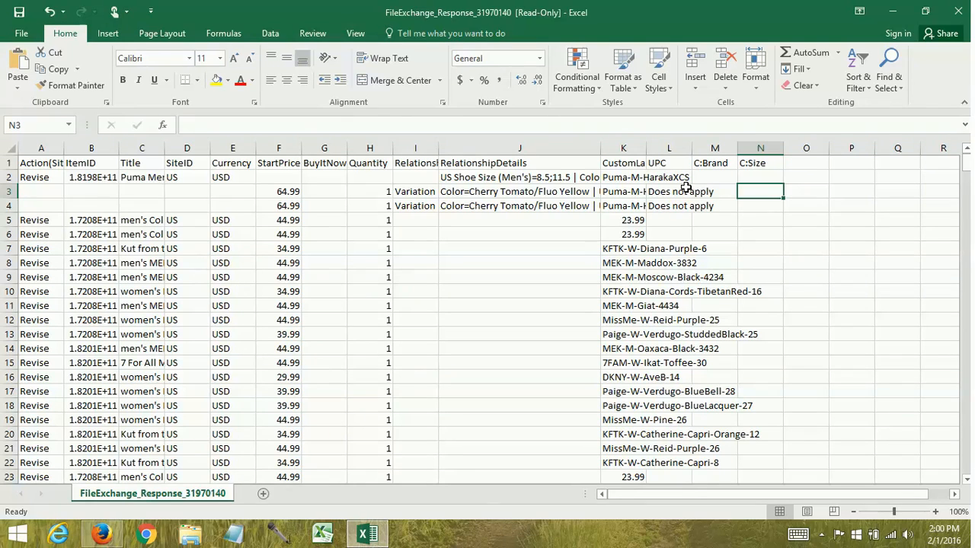
{"action": "mouse_move", "coordinate": [678, 247]}
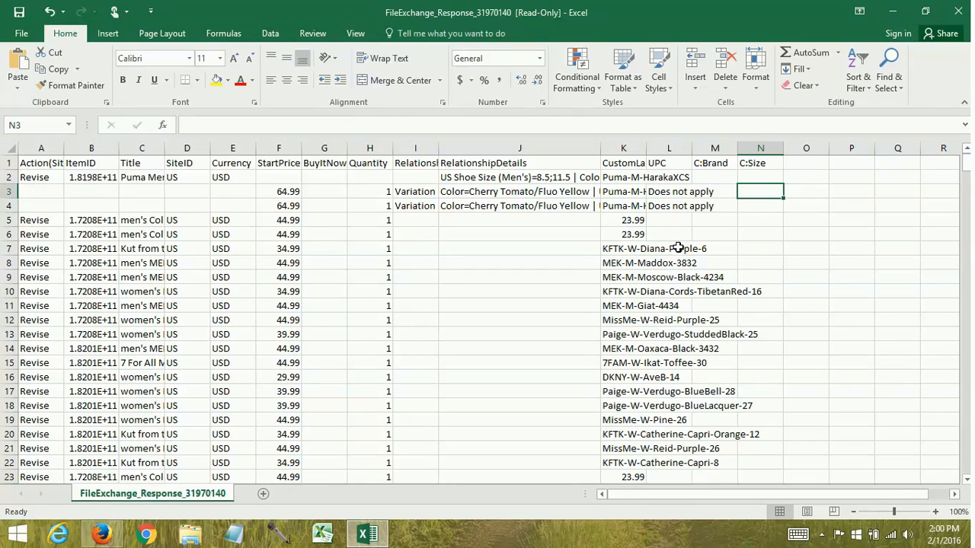
{"action": "mouse_move", "coordinate": [694, 225]}
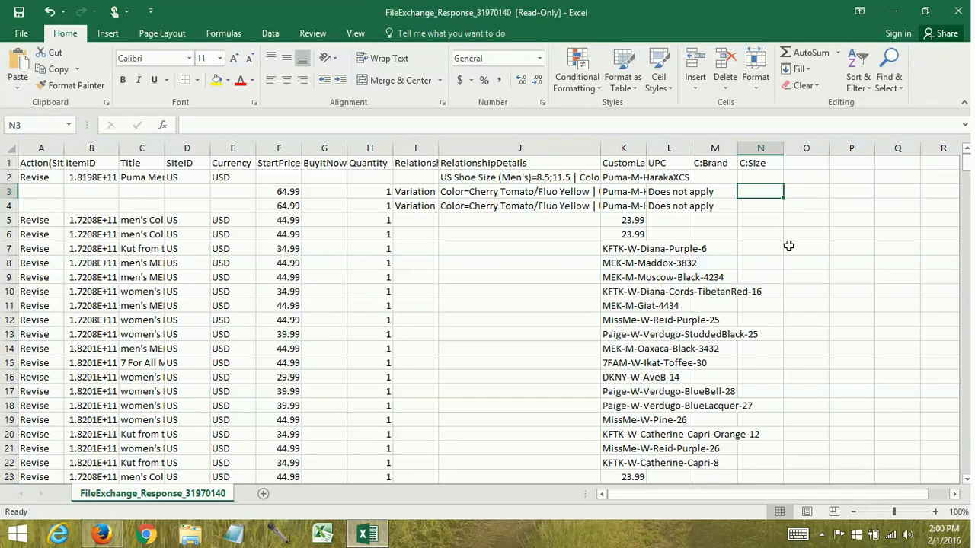
{"action": "mouse_move", "coordinate": [355, 363]}
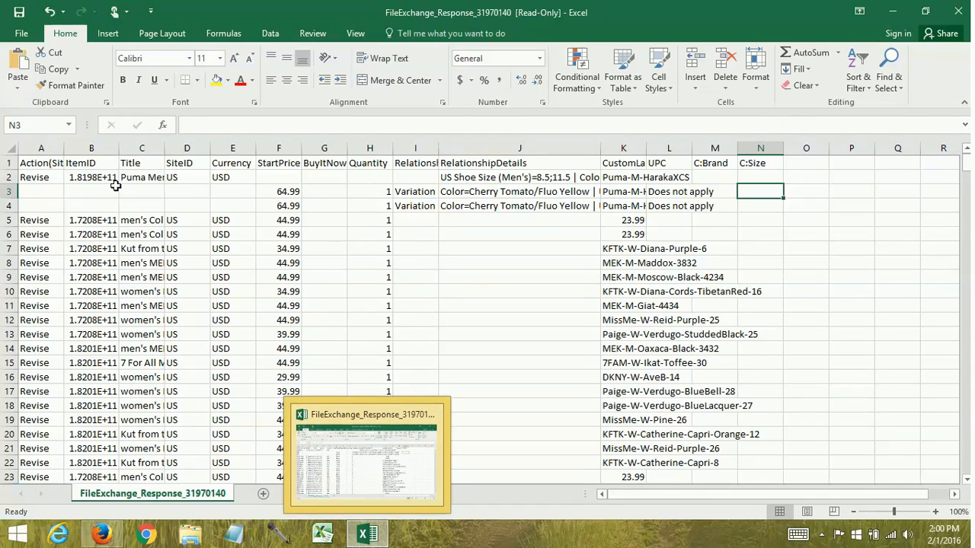
- Format ItemID column B as Number with 0 decimals, then check the full ID in B5
{"action": "left_click", "coordinate": [92, 148]}
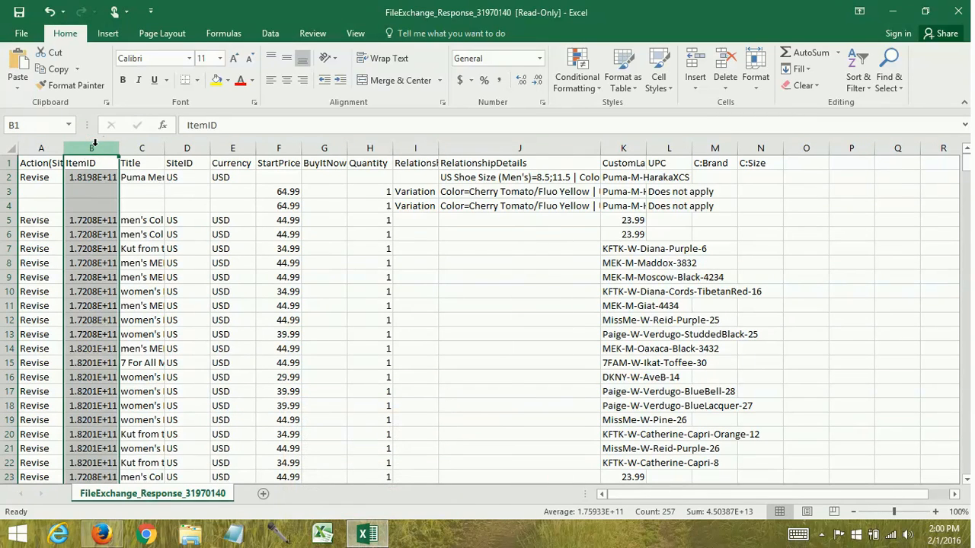
{"action": "right_click", "coordinate": [91, 148]}
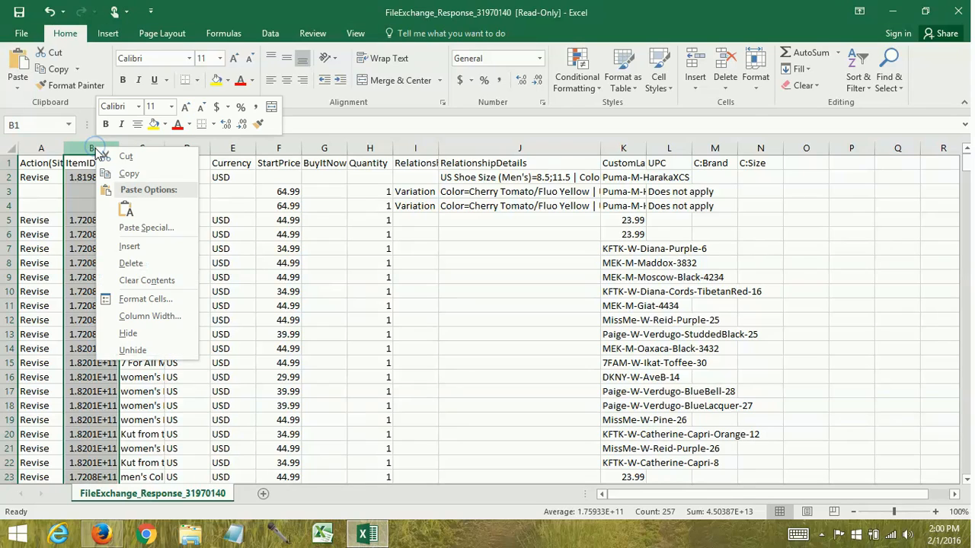
{"action": "left_click", "coordinate": [187, 291]}
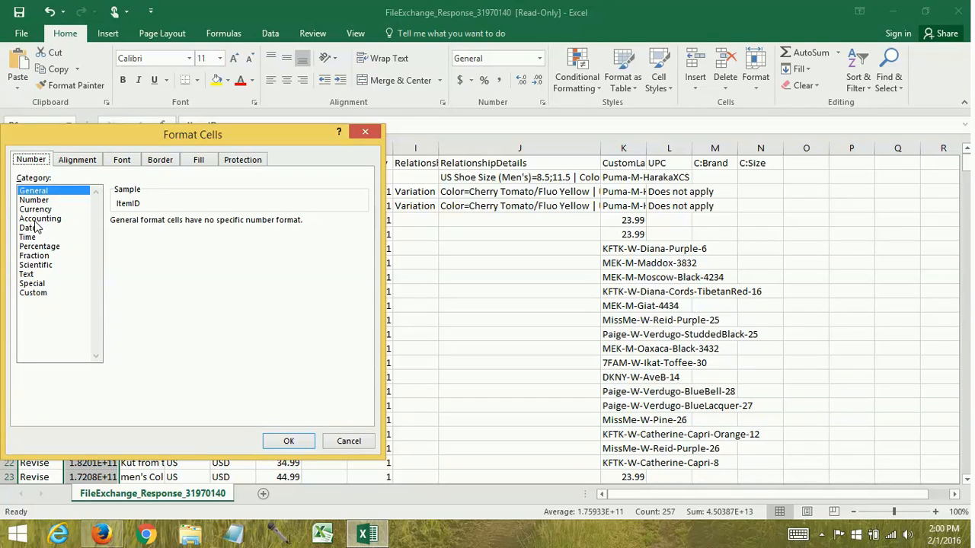
{"action": "left_click", "coordinate": [34, 200]}
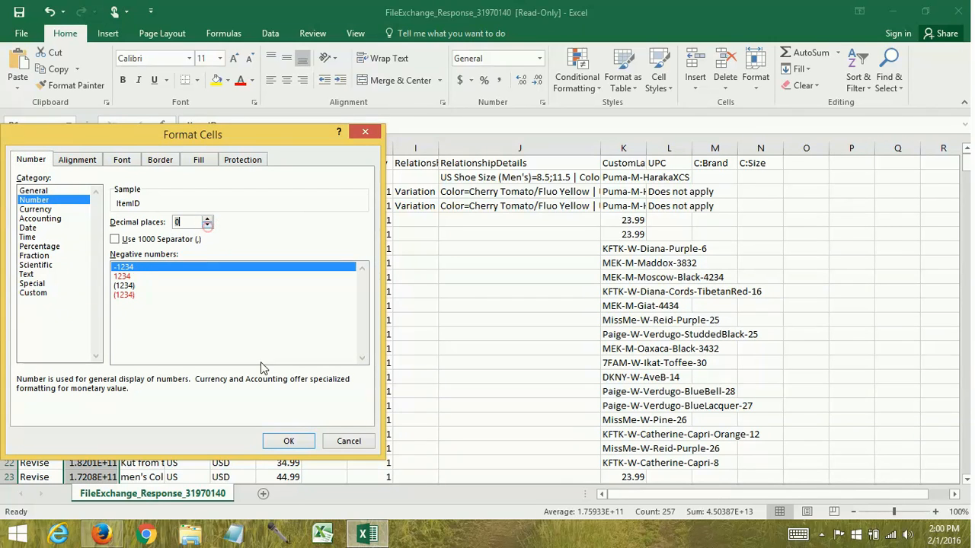
{"action": "left_click", "coordinate": [287, 441]}
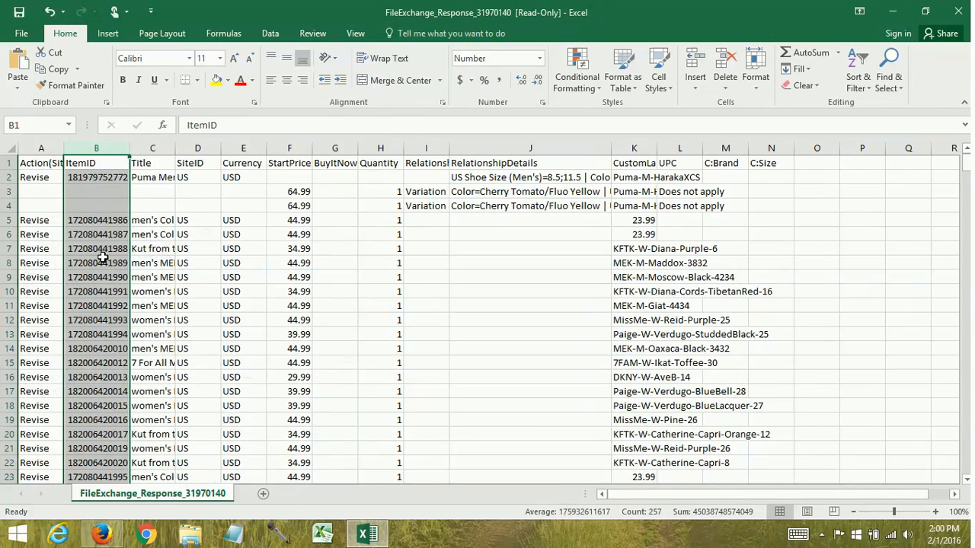
{"action": "left_click", "coordinate": [96, 220]}
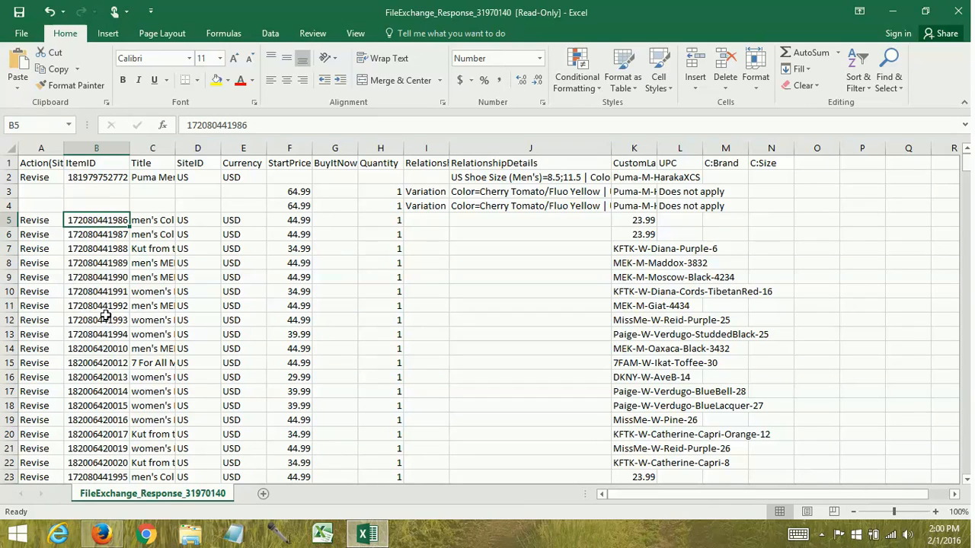
{"action": "mouse_move", "coordinate": [101, 283]}
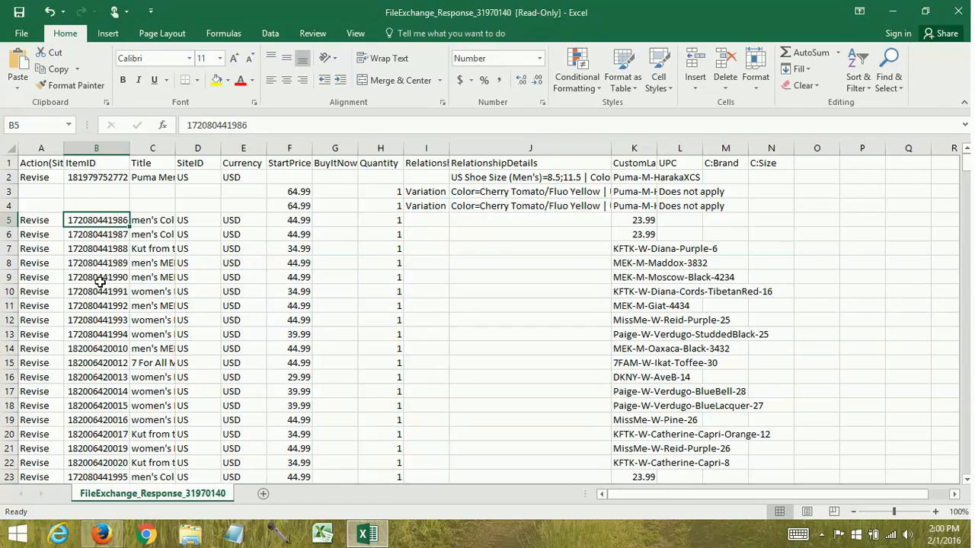
{"action": "mouse_move", "coordinate": [95, 228]}
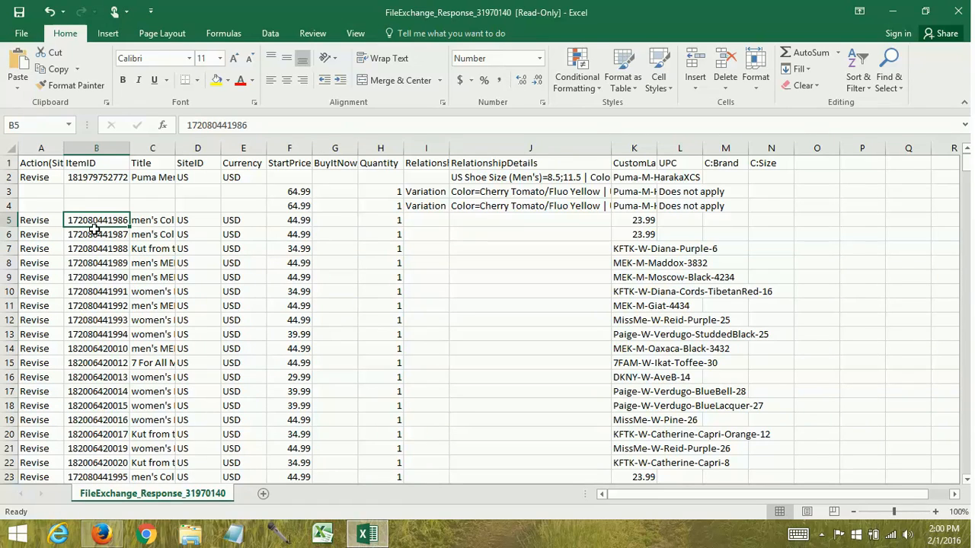
{"action": "mouse_move", "coordinate": [272, 123]}
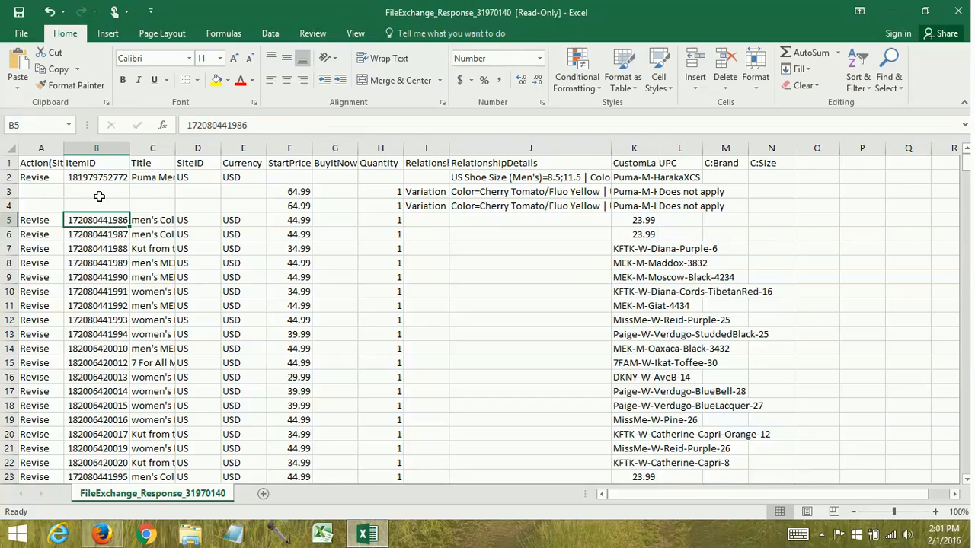
{"action": "mouse_move", "coordinate": [99, 180]}
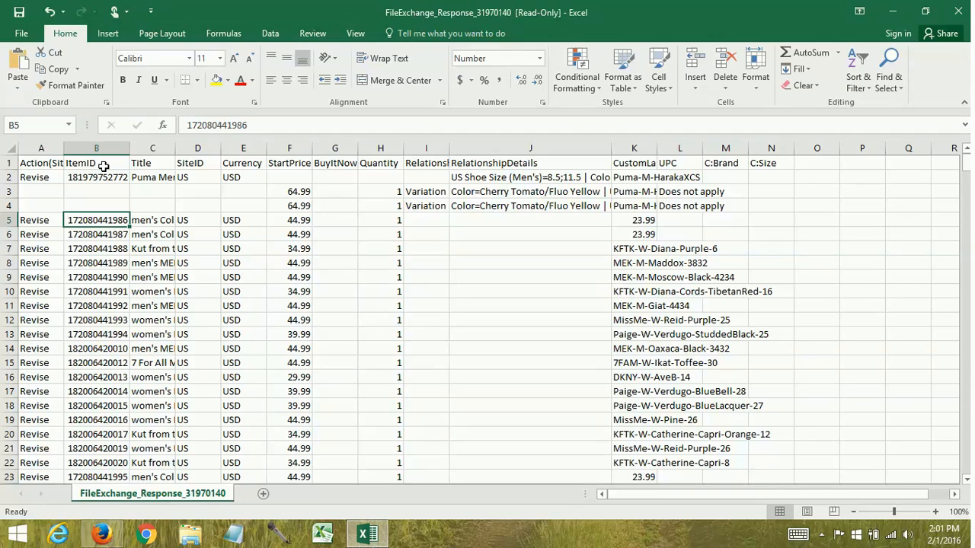
{"action": "mouse_move", "coordinate": [110, 173]}
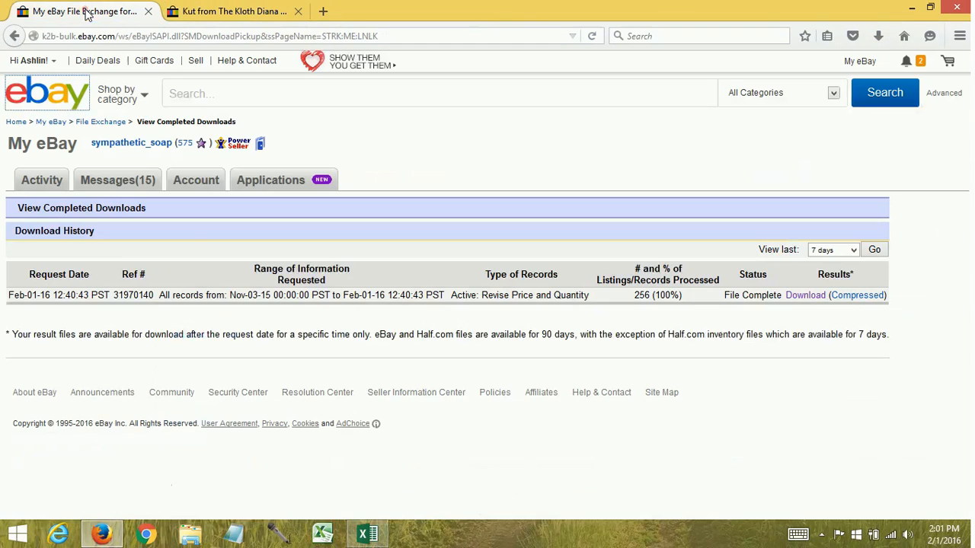
- Navigate from the File Exchange Center to the Upload Files page, with no file chosen yet
{"action": "left_click", "coordinate": [99, 122]}
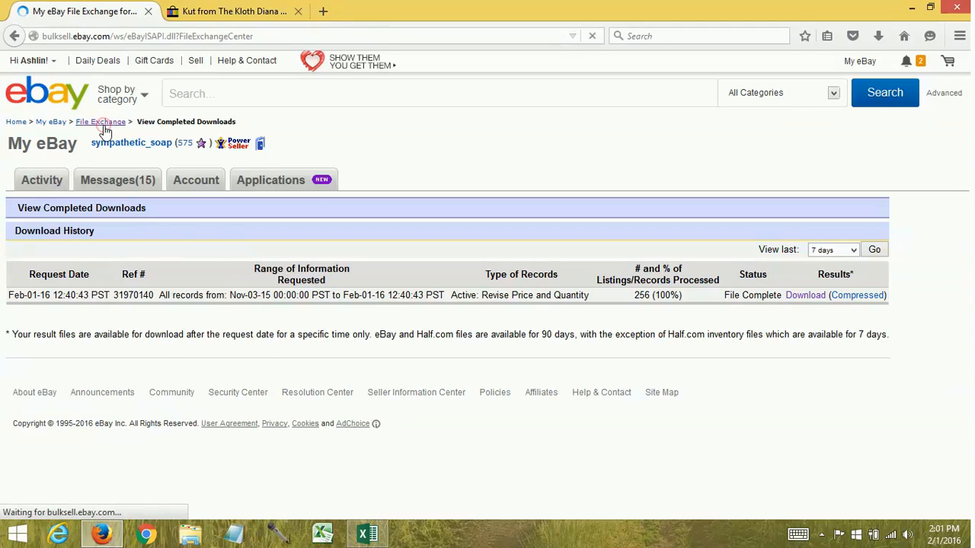
{"action": "left_click", "coordinate": [100, 122]}
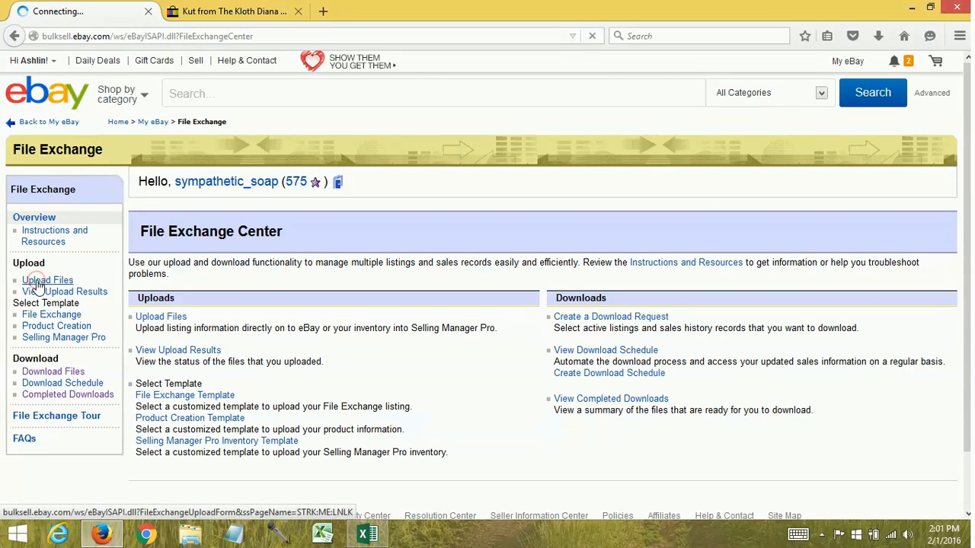
{"action": "left_click", "coordinate": [48, 280]}
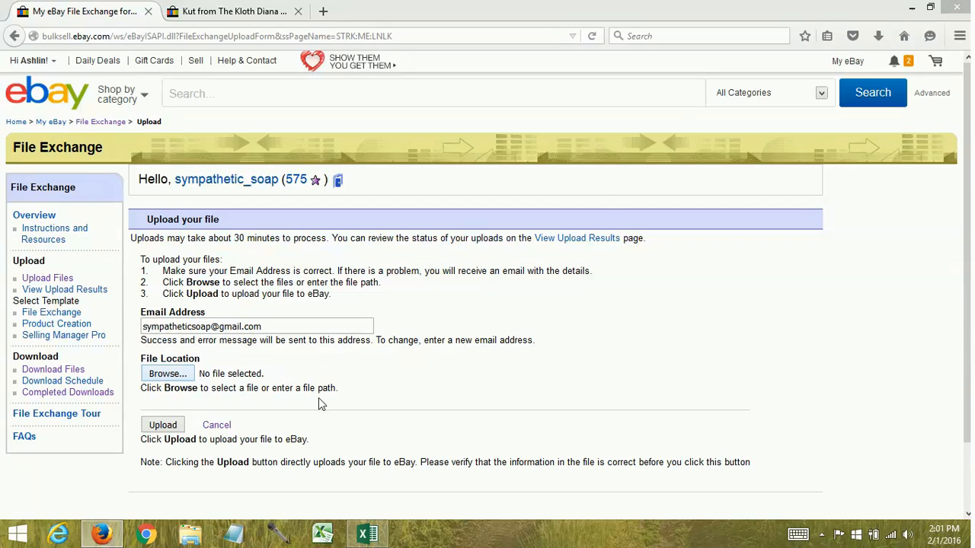
{"action": "left_click", "coordinate": [167, 374]}
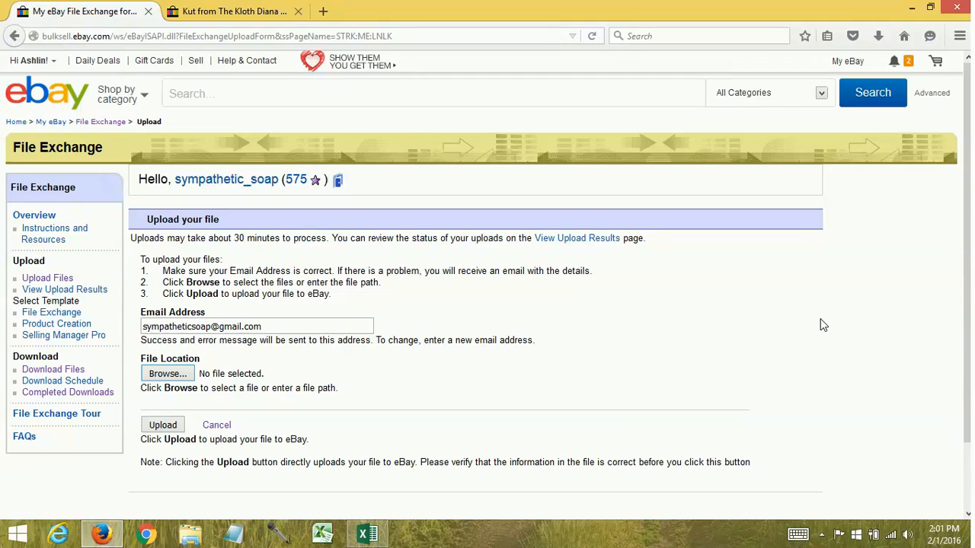
- Show the Seller Hub Overview and scroll through the Sales, Listings and Traffic panels
{"action": "left_click", "coordinate": [848, 60]}
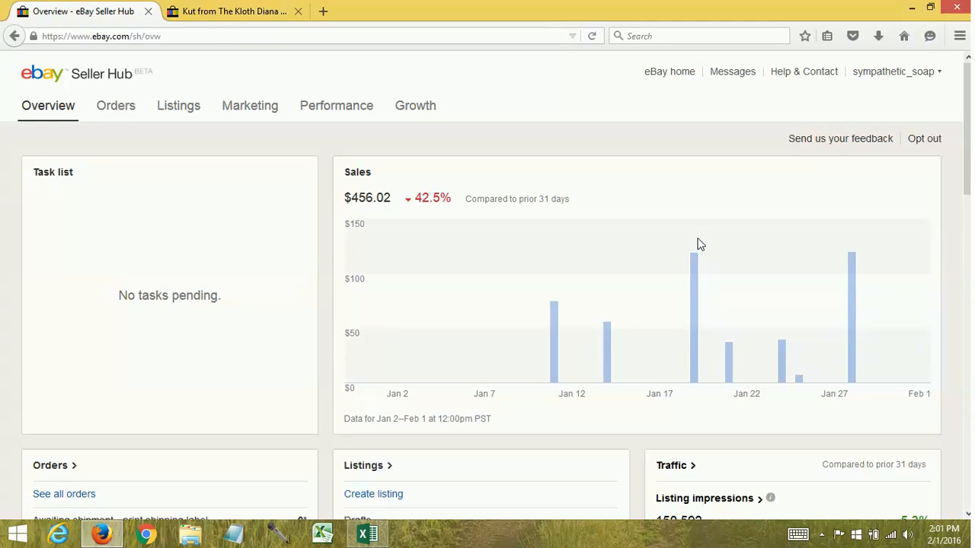
{"action": "scroll", "scroll_direction": "down", "scroll_amount": 3}
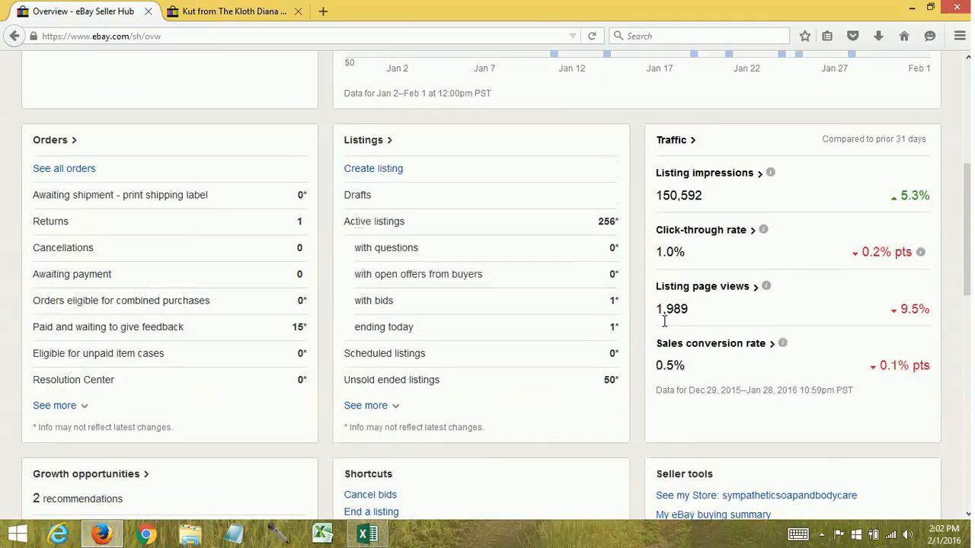
{"action": "scroll", "scroll_direction": "down", "scroll_amount": 3}
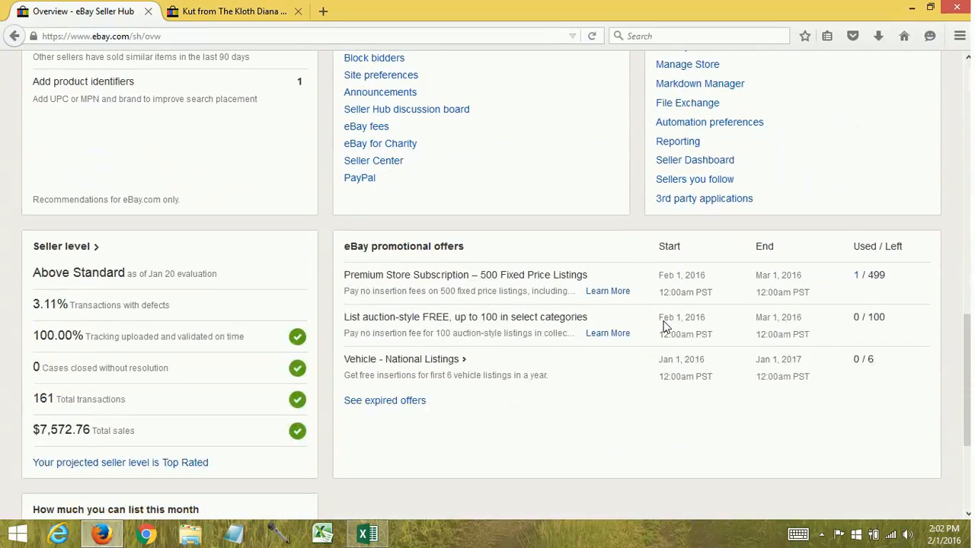